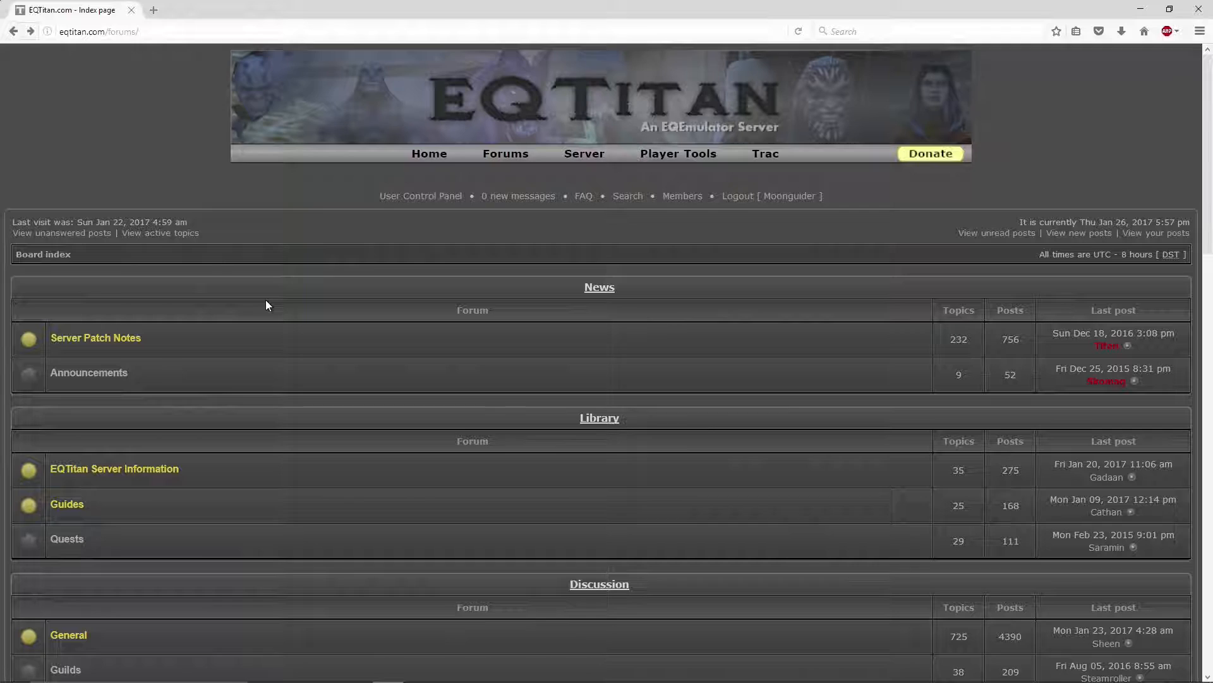
# - Open the Player Tools dropdown on the forum index, showing Flags and Zone Access
pyautogui.click(678, 154)
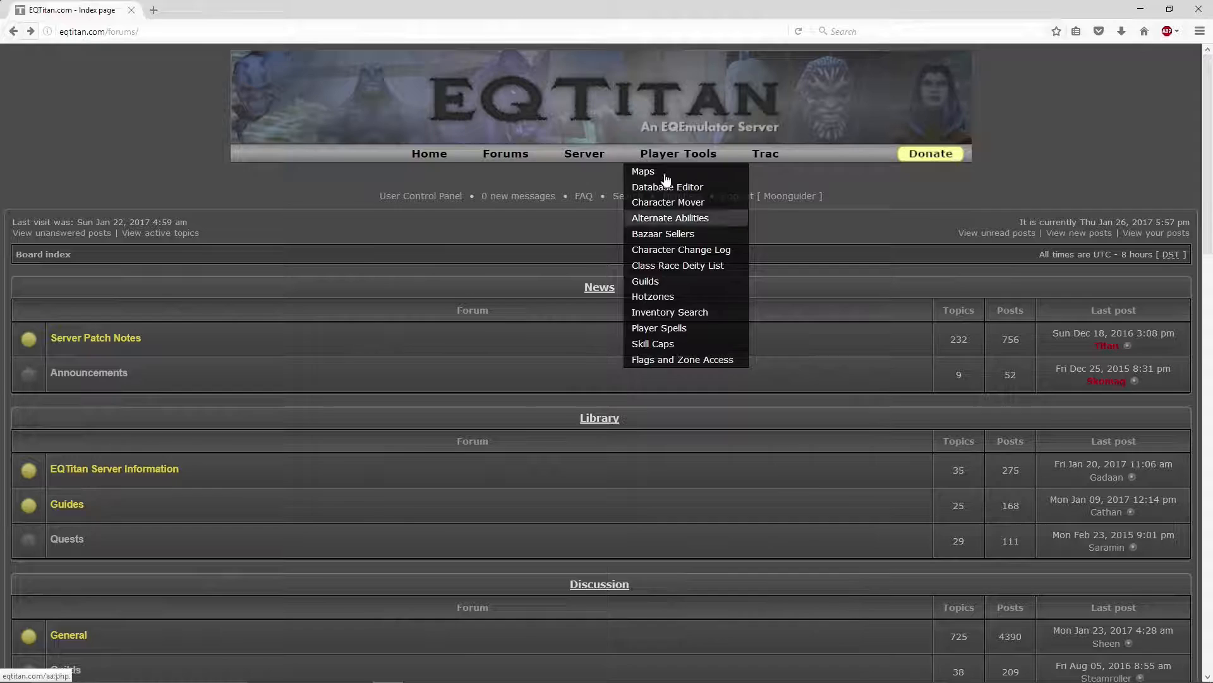
pyautogui.moveTo(675, 155)
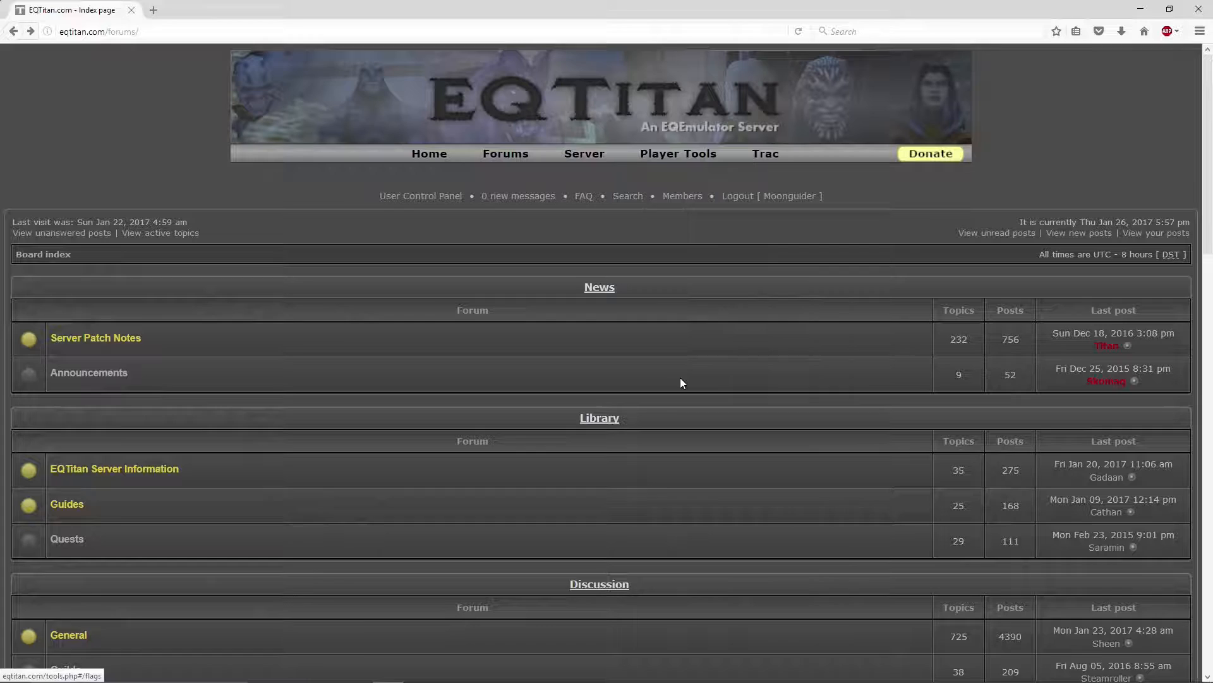
pyautogui.click(678, 154)
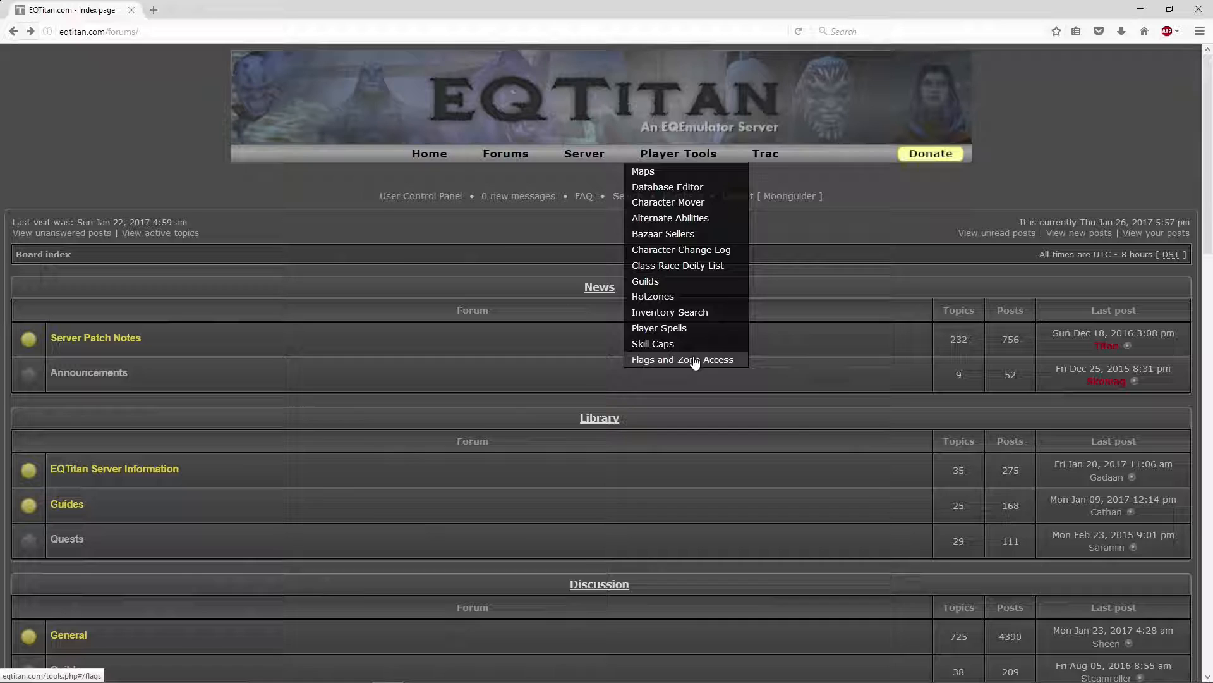
pyautogui.click(643, 170)
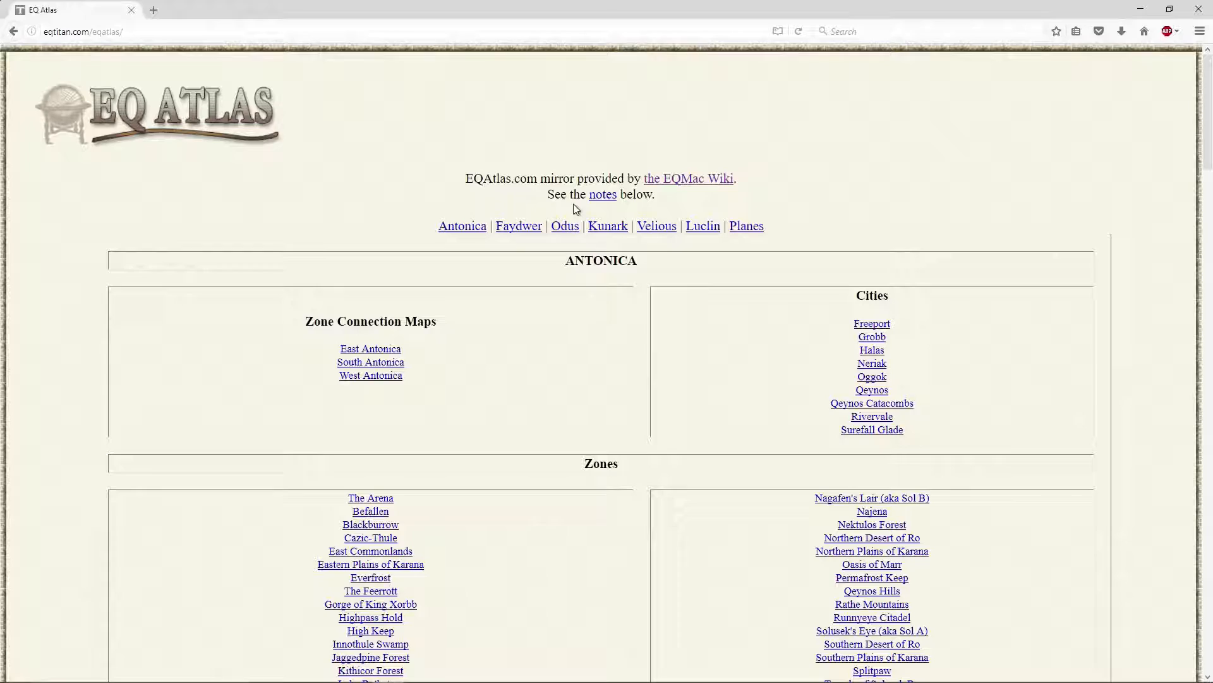
pyautogui.scroll(-3)
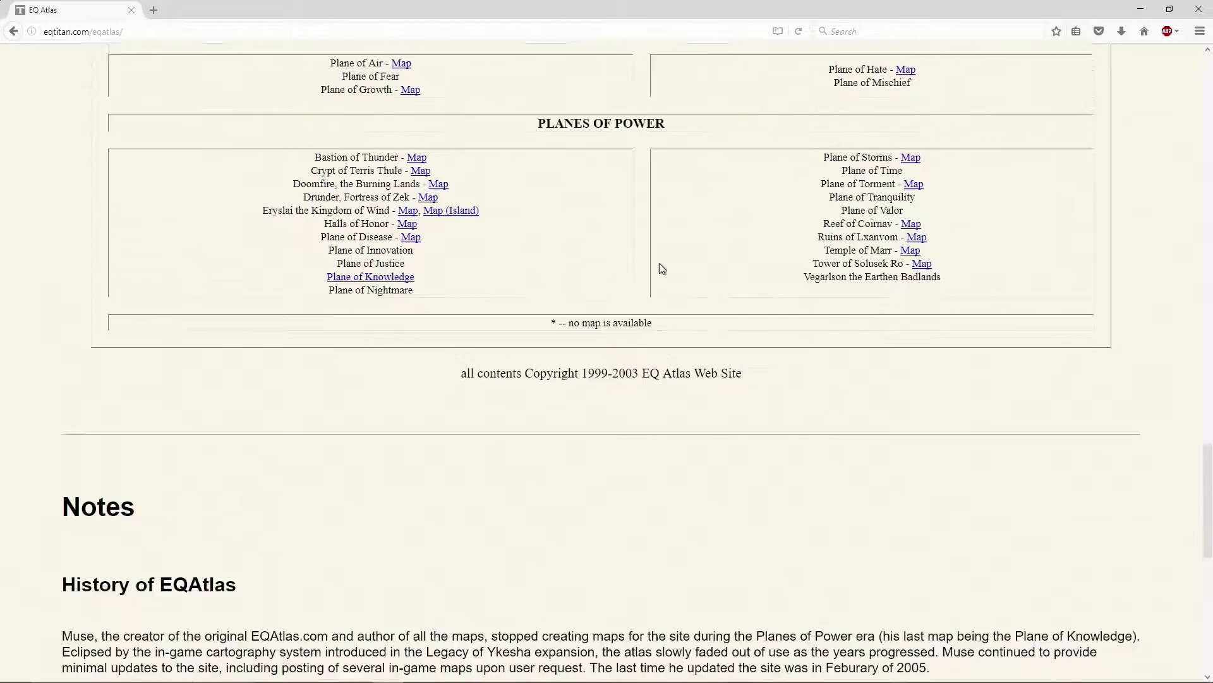
pyautogui.scroll(3)
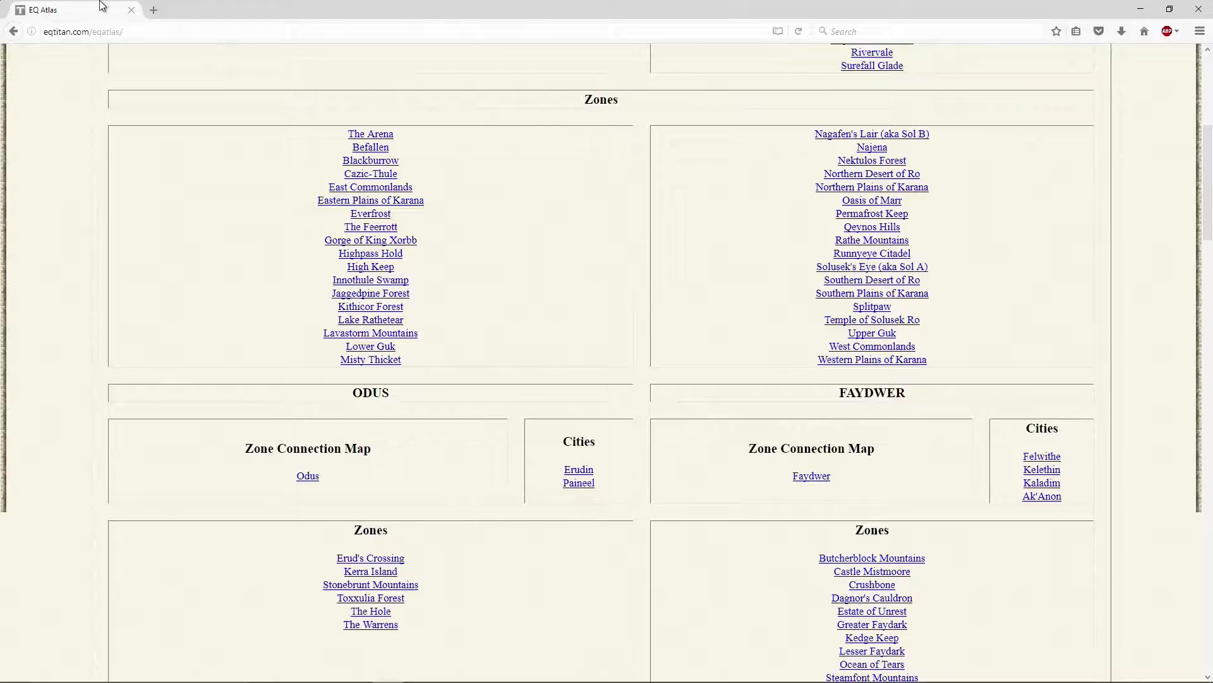
pyautogui.scroll(-3)
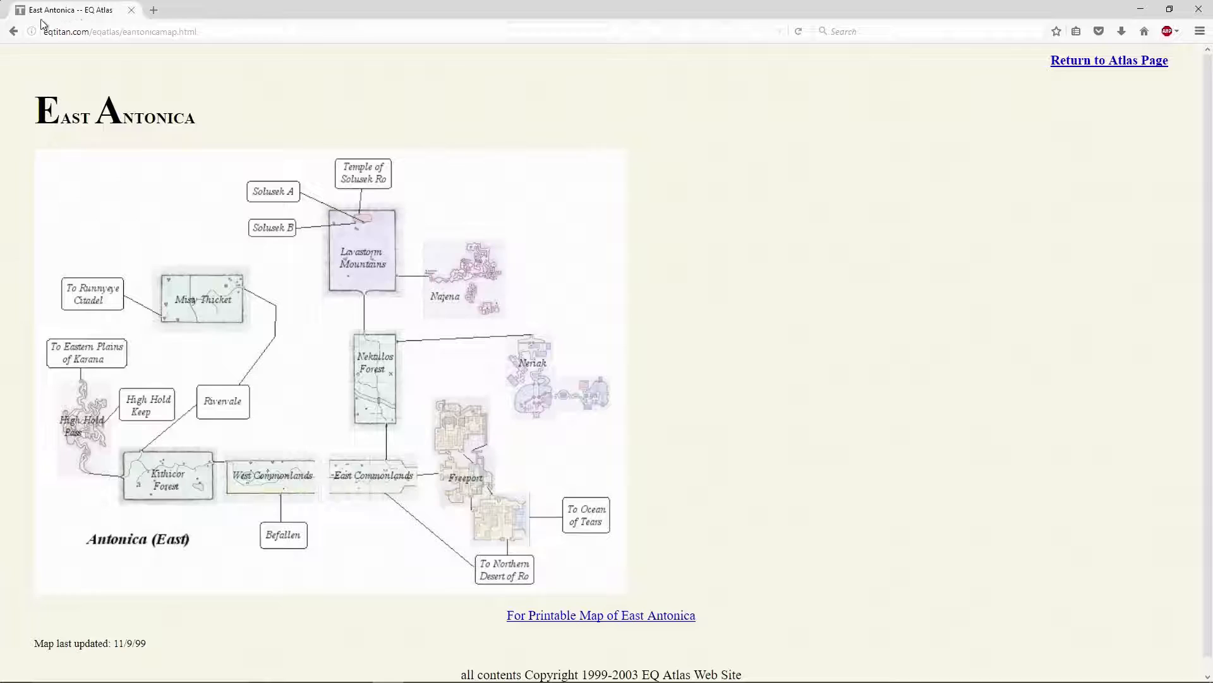
pyautogui.click(12, 32)
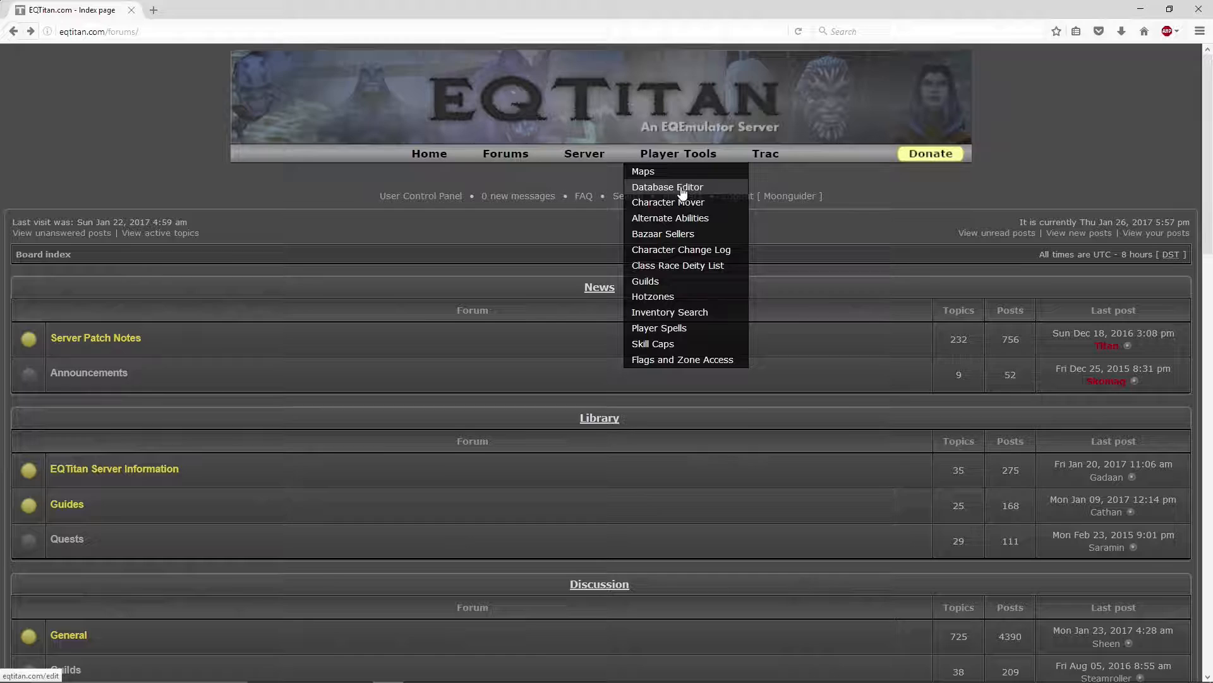
pyautogui.moveTo(683, 203)
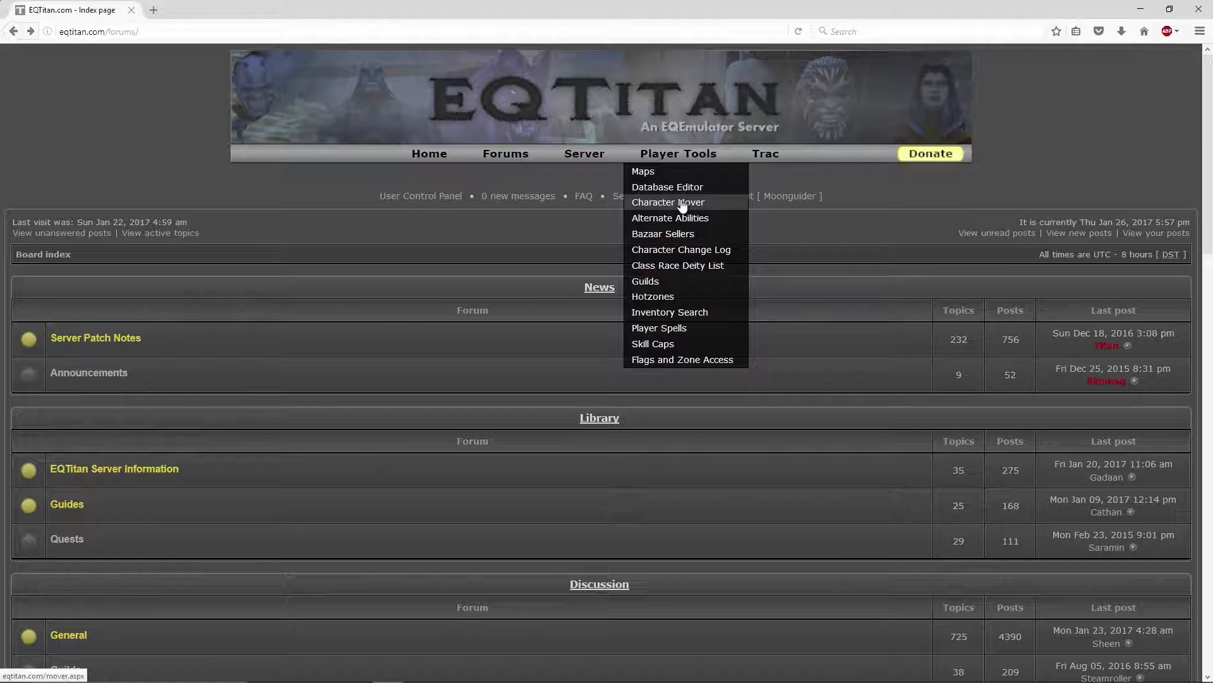
# - Open the Alternate Abilities tool page with its class, character and name search panel
pyautogui.click(668, 202)
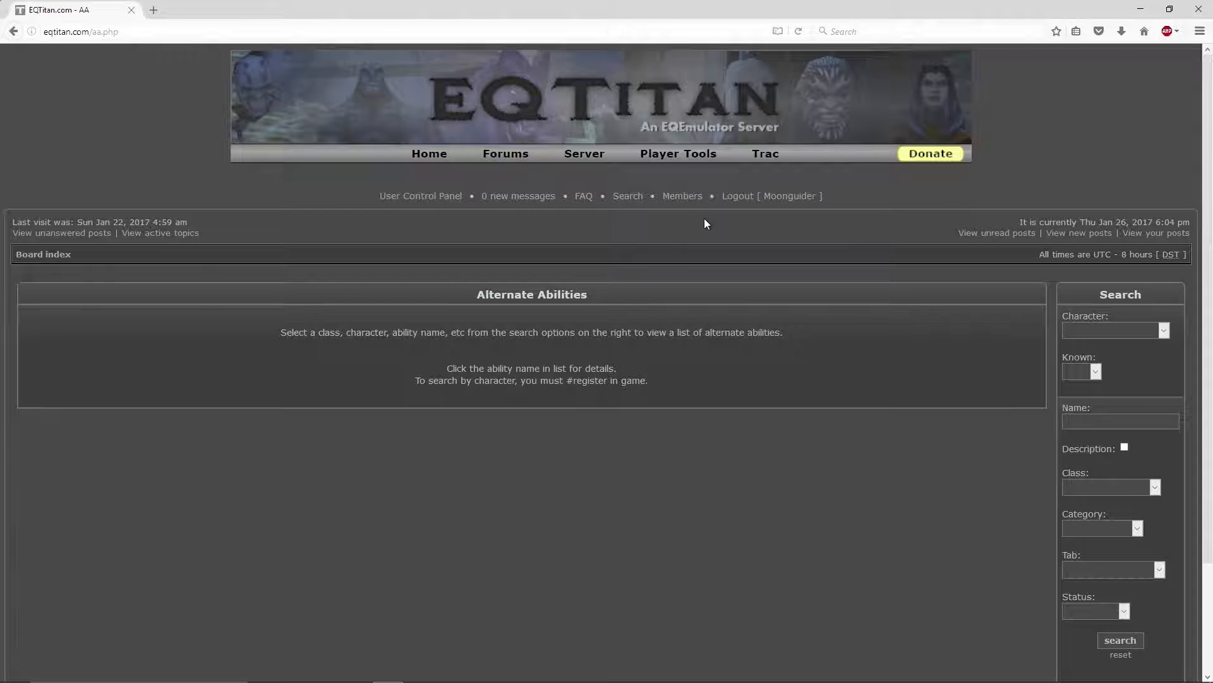
# - Search alternate abilities for the warrior character Dreed, listing ranks and working status
pyautogui.scroll(-3)
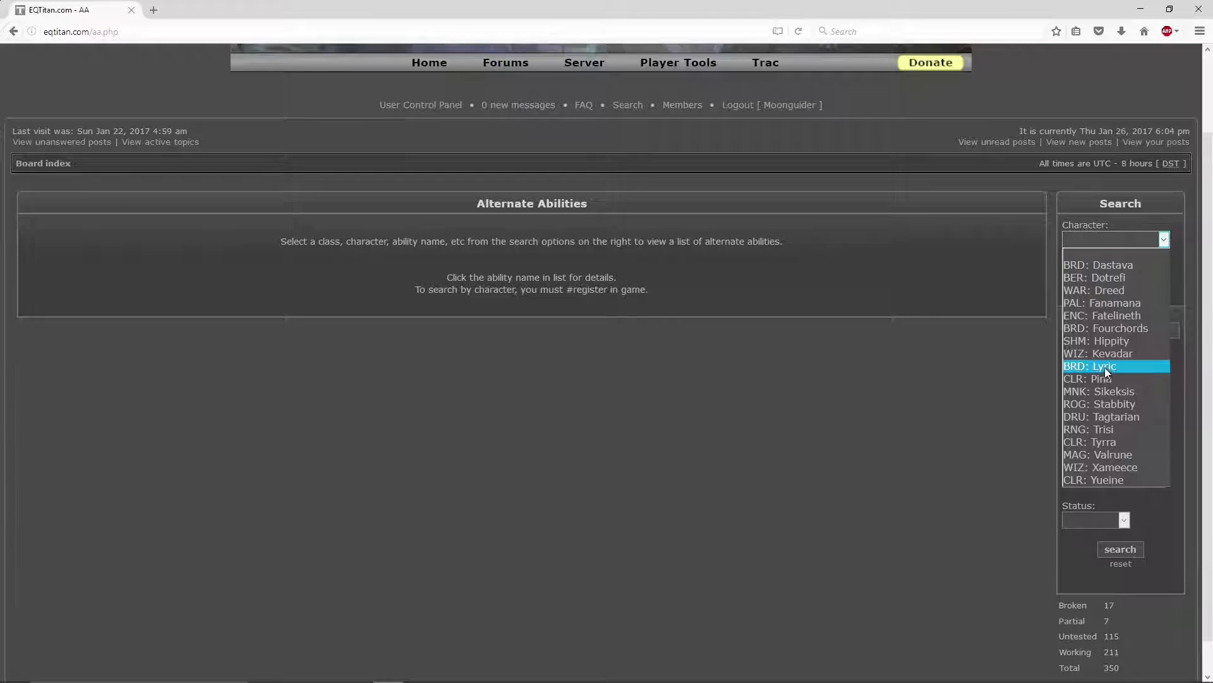
pyautogui.click(1096, 290)
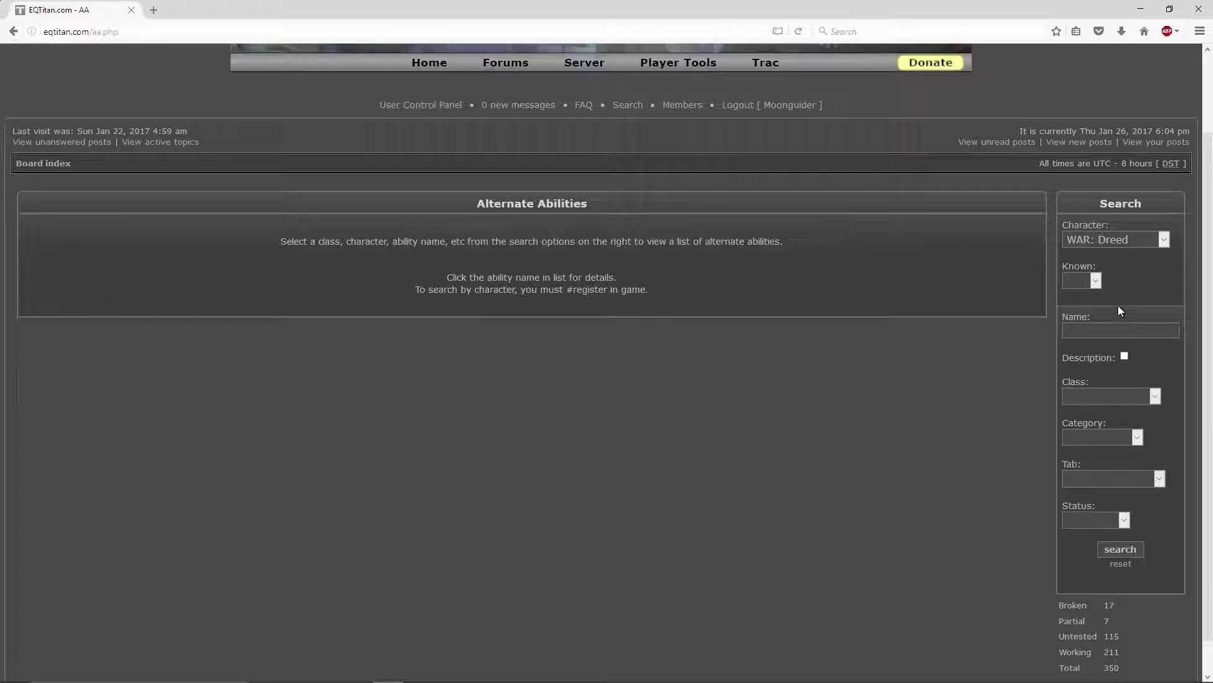
pyautogui.click(1121, 549)
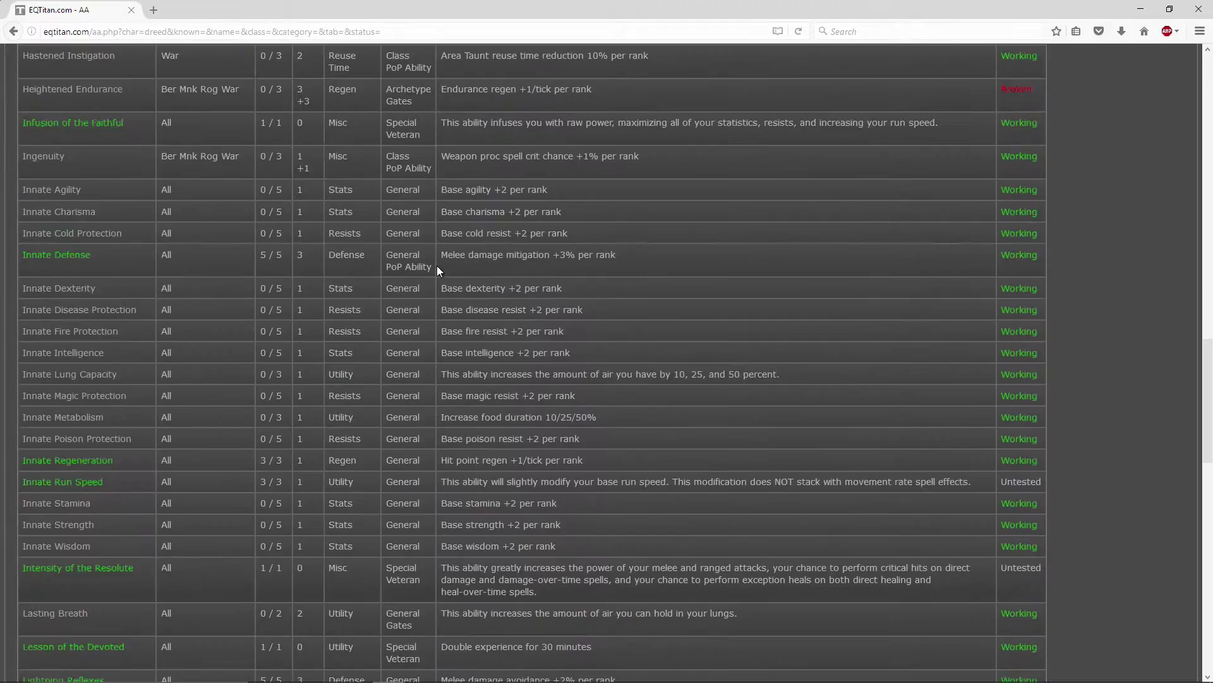
pyautogui.scroll(-3)
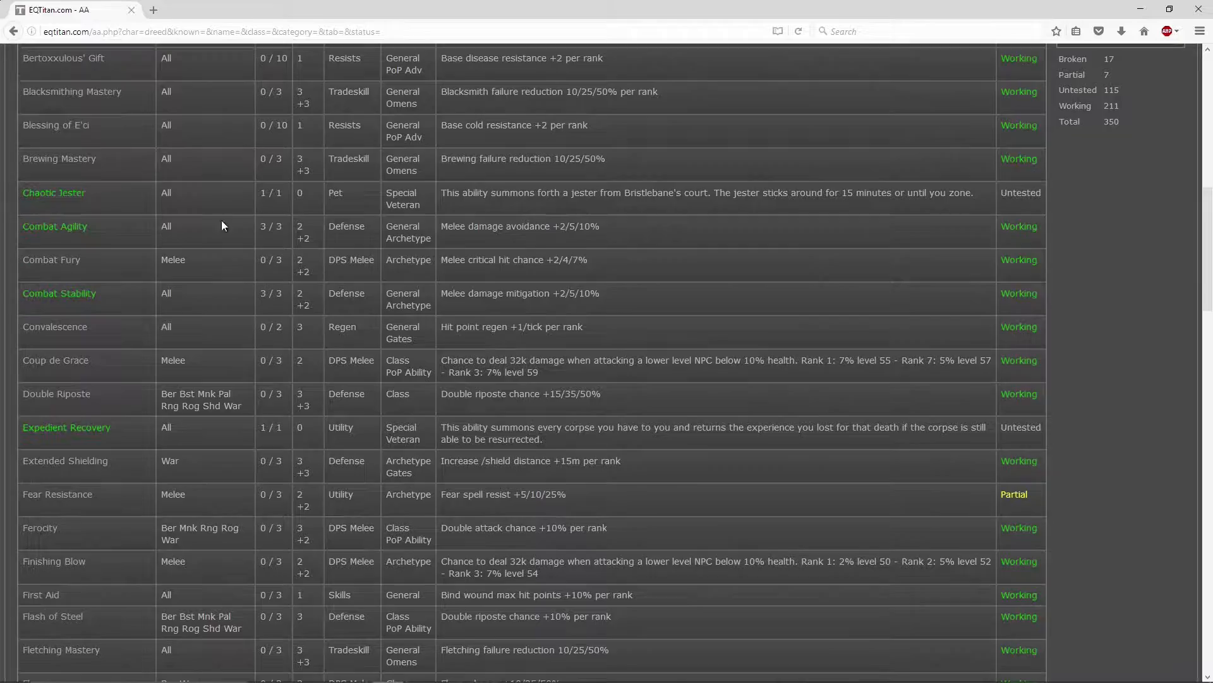
pyautogui.scroll(-3)
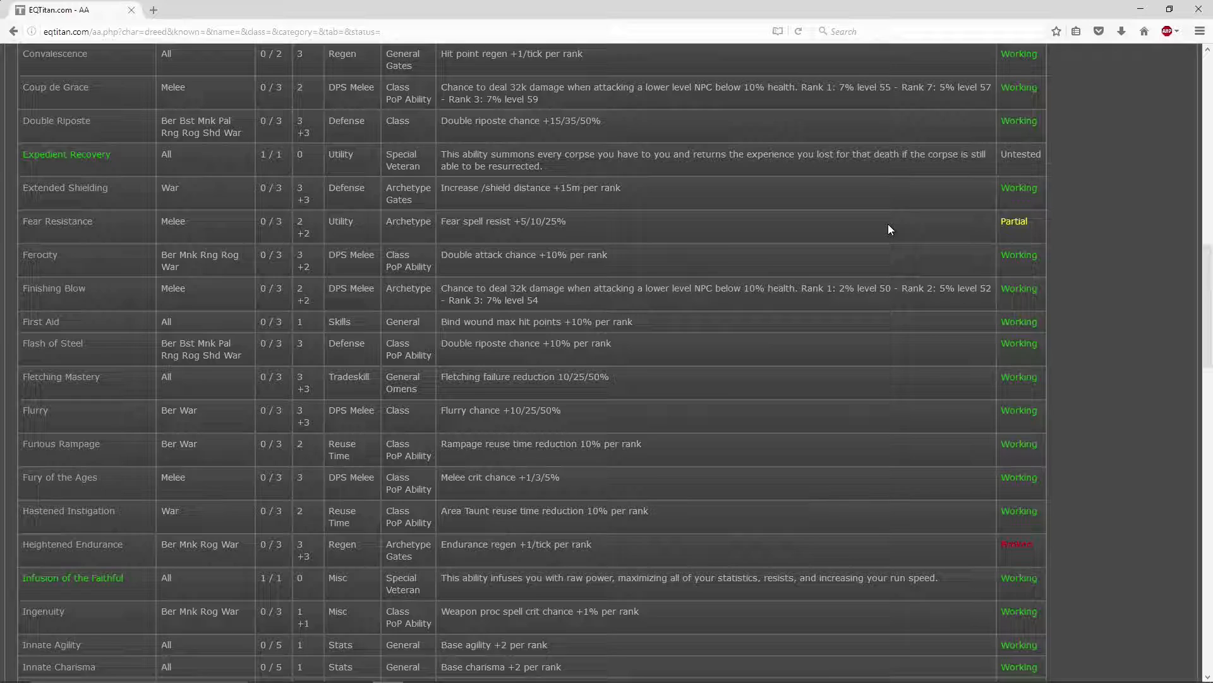
pyautogui.moveTo(912, 199)
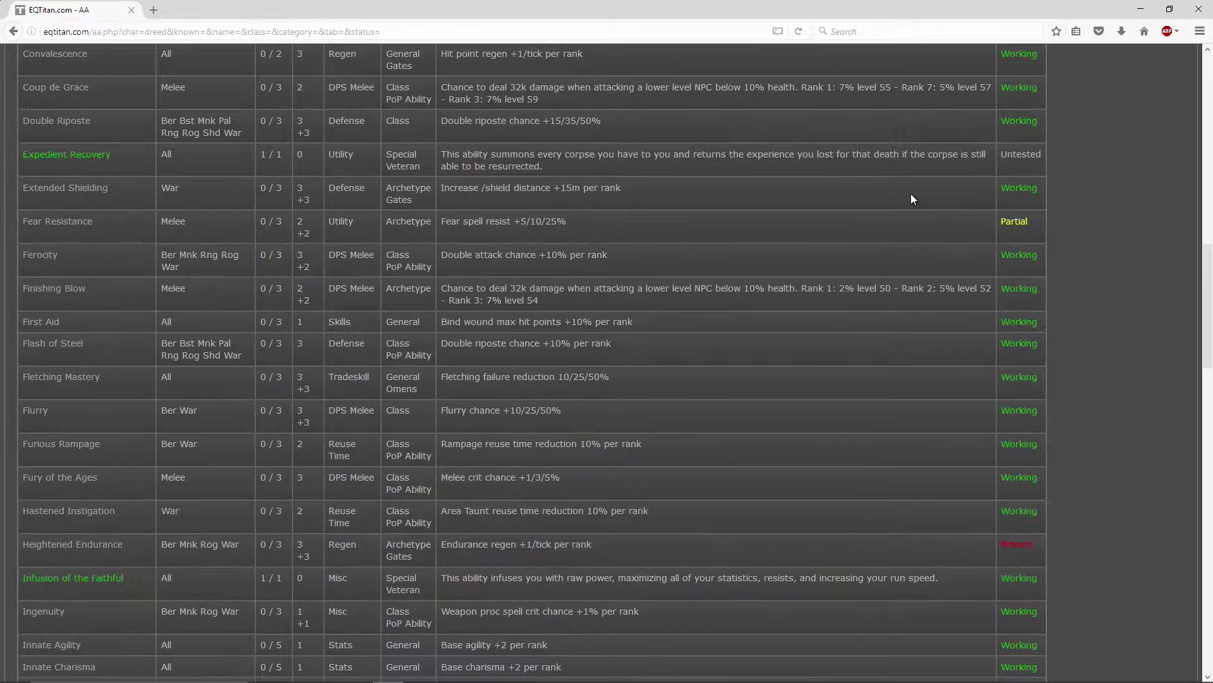
pyautogui.moveTo(56, 222)
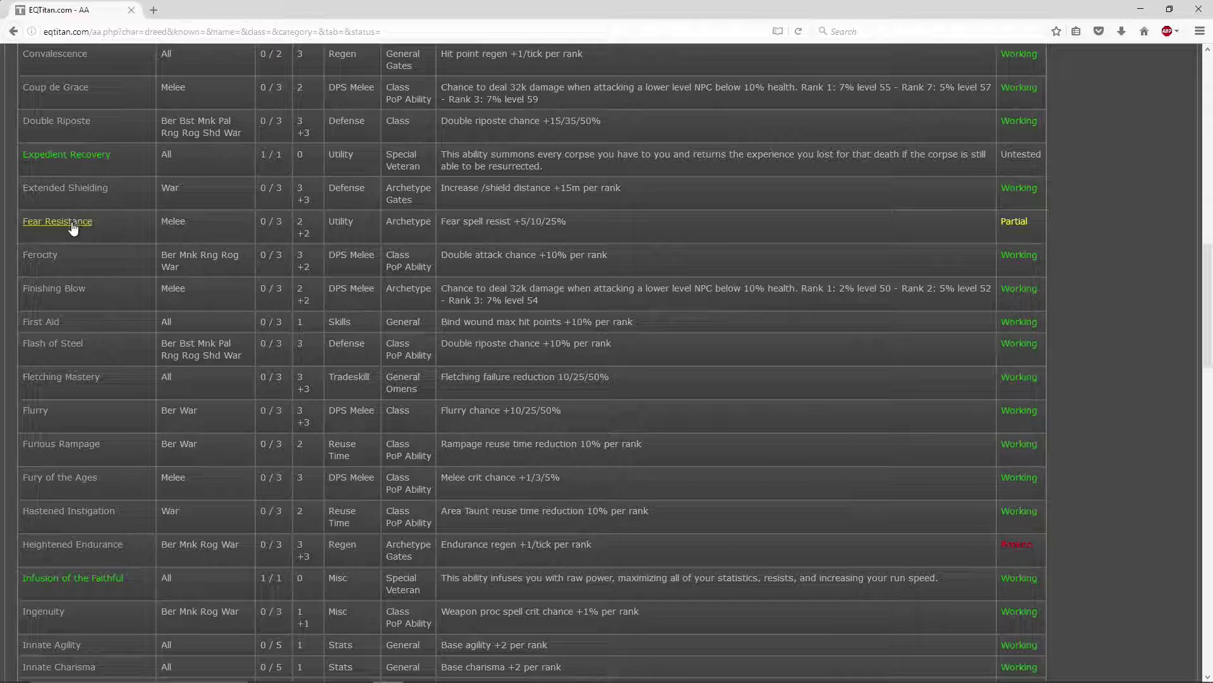
pyautogui.click(57, 222)
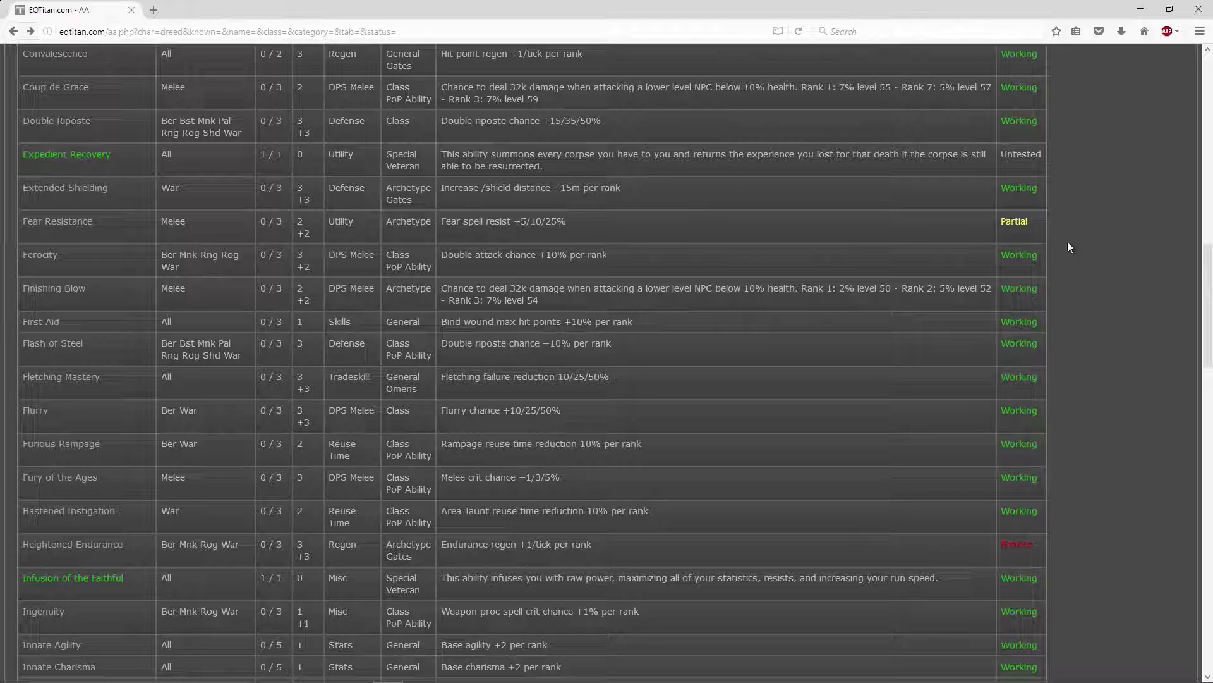
pyautogui.scroll(-3)
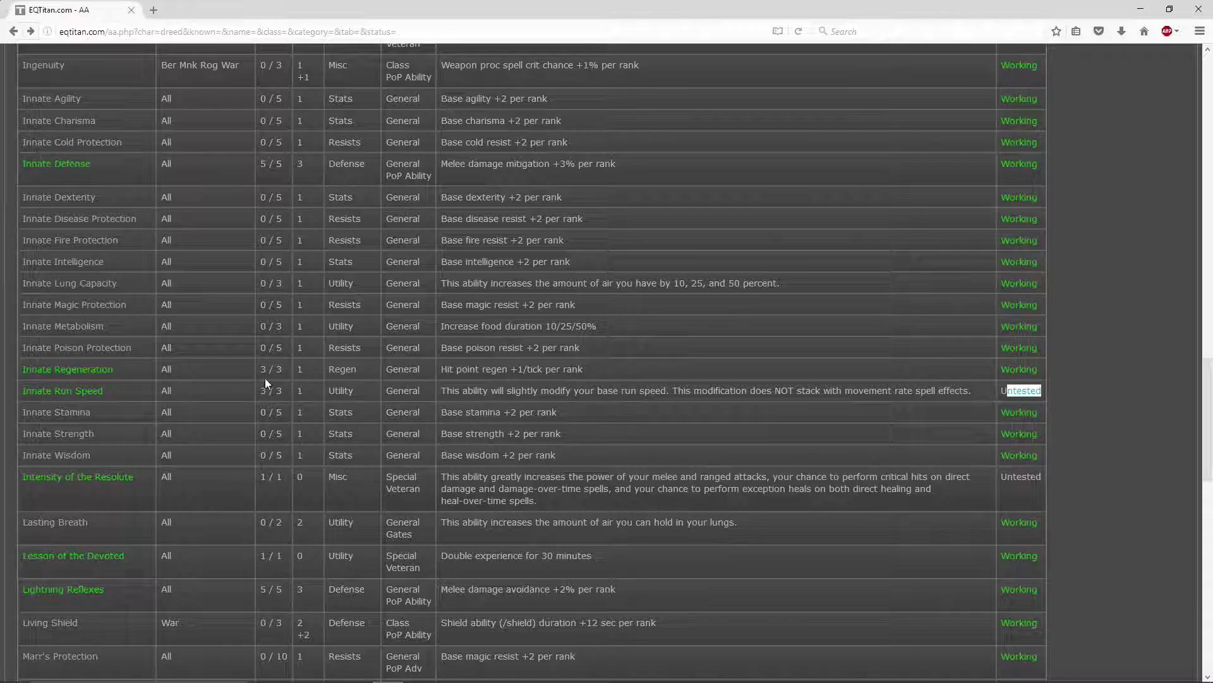
pyautogui.scroll(-3)
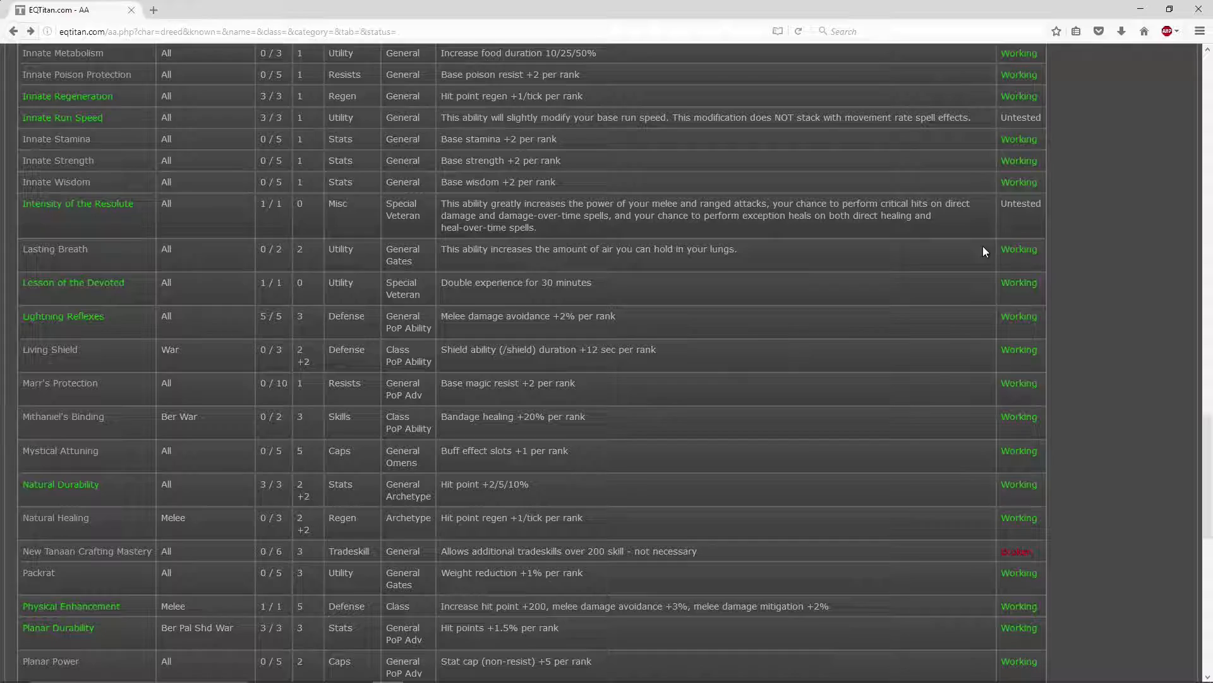
pyautogui.scroll(-3)
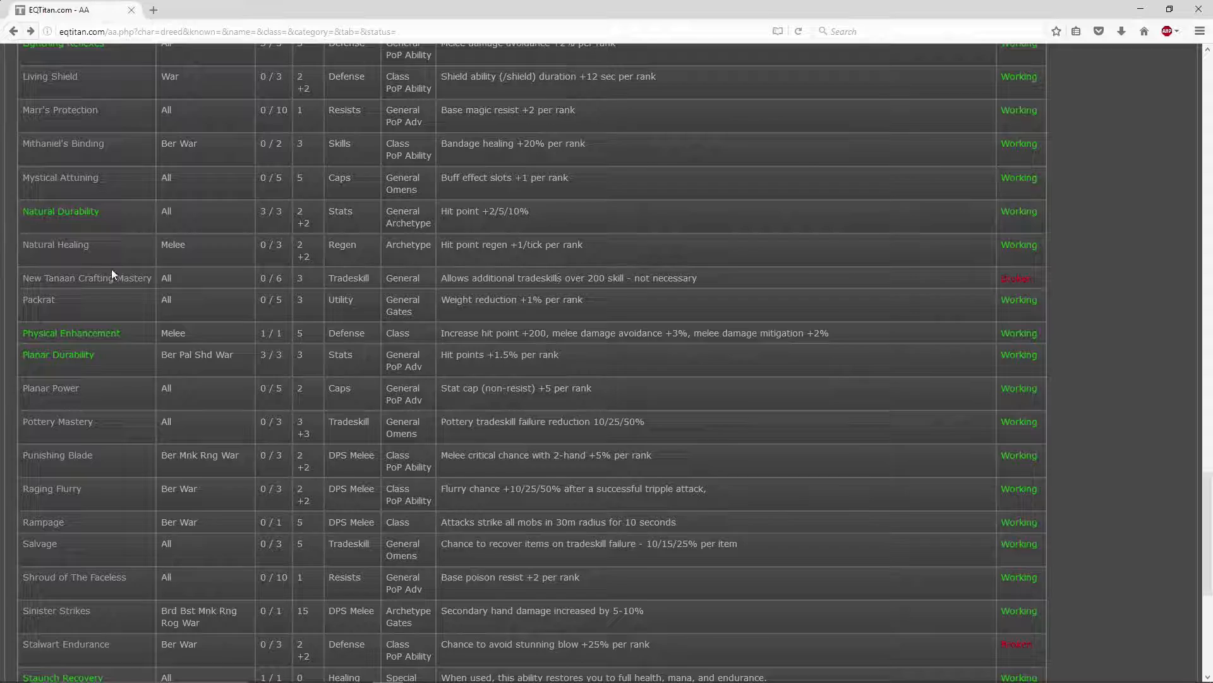
pyautogui.scroll(-3)
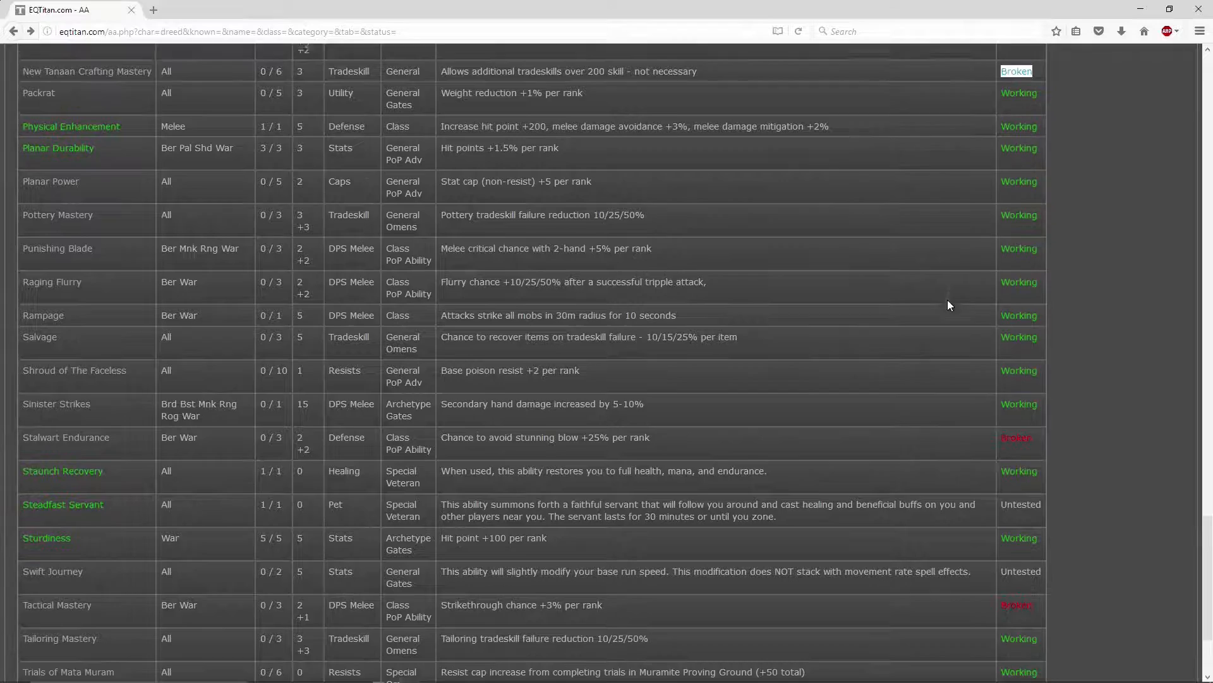
# - View the Stalwart Endurance and Tactical Mastery detail pages, returning to the AA search page
pyautogui.click(66, 436)
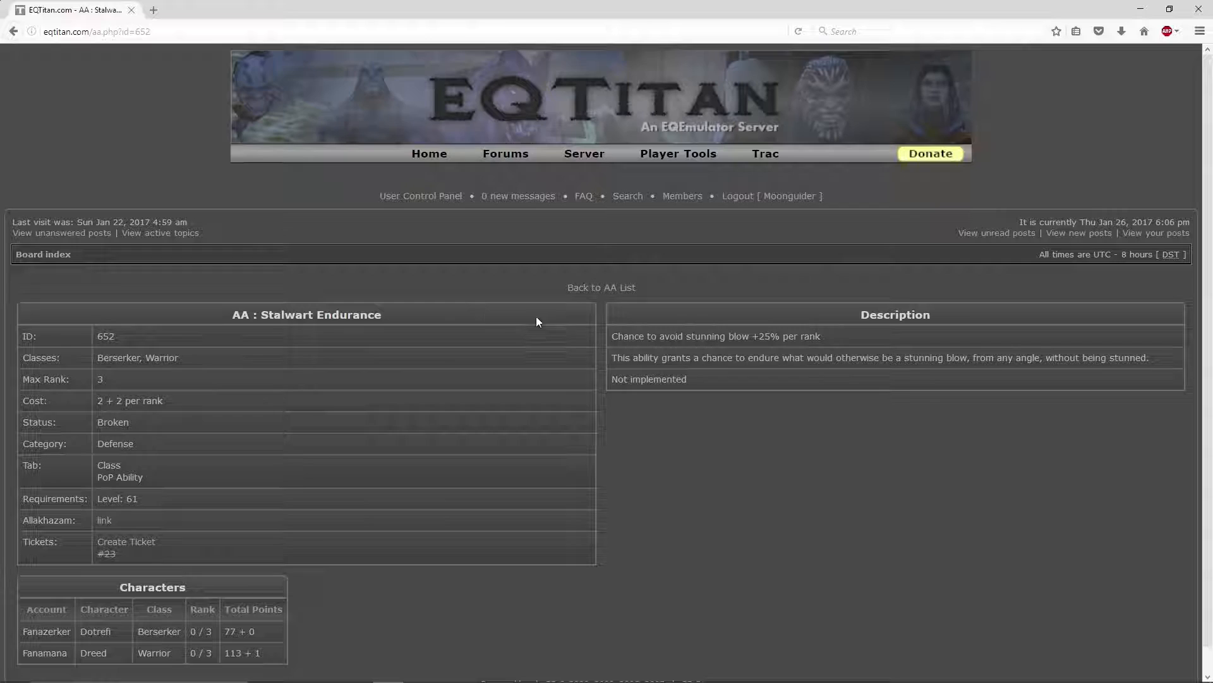
pyautogui.click(601, 287)
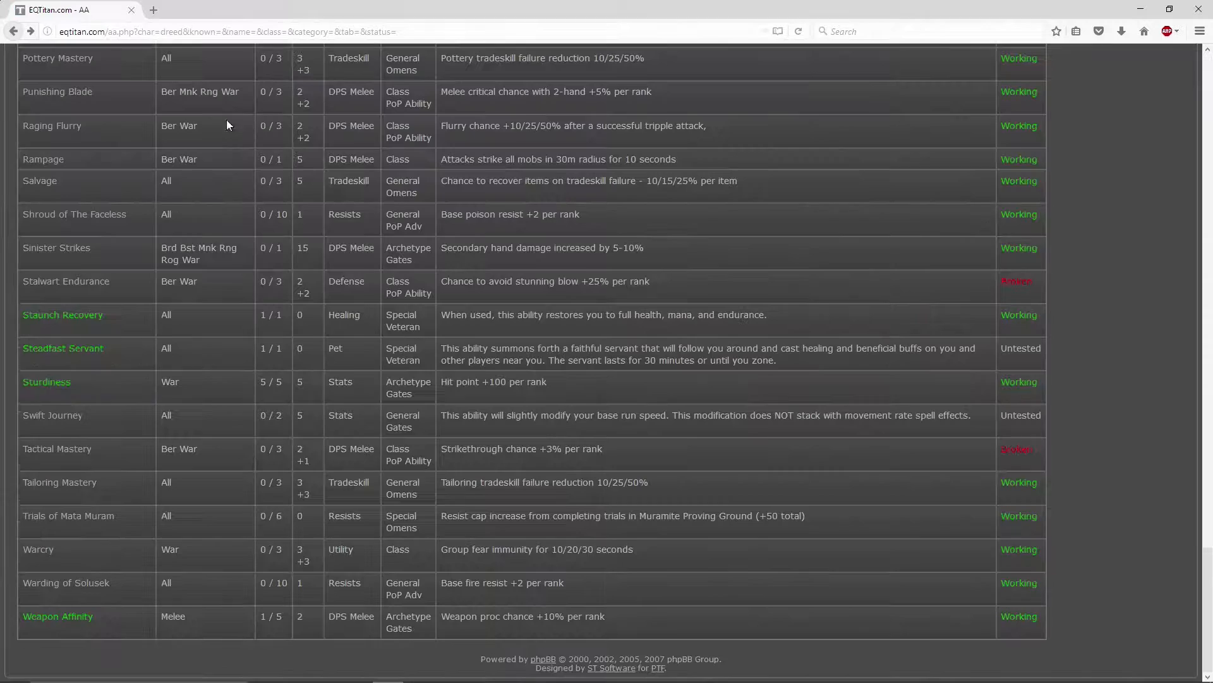
pyautogui.moveTo(876, 361)
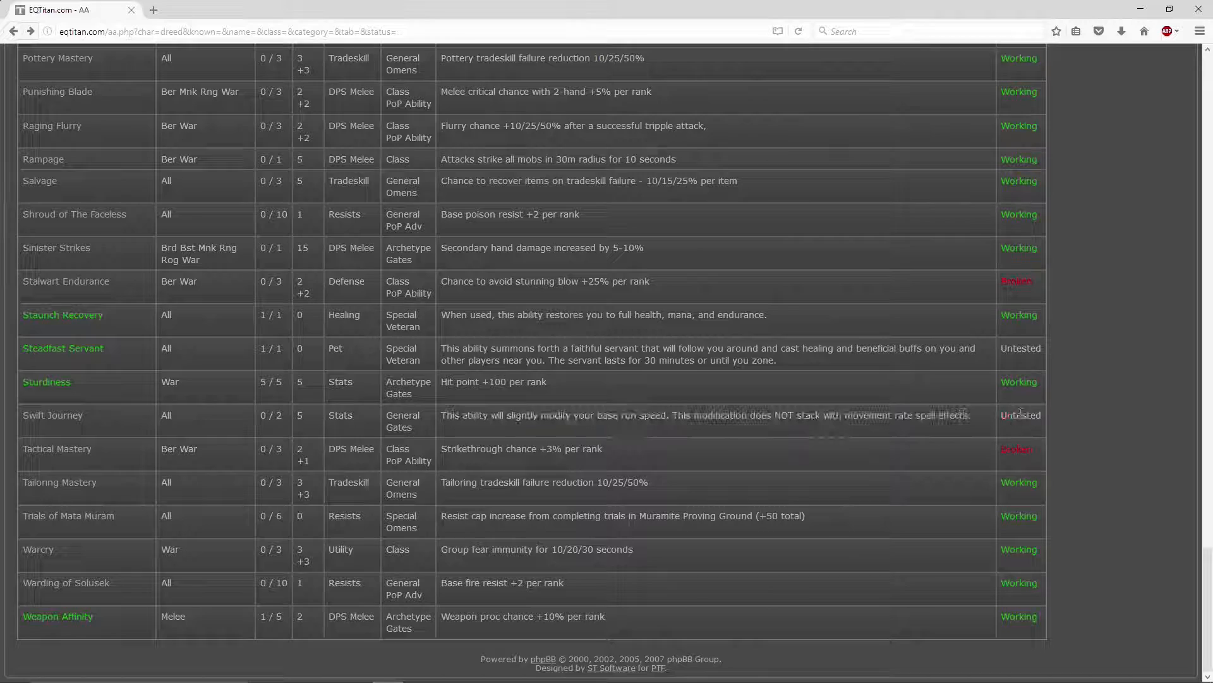
pyautogui.click(57, 448)
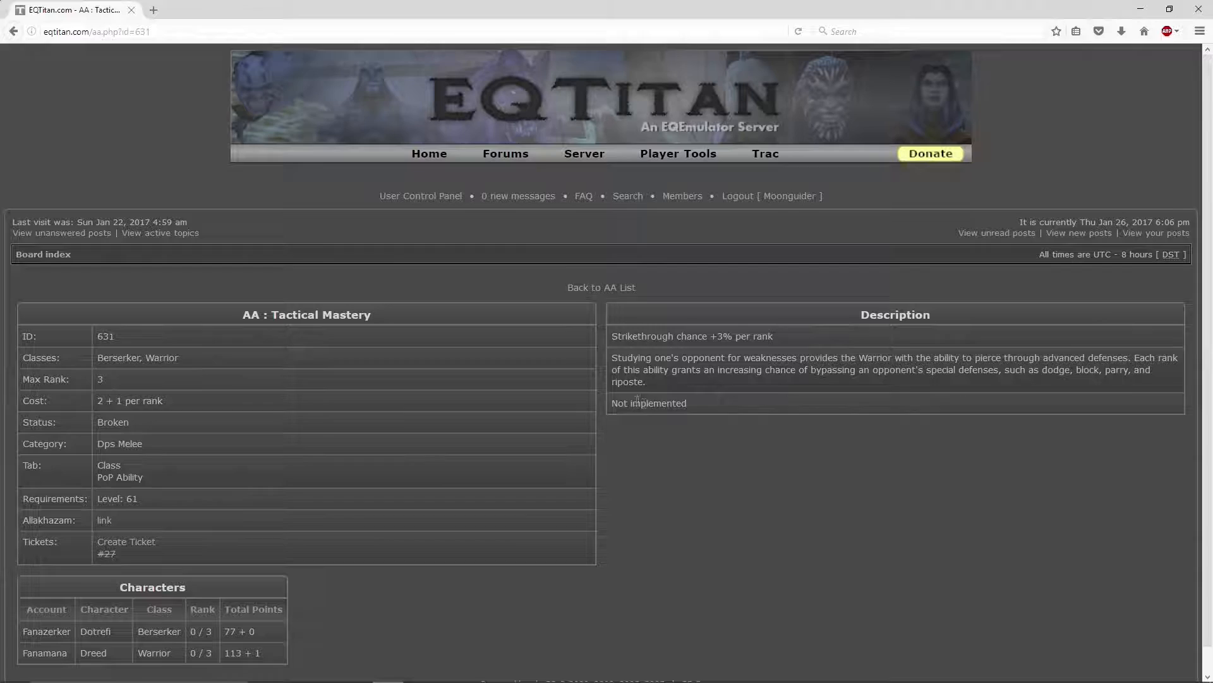
pyautogui.click(14, 33)
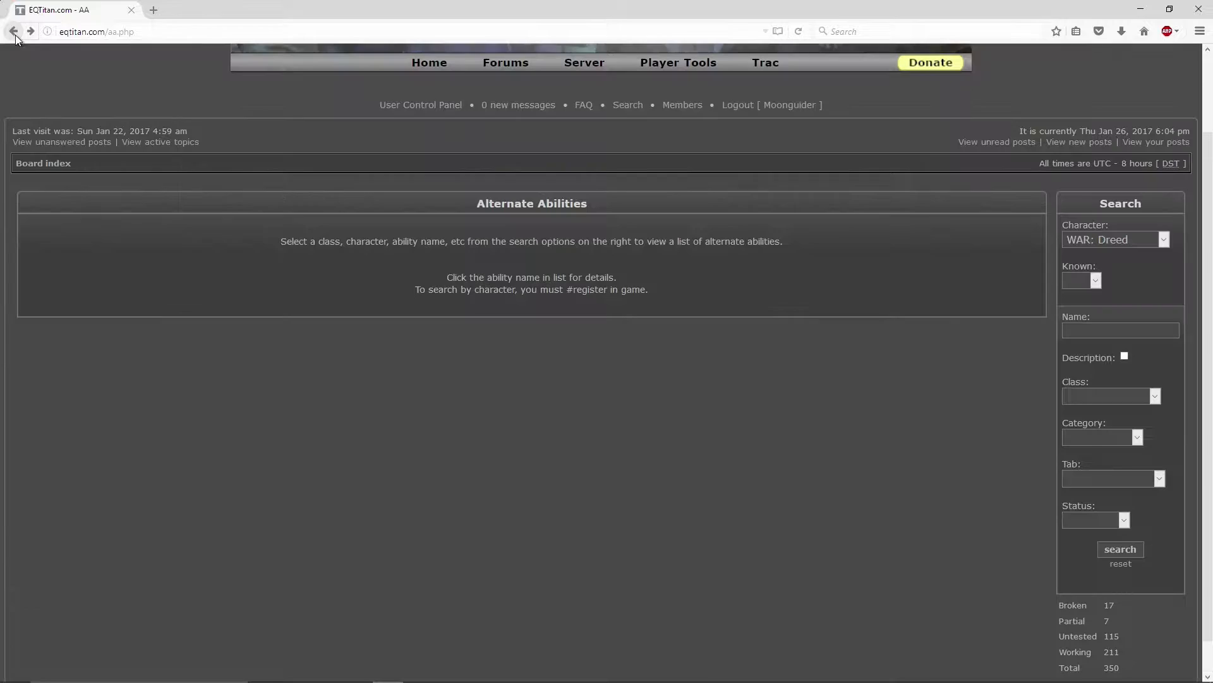
# - Open the Bazaar Sellers page from the Player Tools menu
pyautogui.click(679, 63)
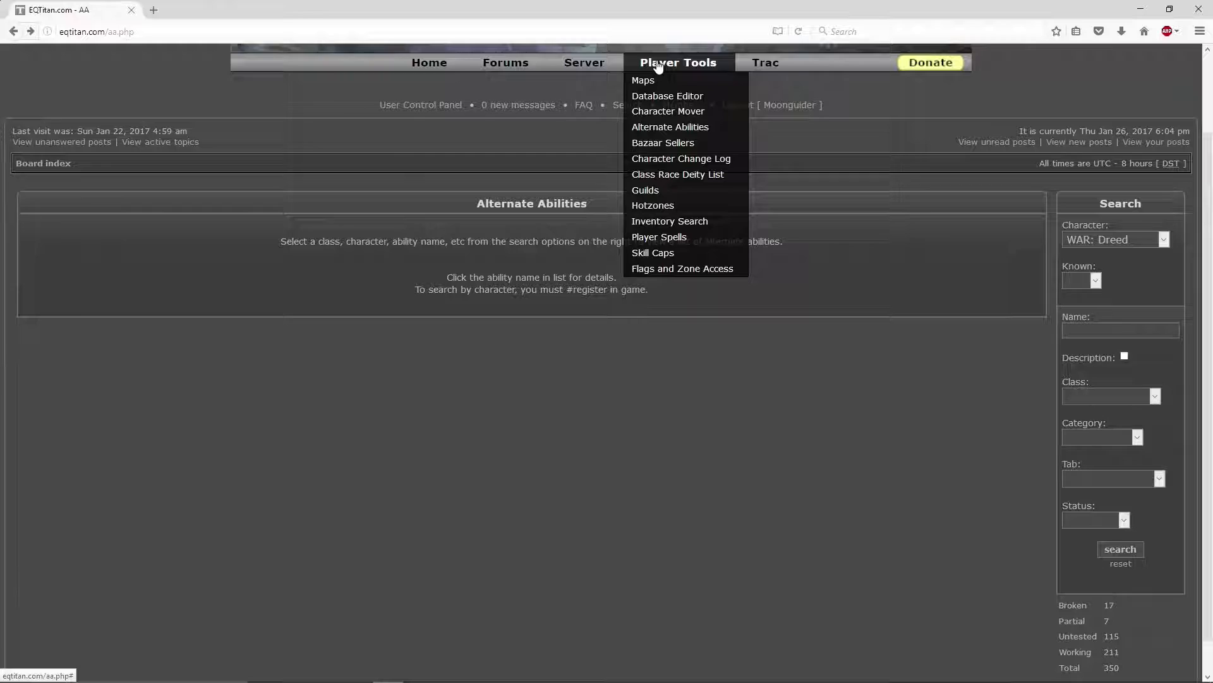
pyautogui.click(663, 142)
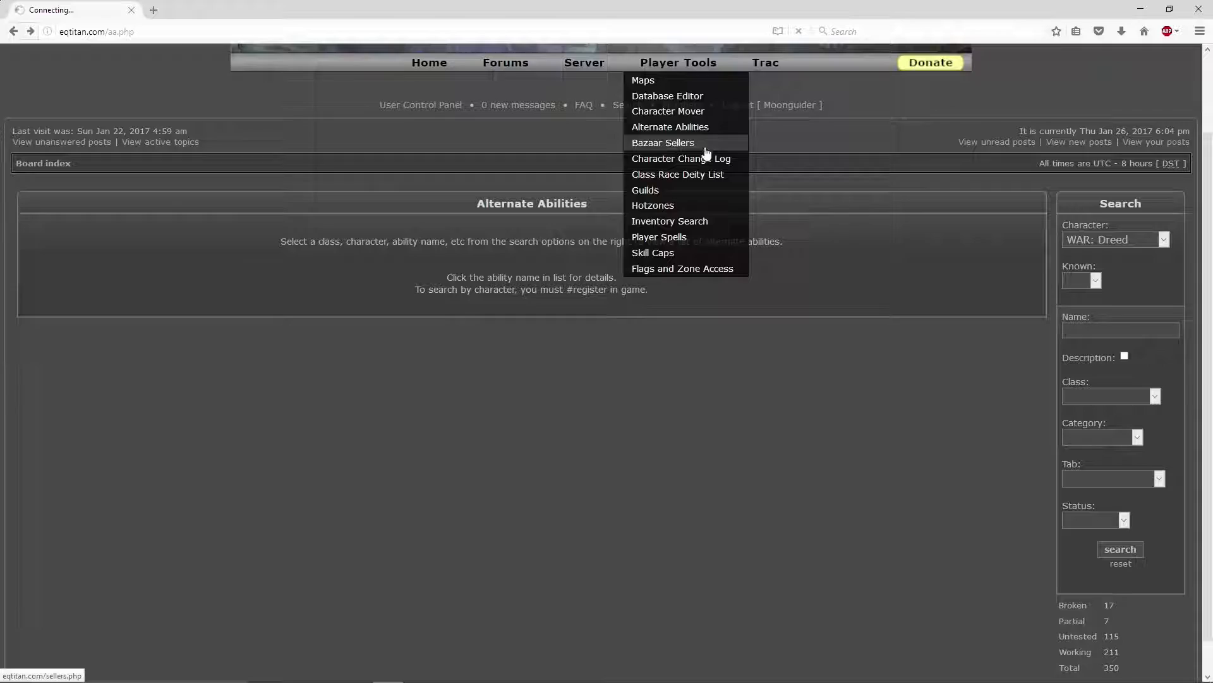
pyautogui.click(663, 142)
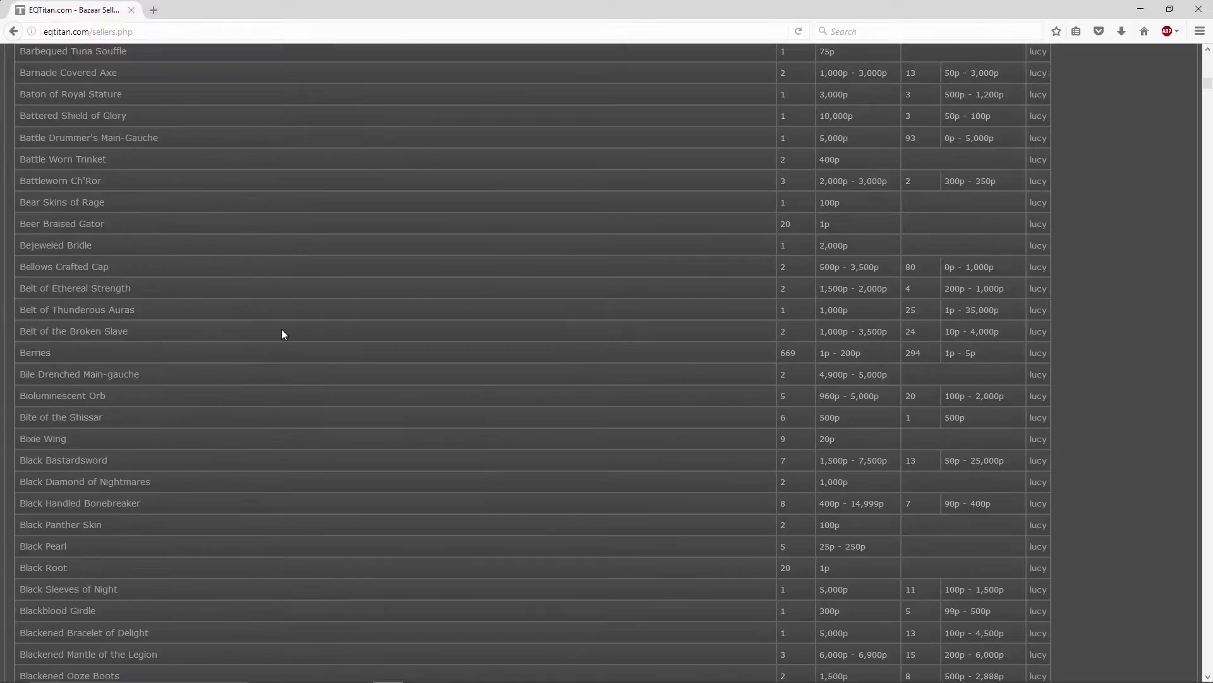
# - Browse the for-sale and sold counts and prices, checking Sort options but keeping item name
pyautogui.scroll(-3)
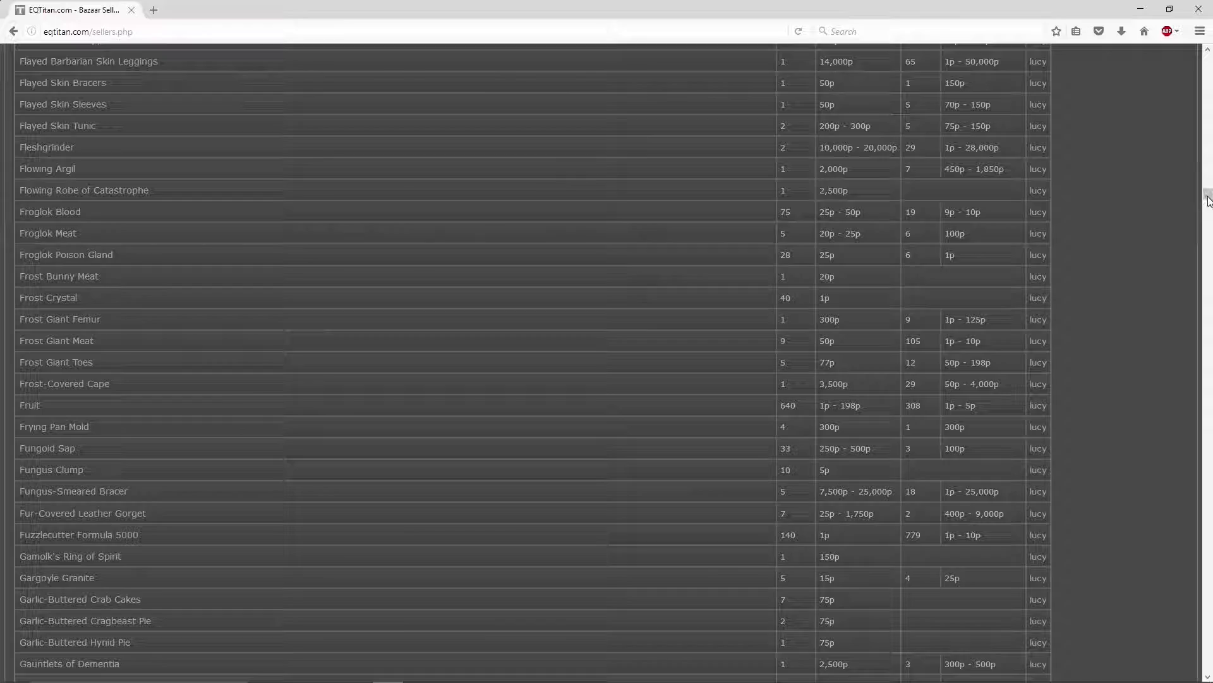
pyautogui.scroll(3)
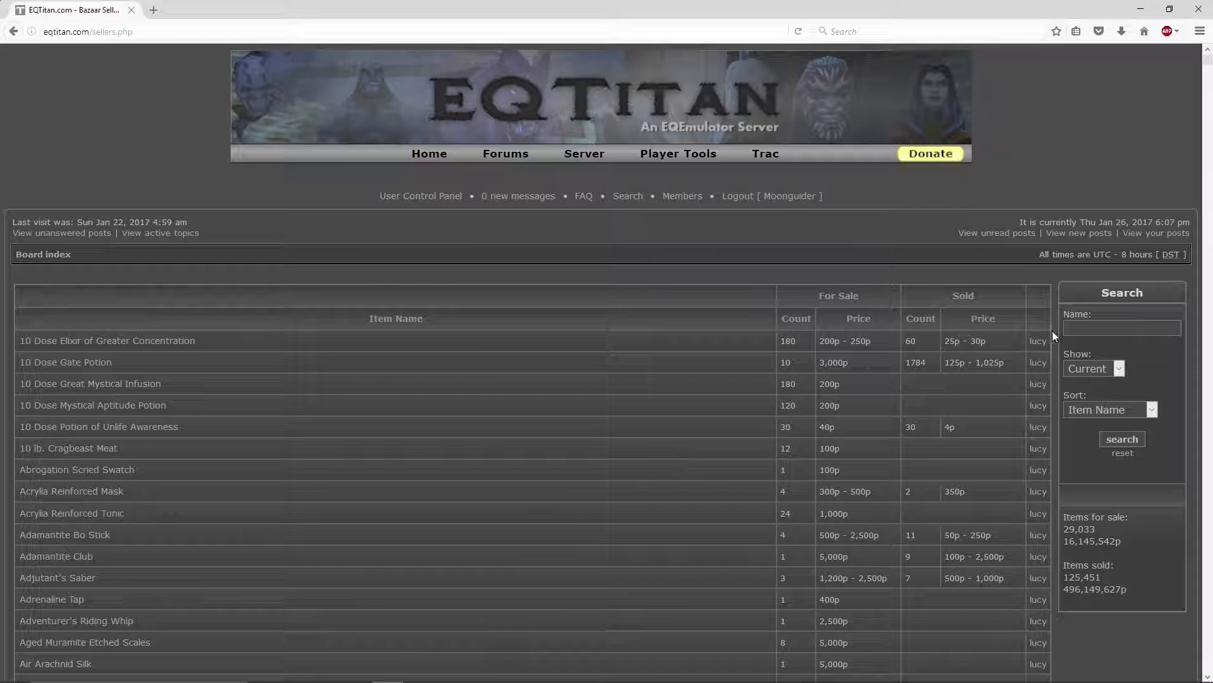
pyautogui.click(1111, 409)
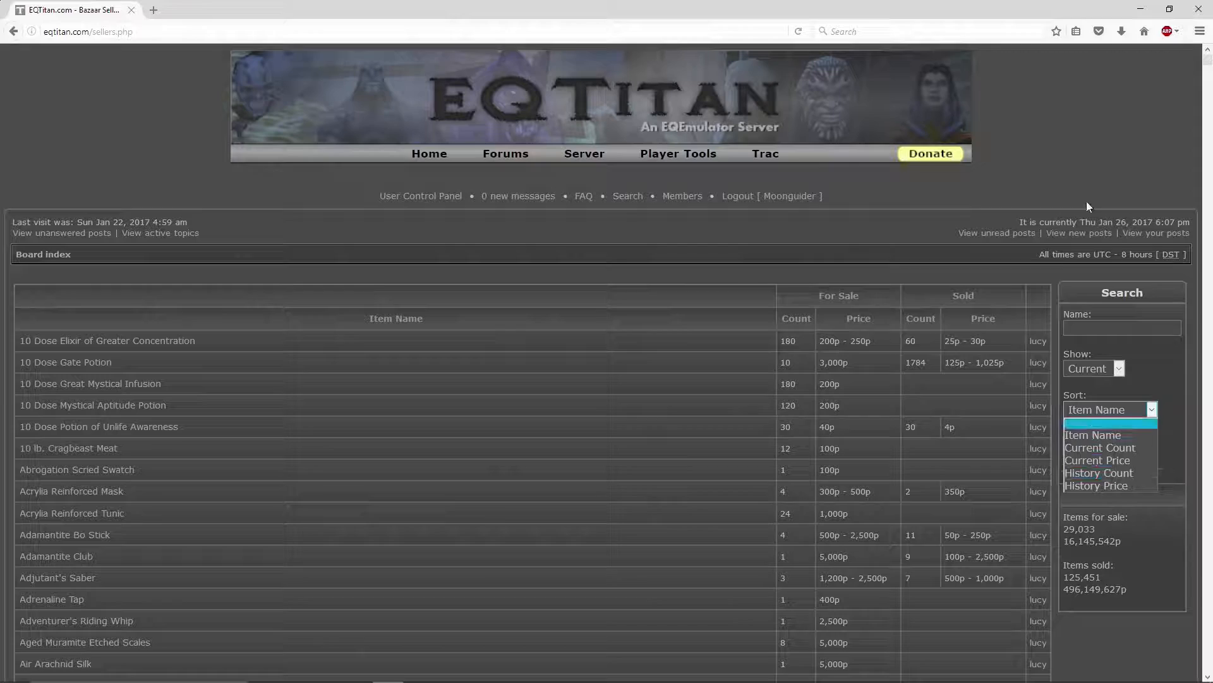
pyautogui.click(678, 154)
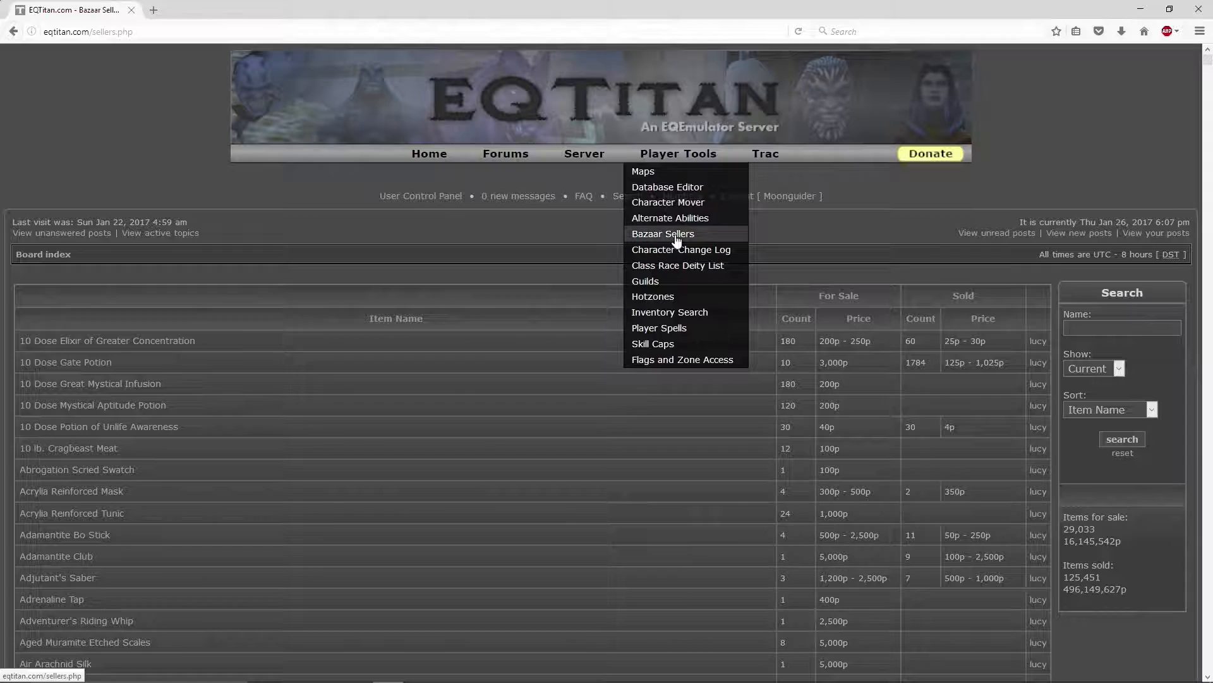
# - Open the Character Change Log and tick 'My accounts only', showing no changes
pyautogui.click(680, 249)
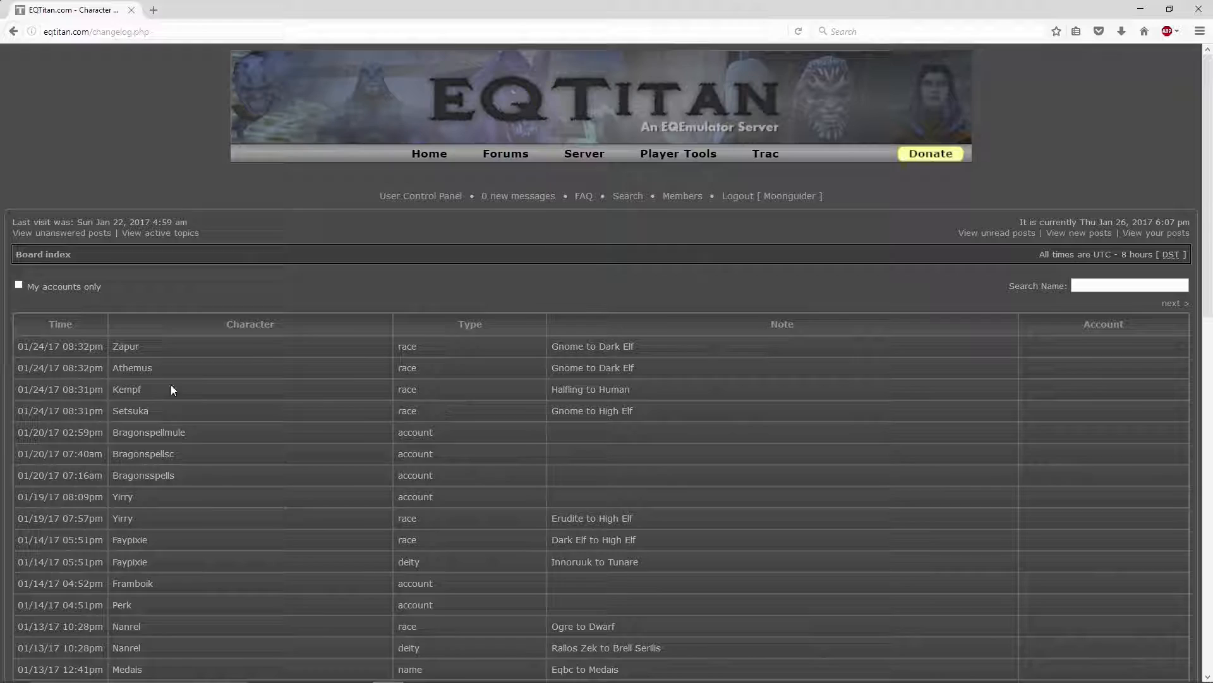
pyautogui.click(678, 154)
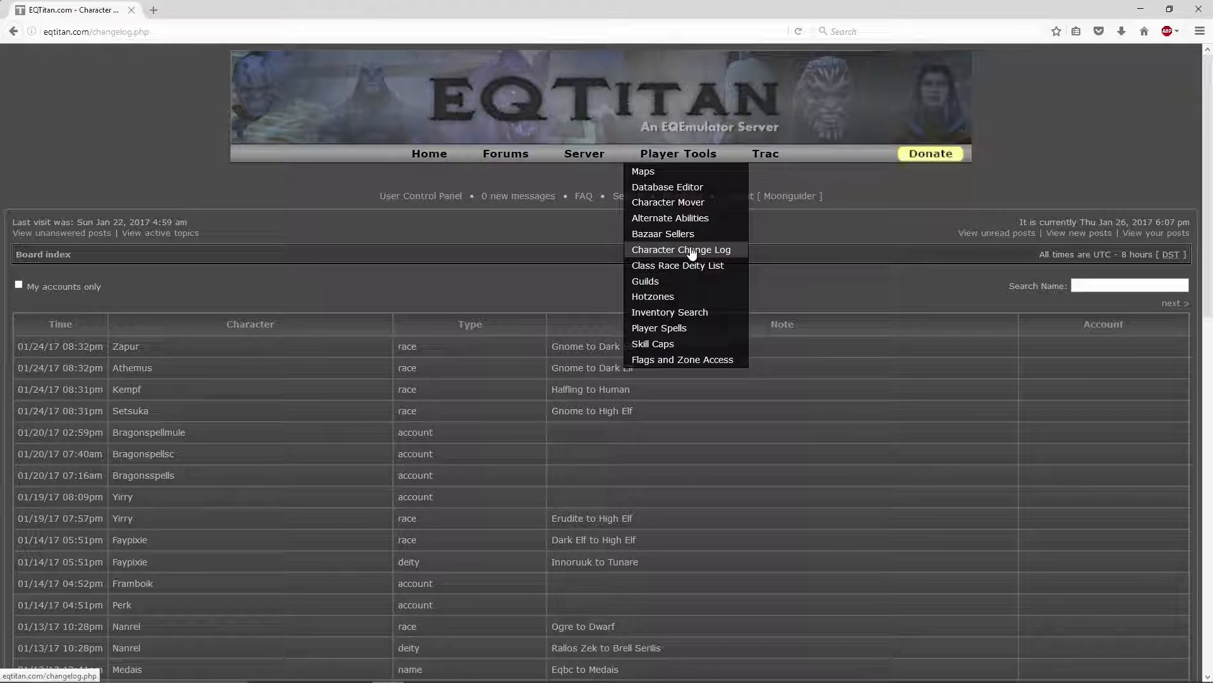
pyautogui.click(18, 284)
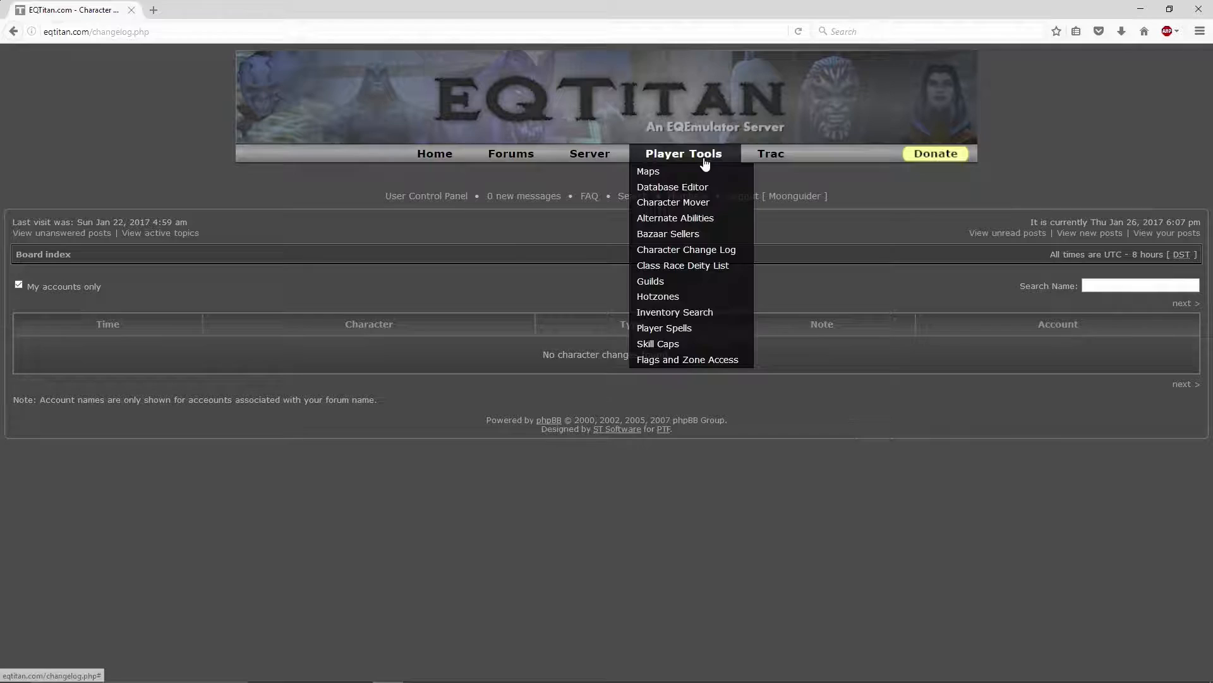
# - Open the Class Race Deity List and scroll through its combinations and starting zones
pyautogui.click(683, 265)
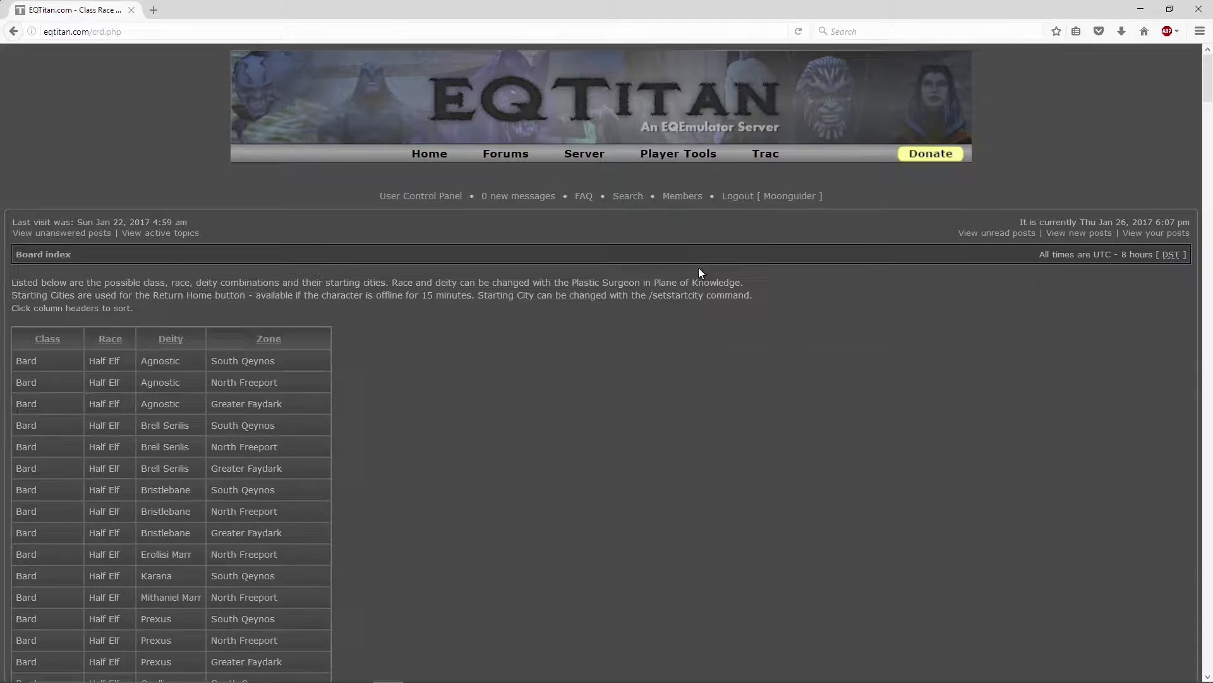
pyautogui.scroll(-3)
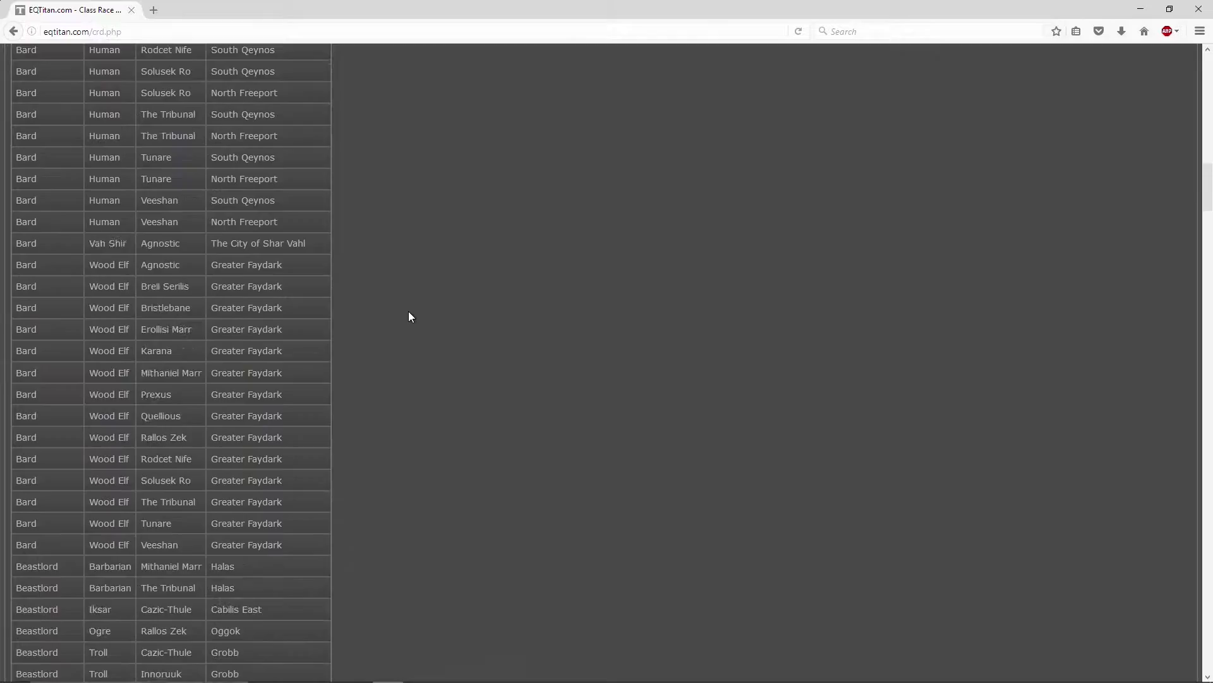
pyautogui.scroll(-3)
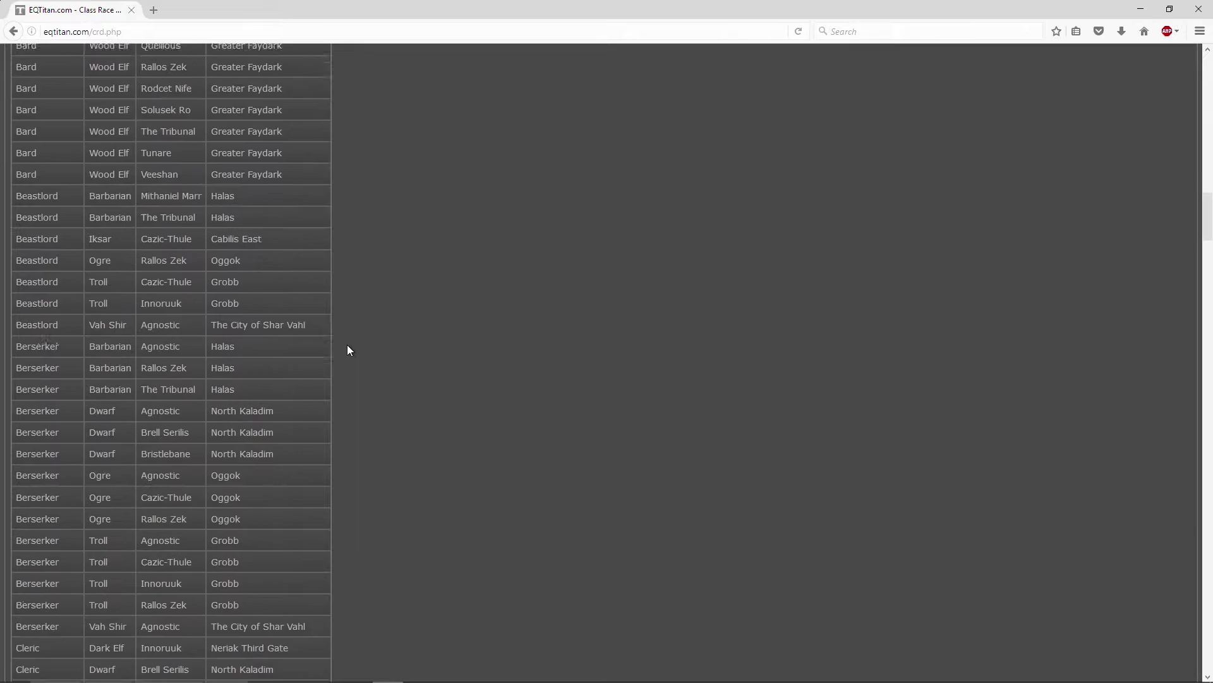
pyautogui.scroll(3)
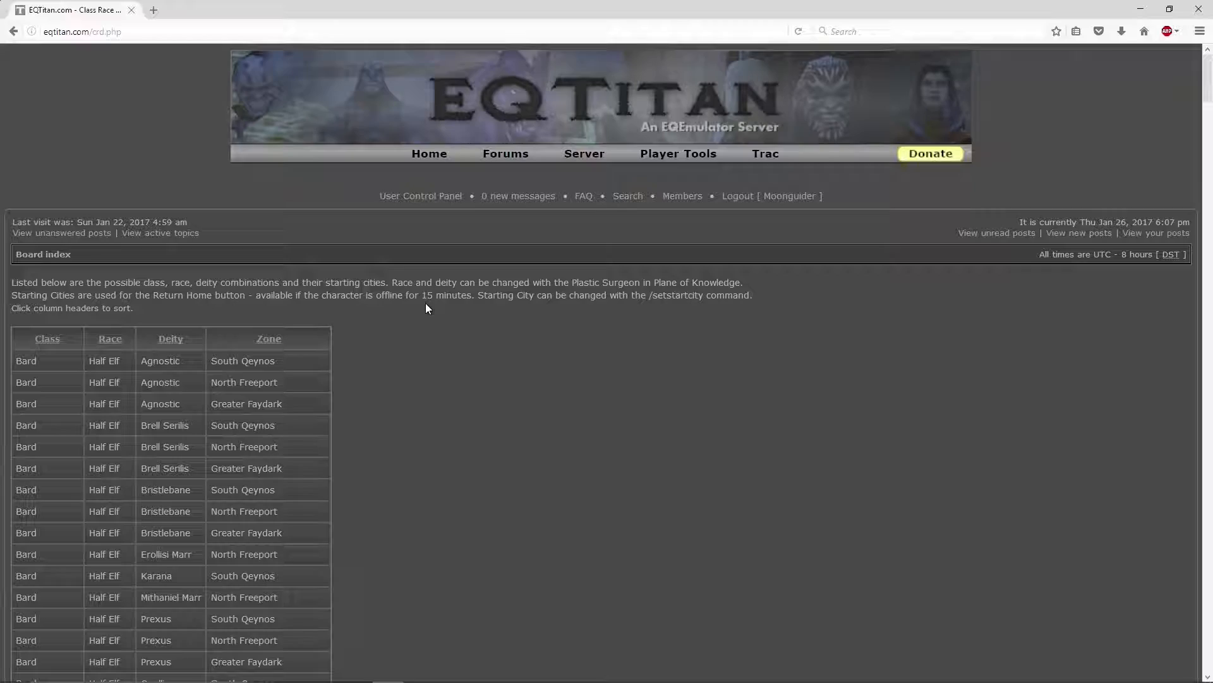
pyautogui.scroll(-3)
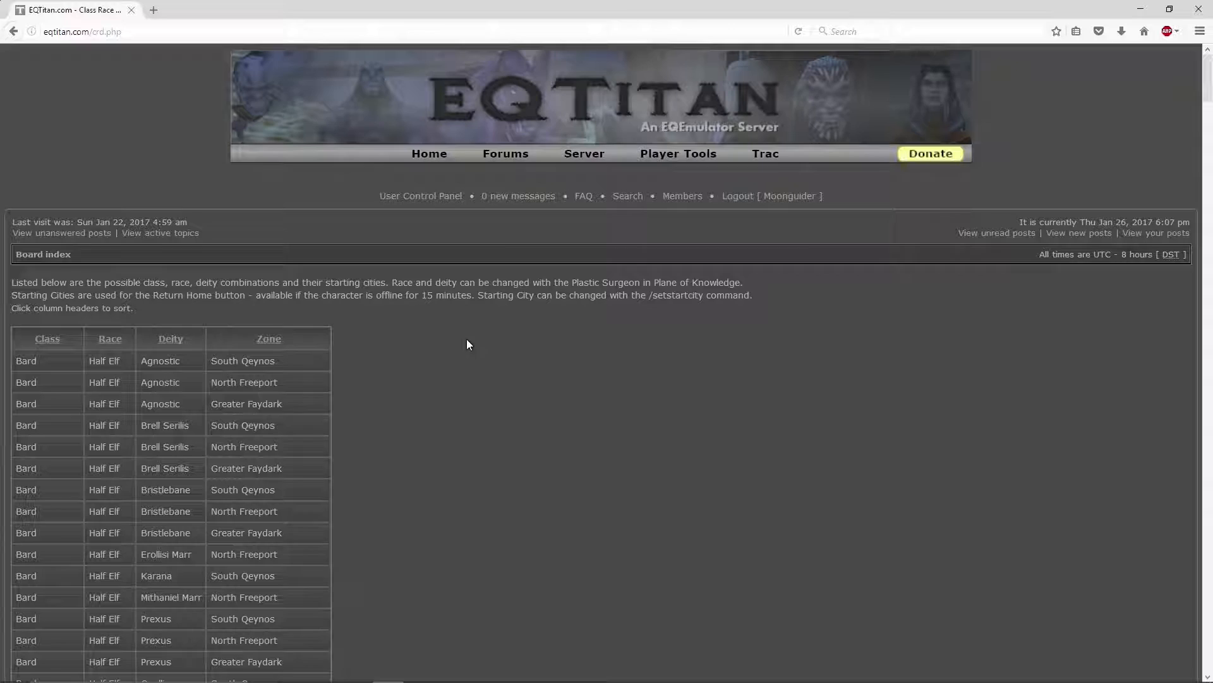
pyautogui.click(678, 153)
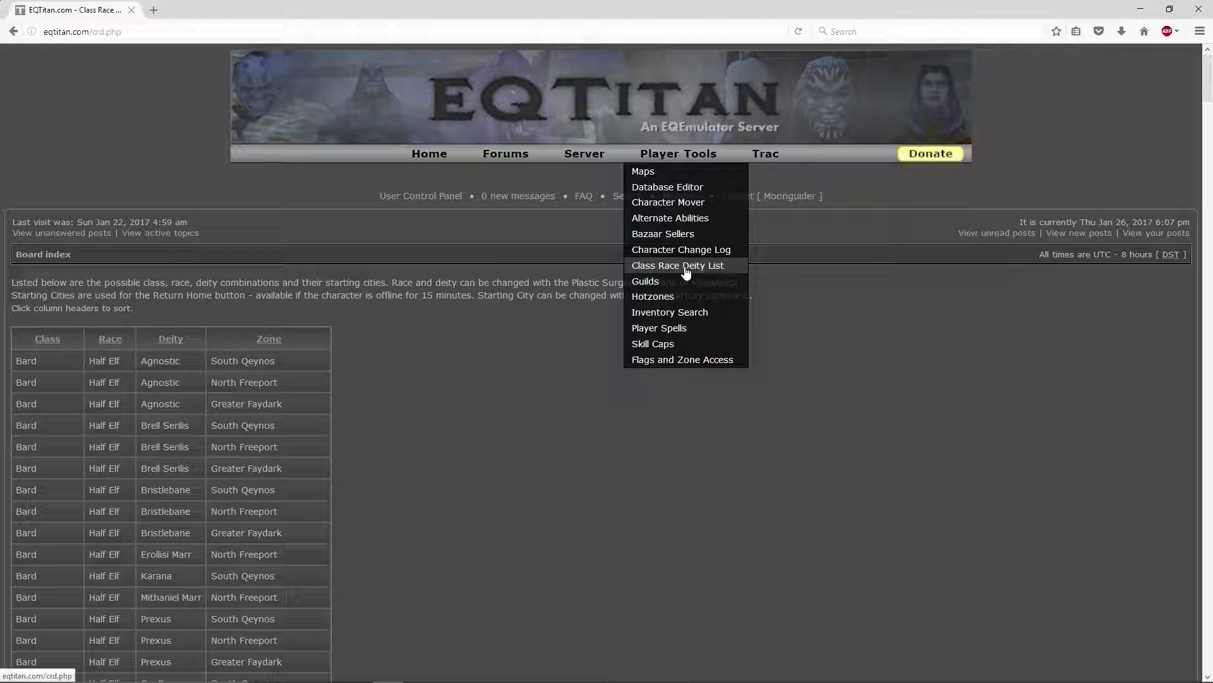
# - Open the Hotzones page and scroll through the level groups and current hotzones
pyautogui.click(644, 281)
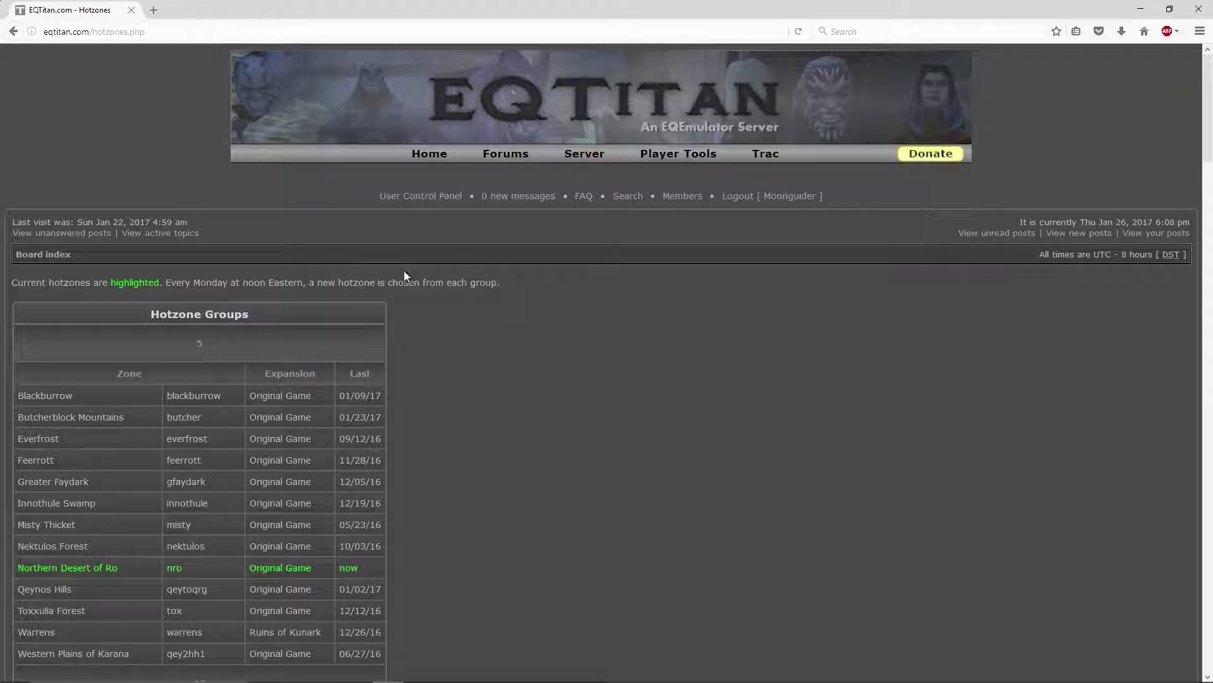
pyautogui.scroll(-3)
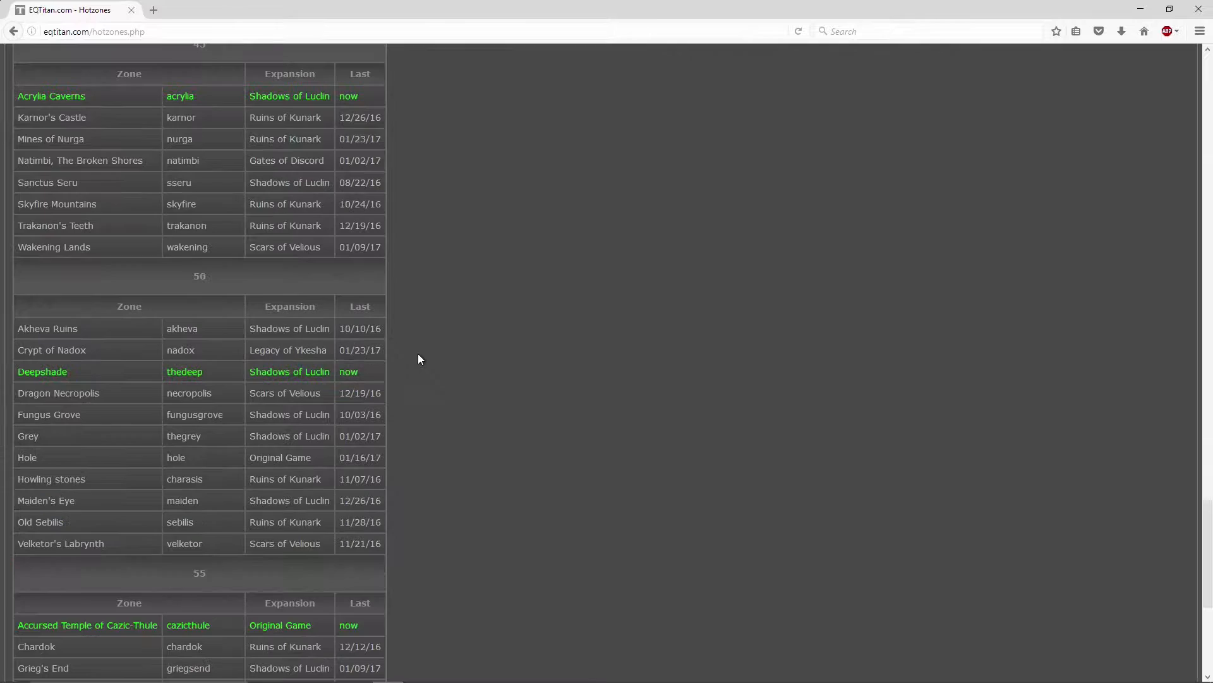
pyautogui.scroll(-3)
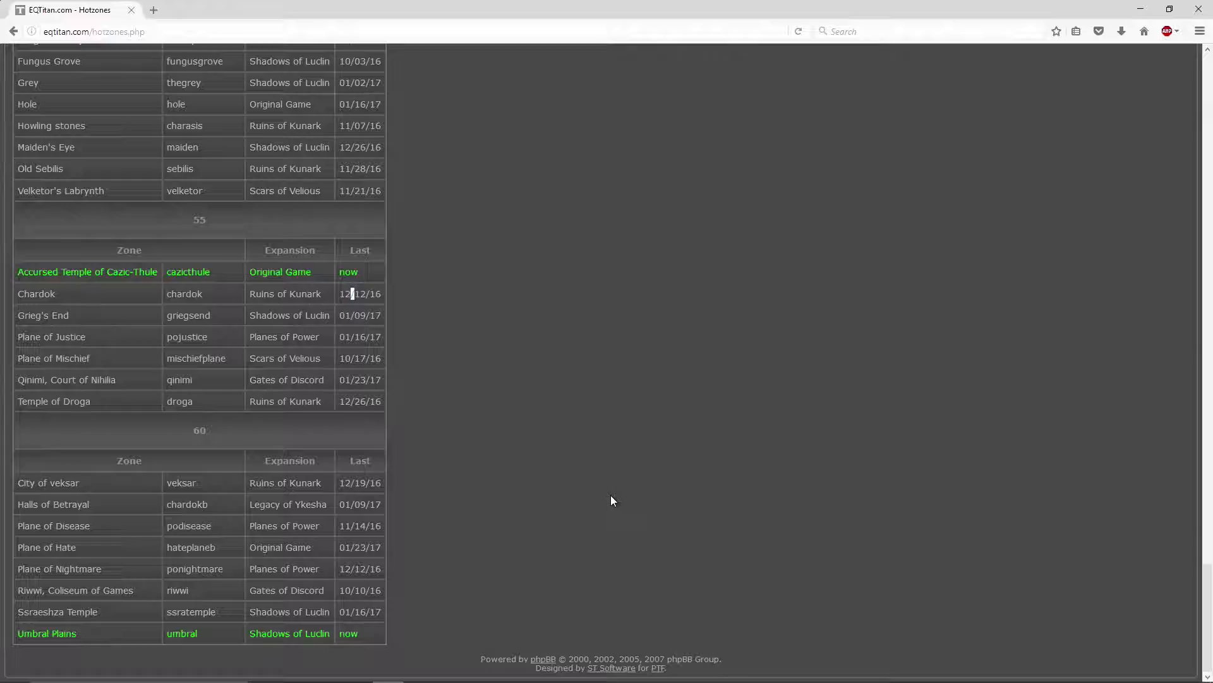
pyautogui.click(678, 153)
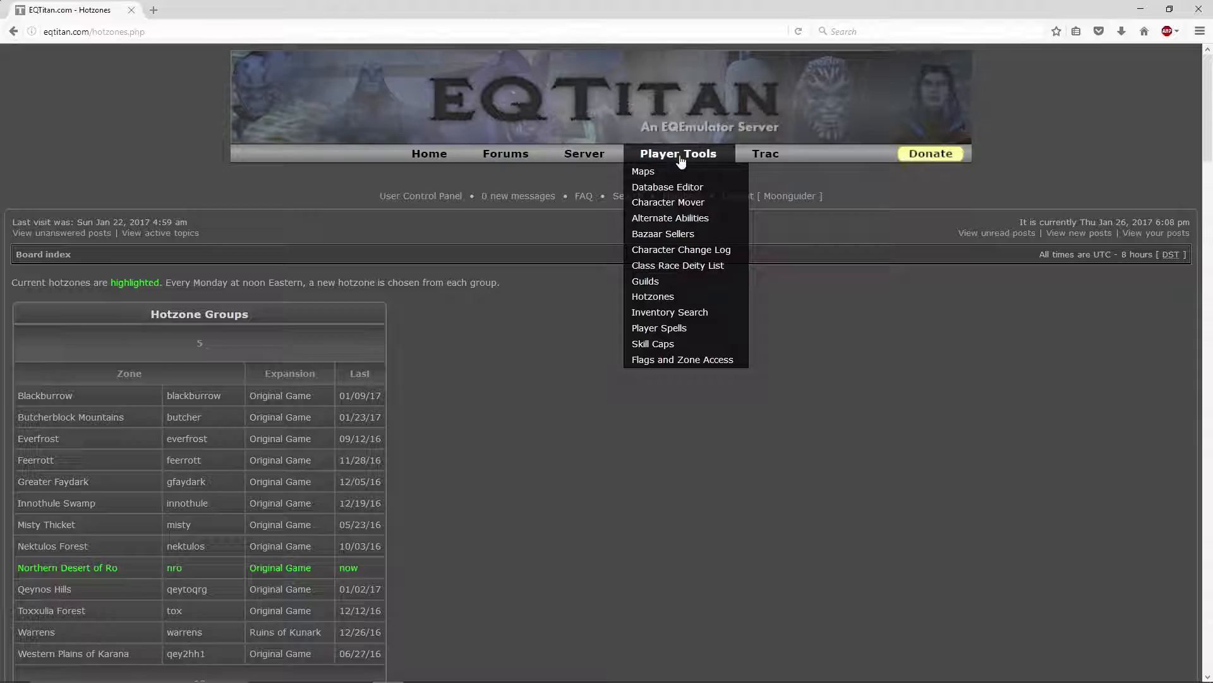
# - Run an Inventory Search for Equipped items in the Back slot, listing cloaks
pyautogui.click(669, 313)
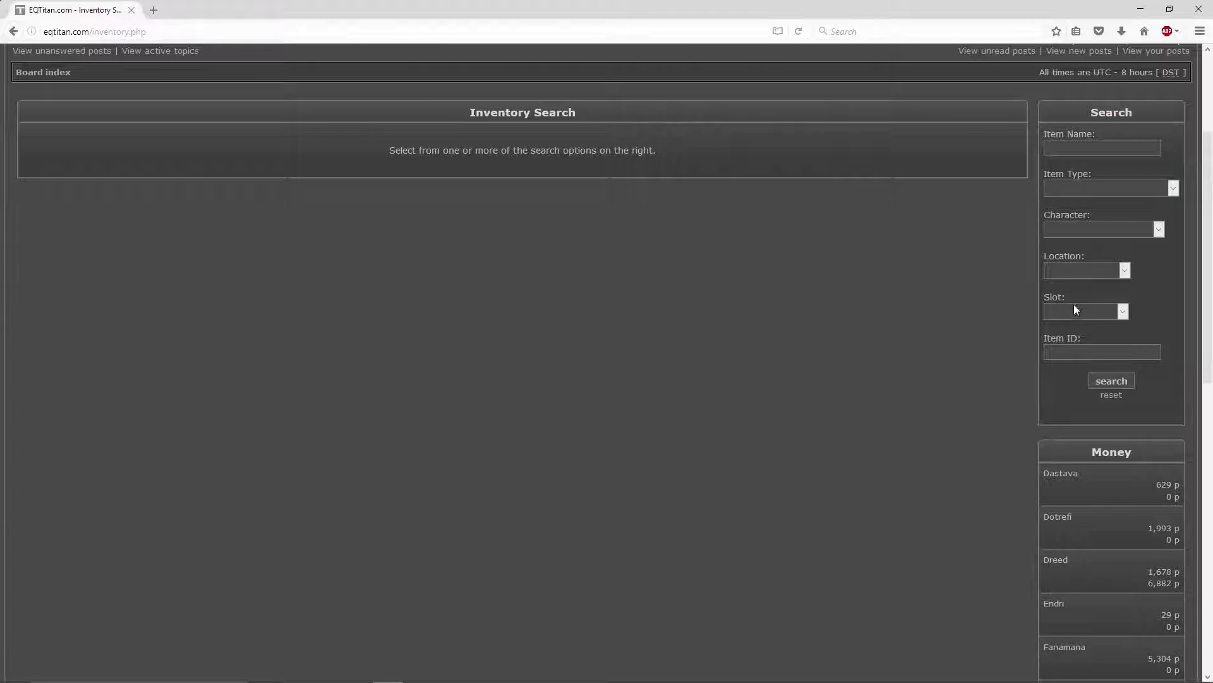
pyautogui.click(1102, 352)
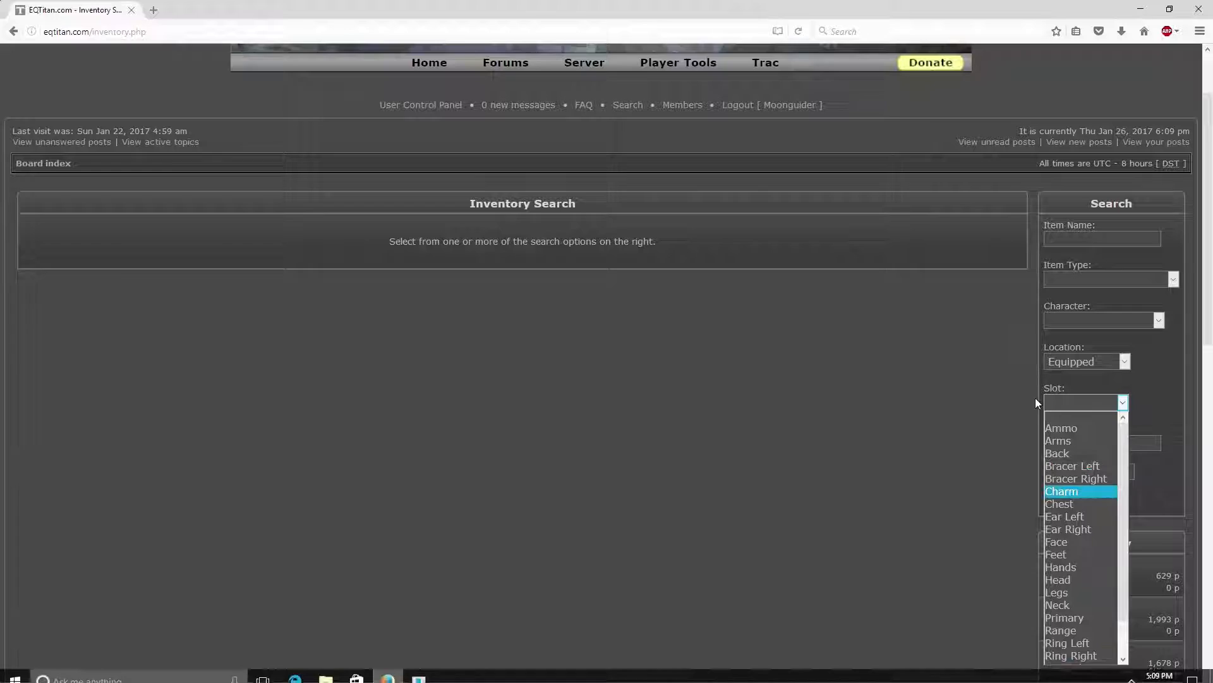
pyautogui.click(1057, 453)
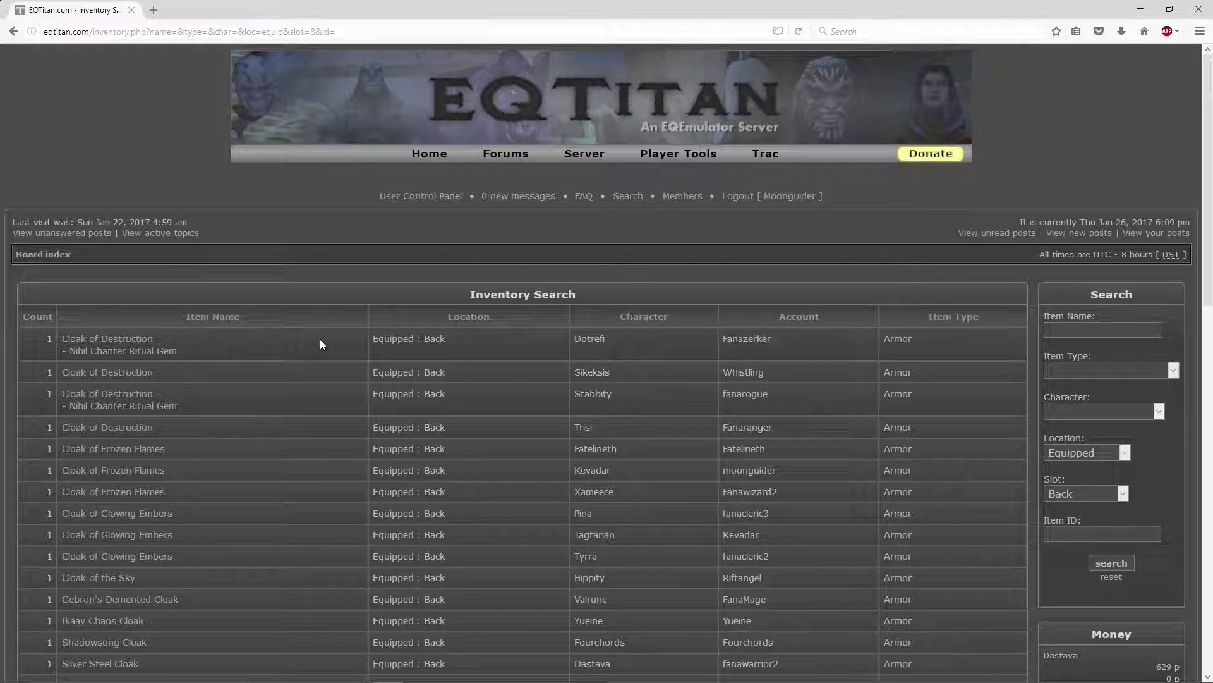
pyautogui.scroll(-3)
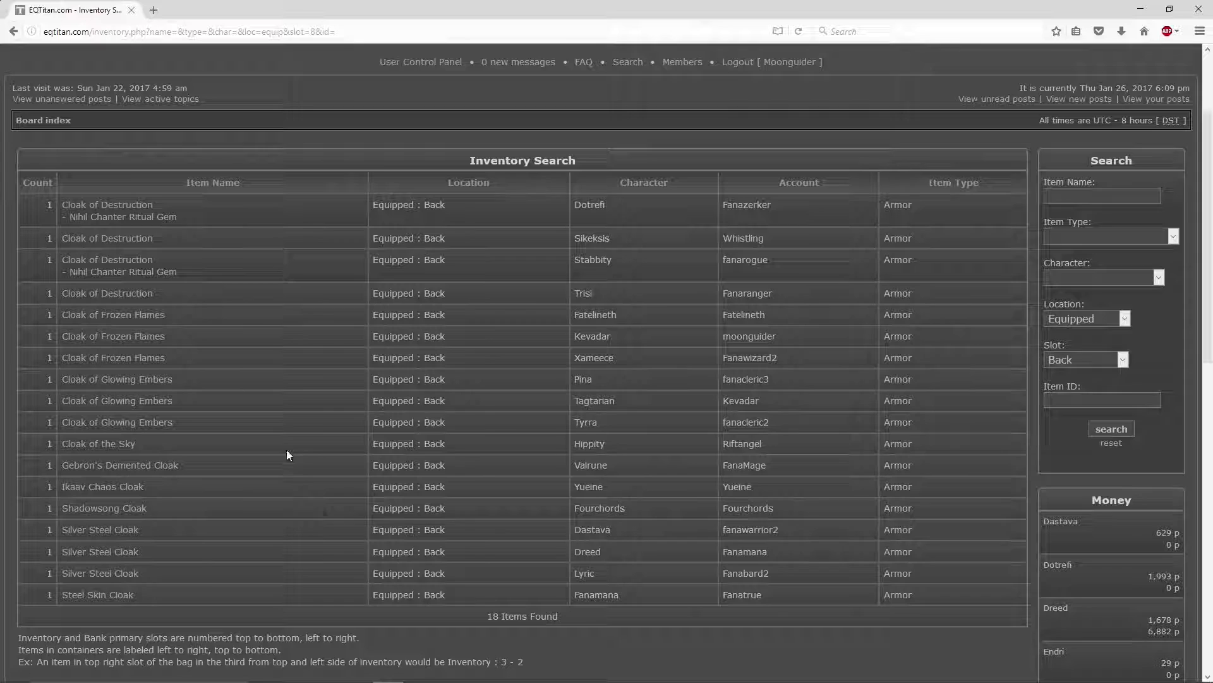
pyautogui.moveTo(527, 537)
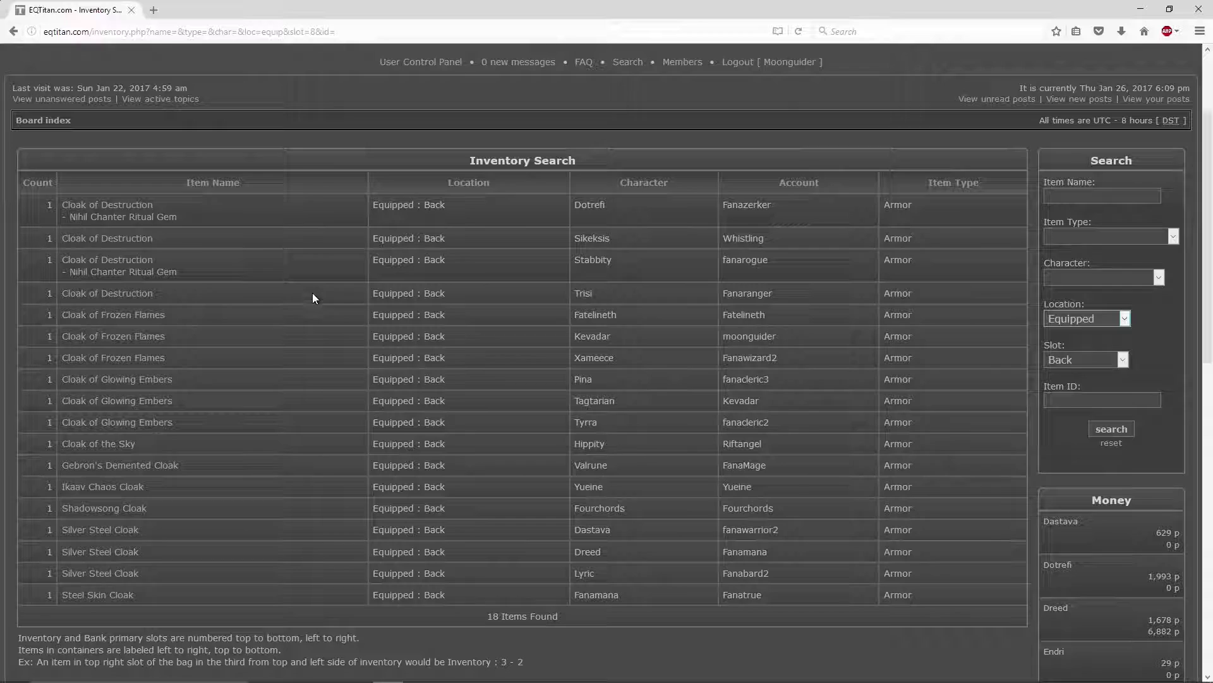
pyautogui.click(1087, 319)
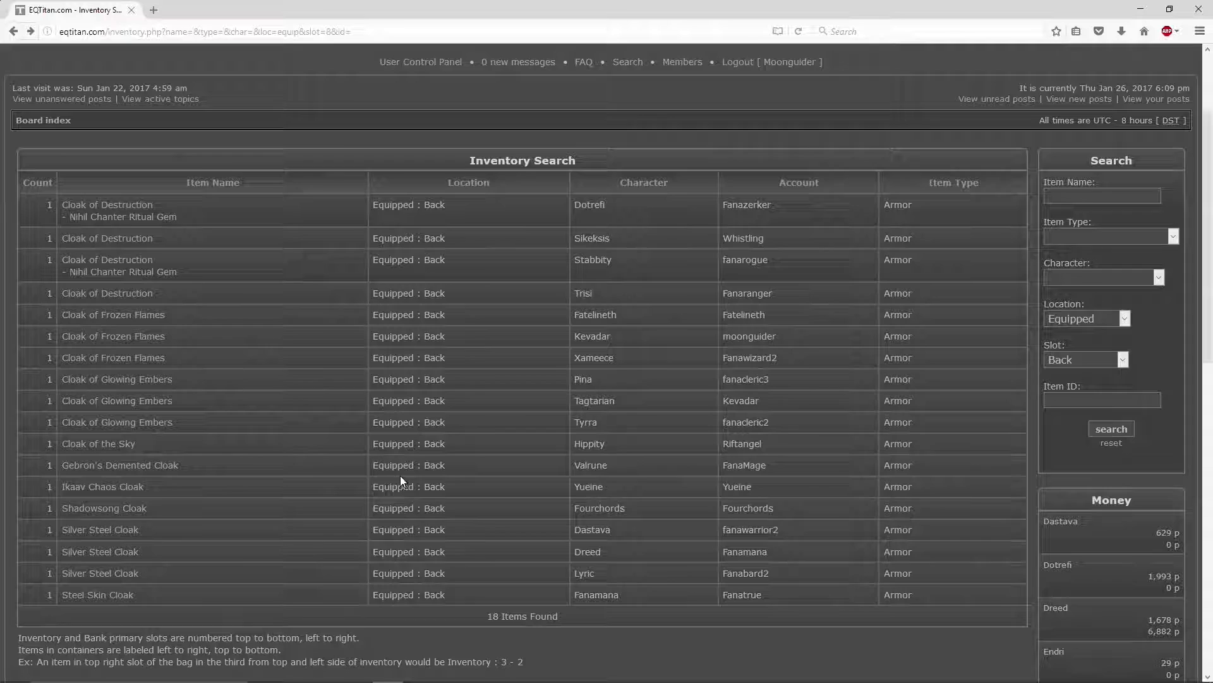
pyautogui.click(97, 443)
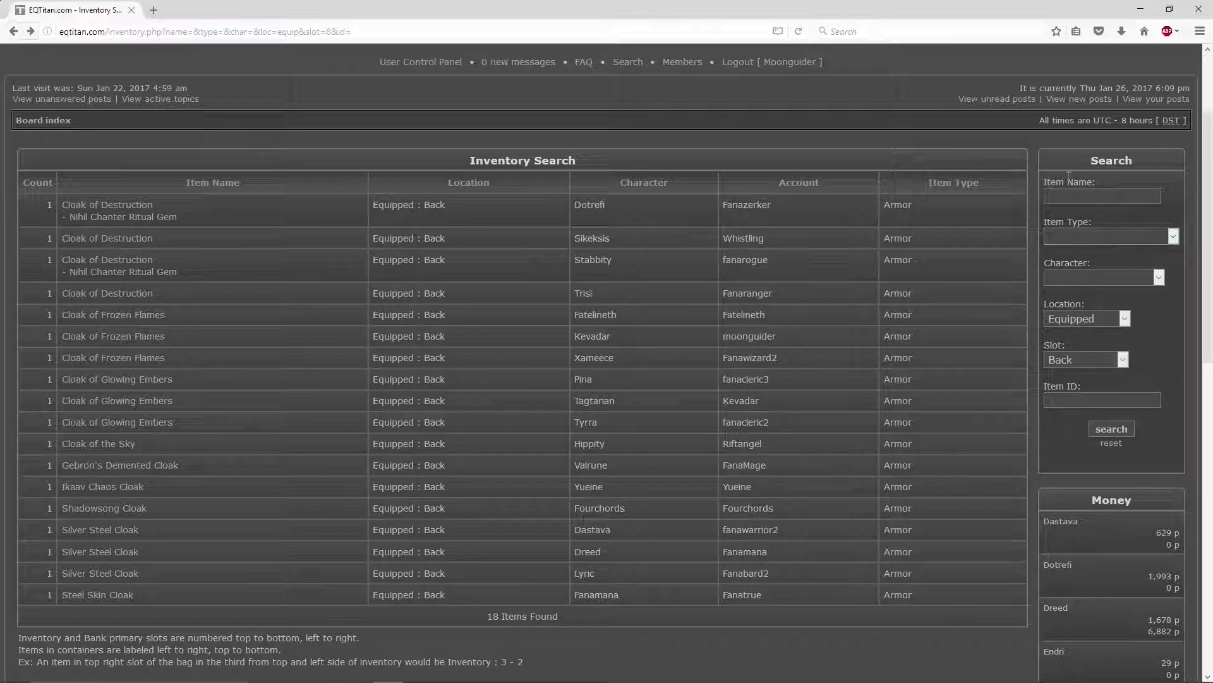
pyautogui.click(678, 154)
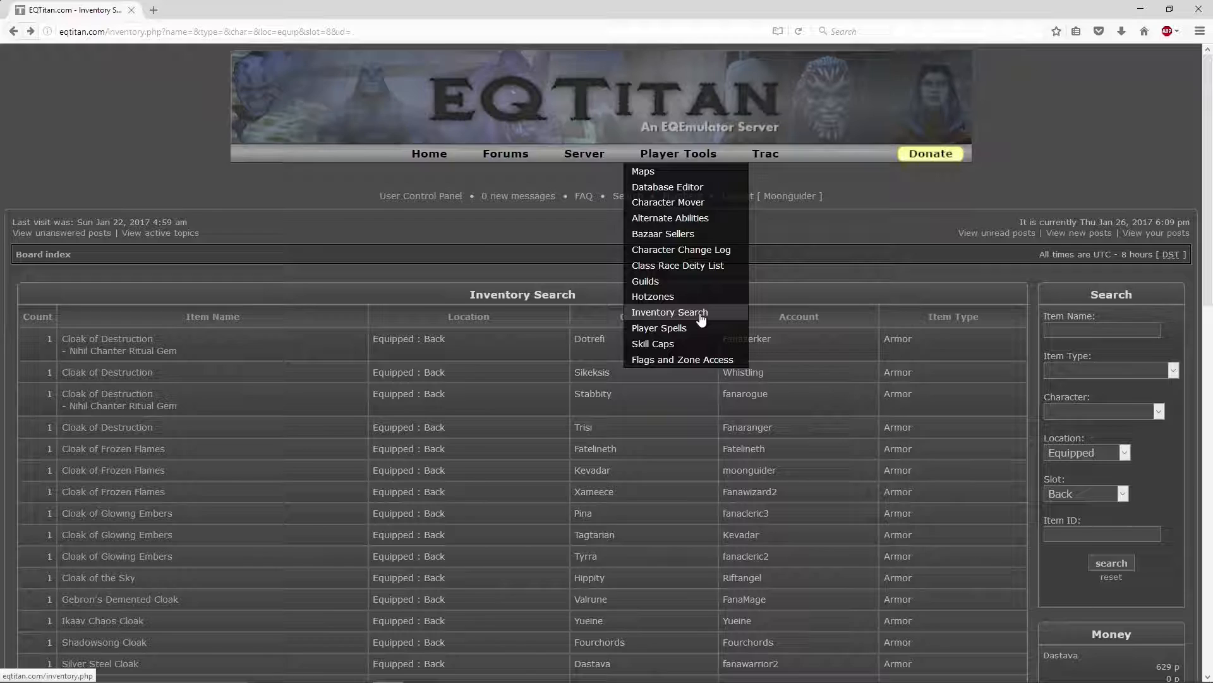
pyautogui.moveTo(693, 333)
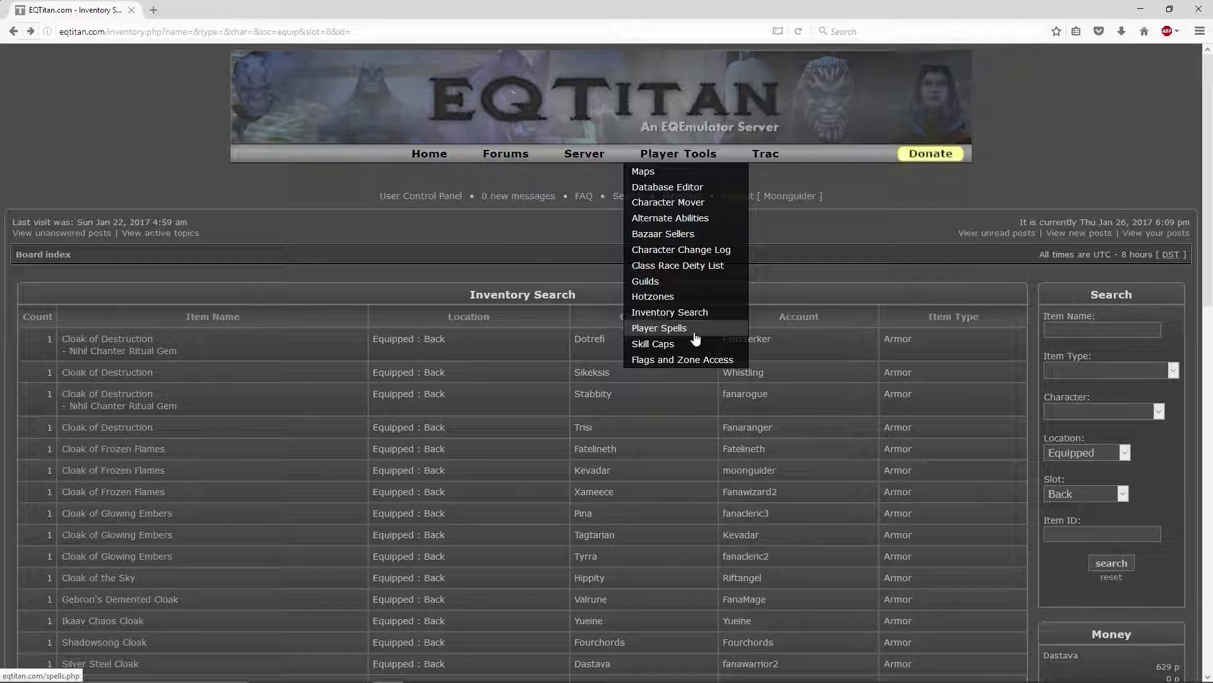
# - Open Player Spells and search spells for the cleric Dreamwalker, levels 1 to 65
pyautogui.click(658, 328)
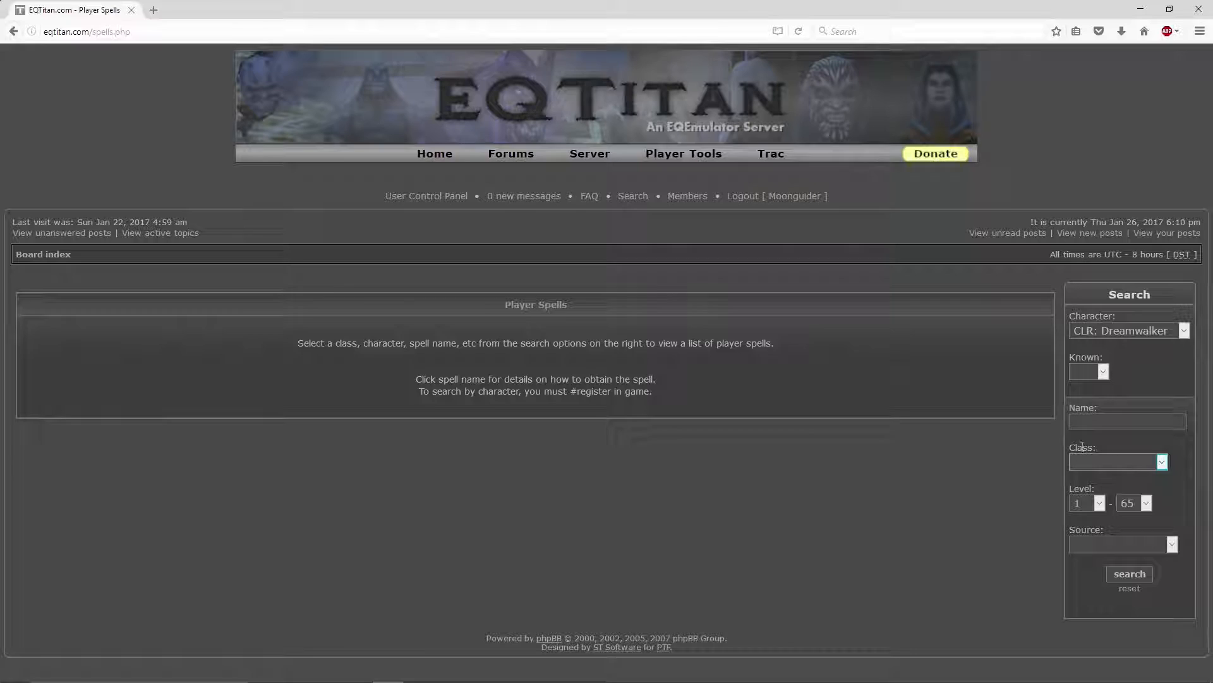
pyautogui.moveTo(1101, 507)
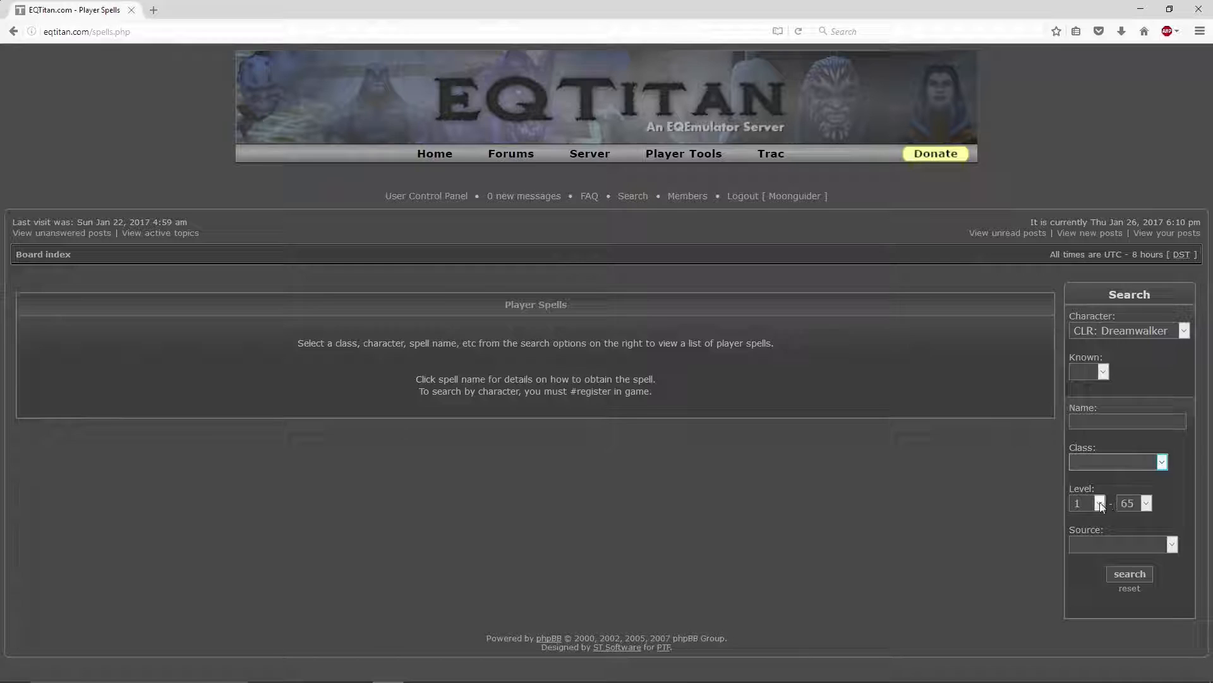
pyautogui.click(1130, 573)
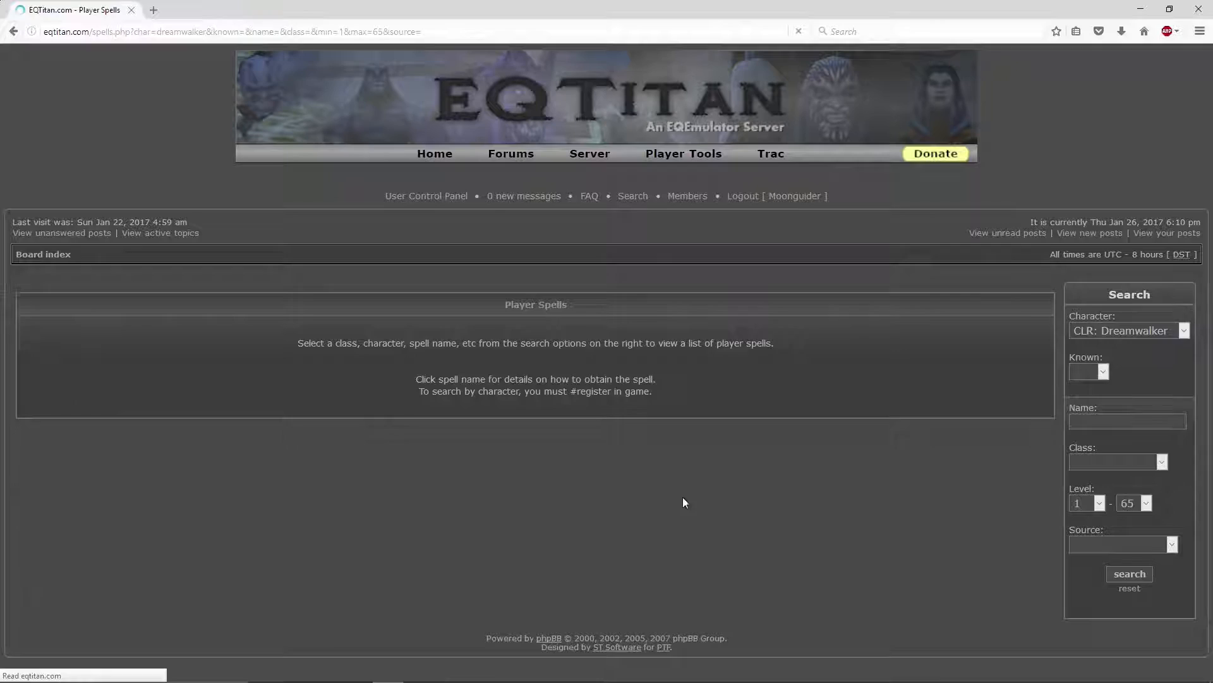
# - Search for Dreamwalker's unknown Cleric spells, capping the level range at 20
pyautogui.click(1129, 574)
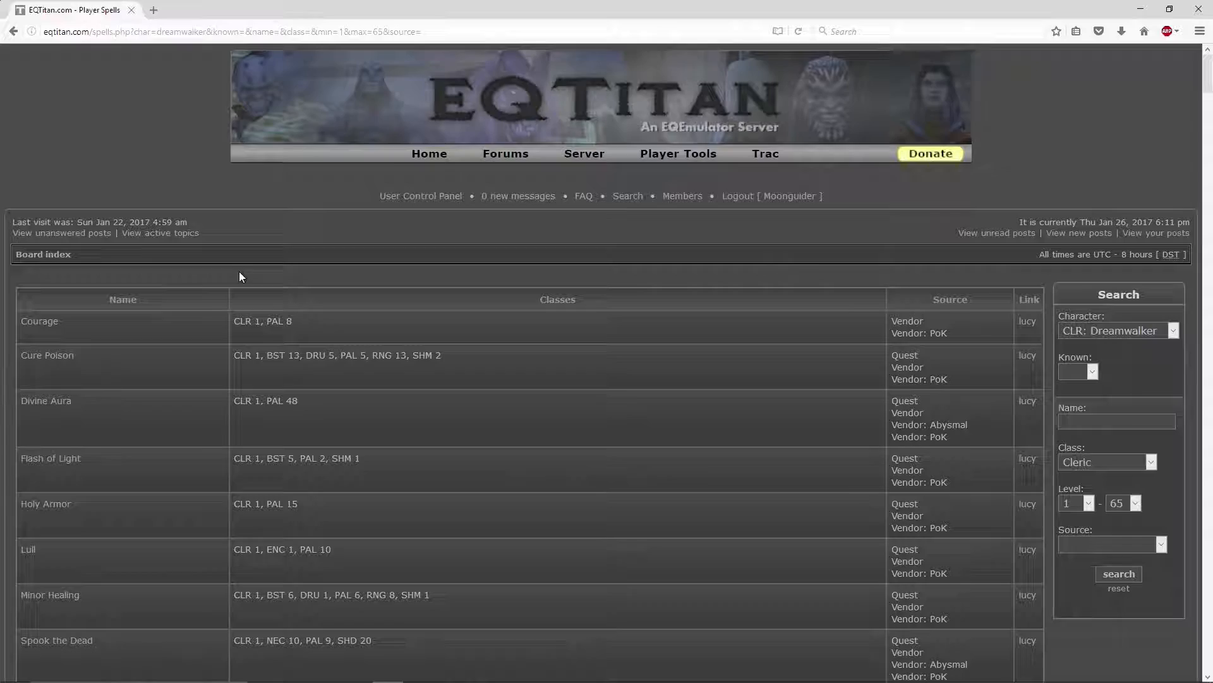
pyautogui.moveTo(2, 316)
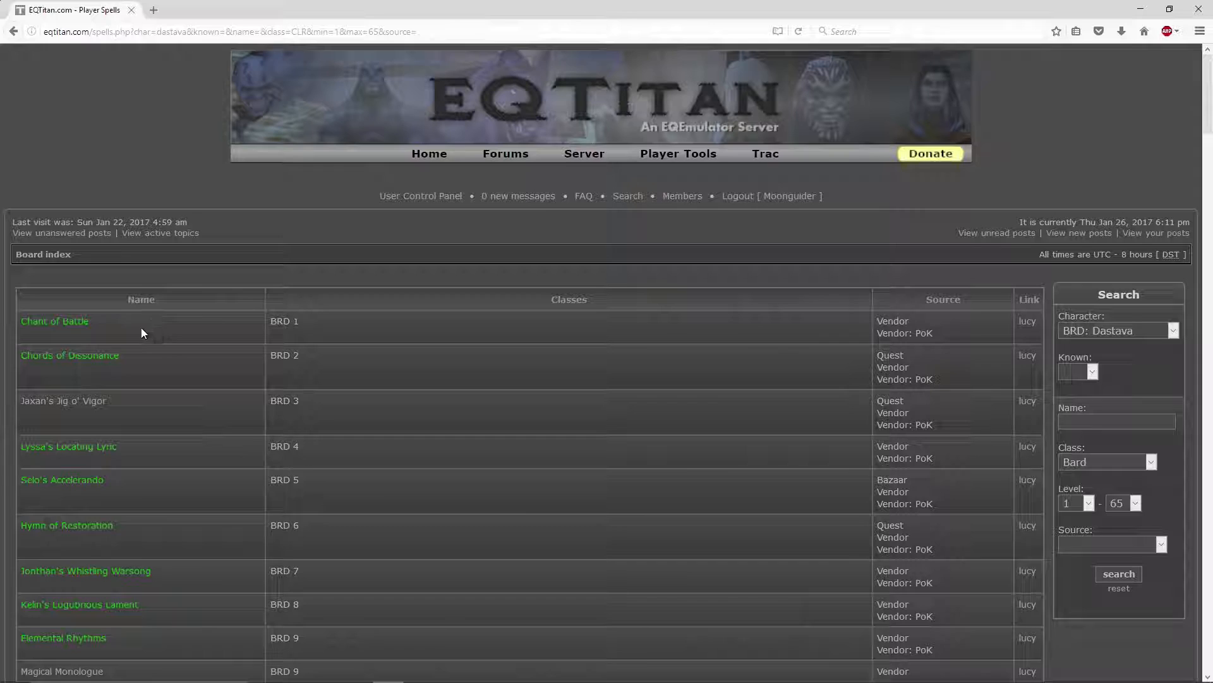
pyautogui.click(1118, 330)
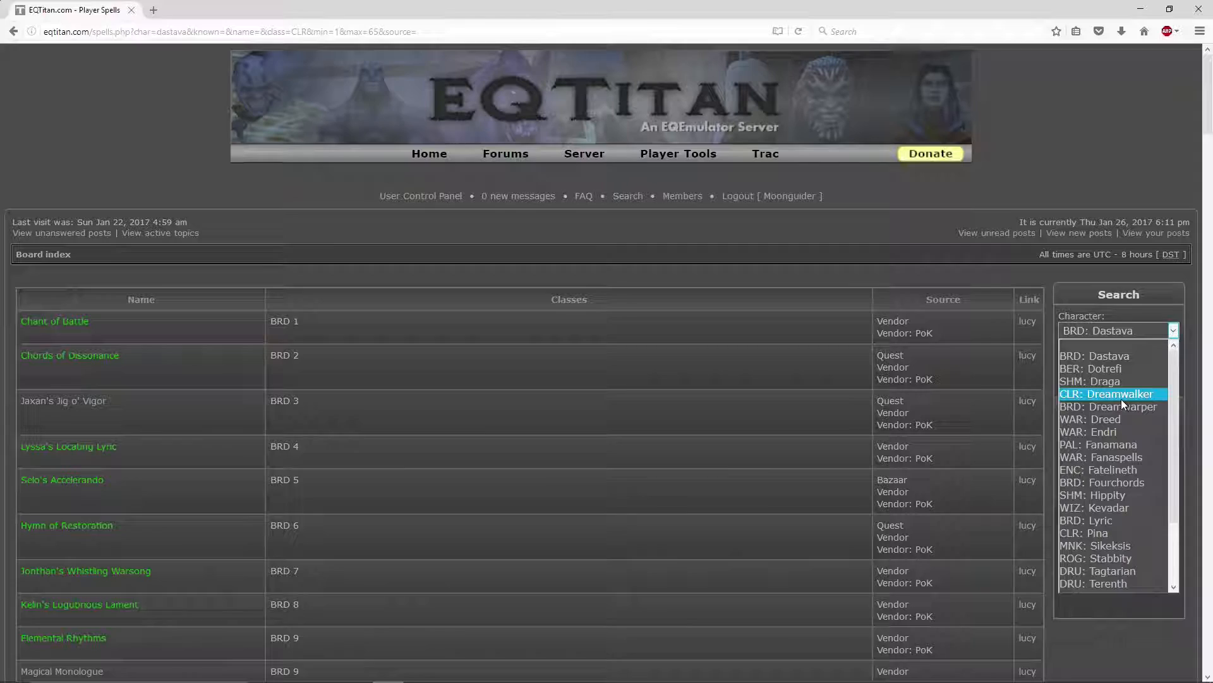
pyautogui.click(1107, 394)
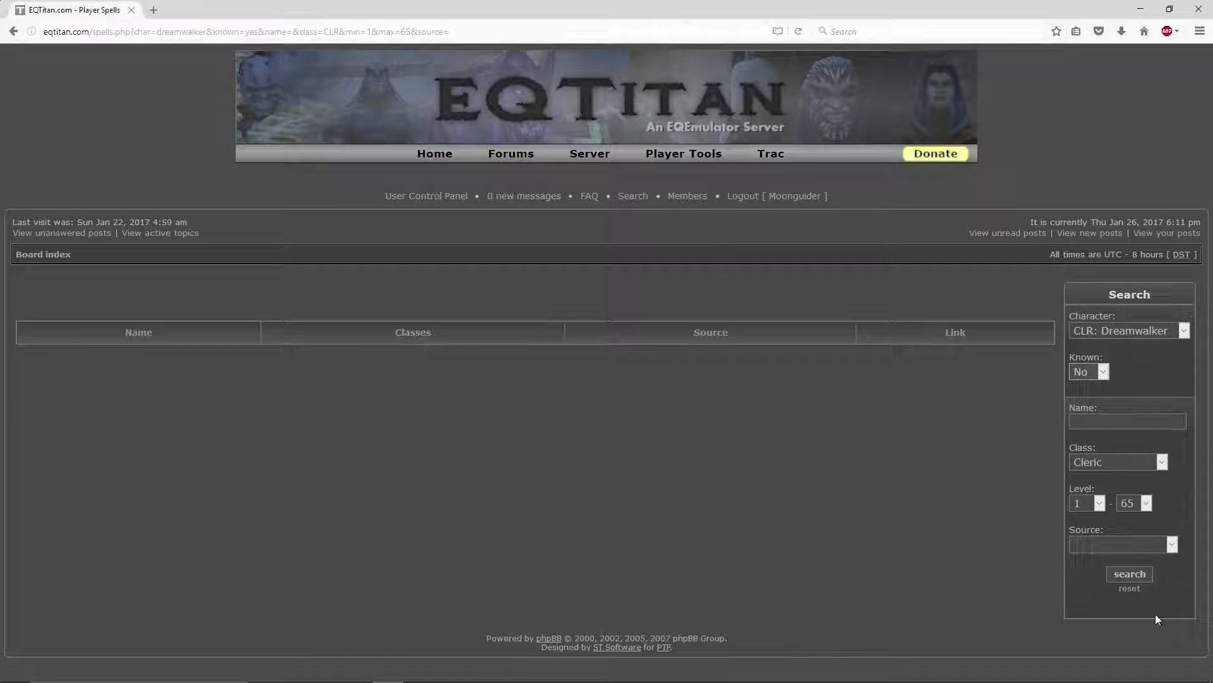
pyautogui.click(1130, 573)
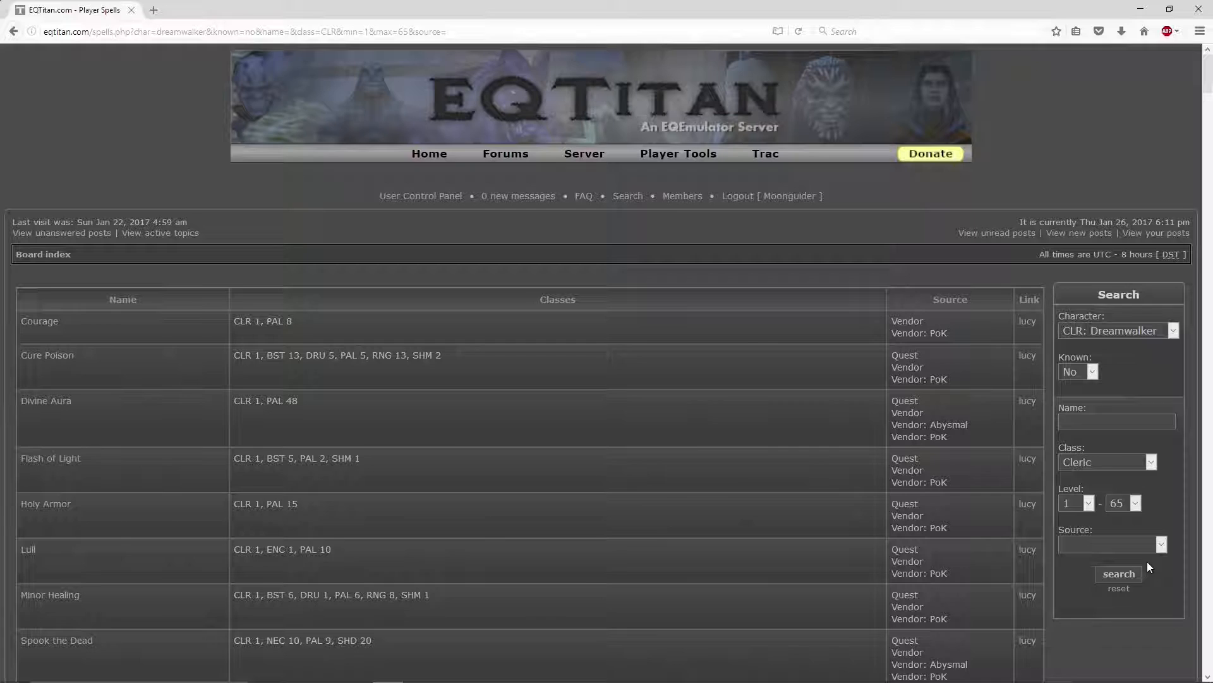
pyautogui.click(1141, 504)
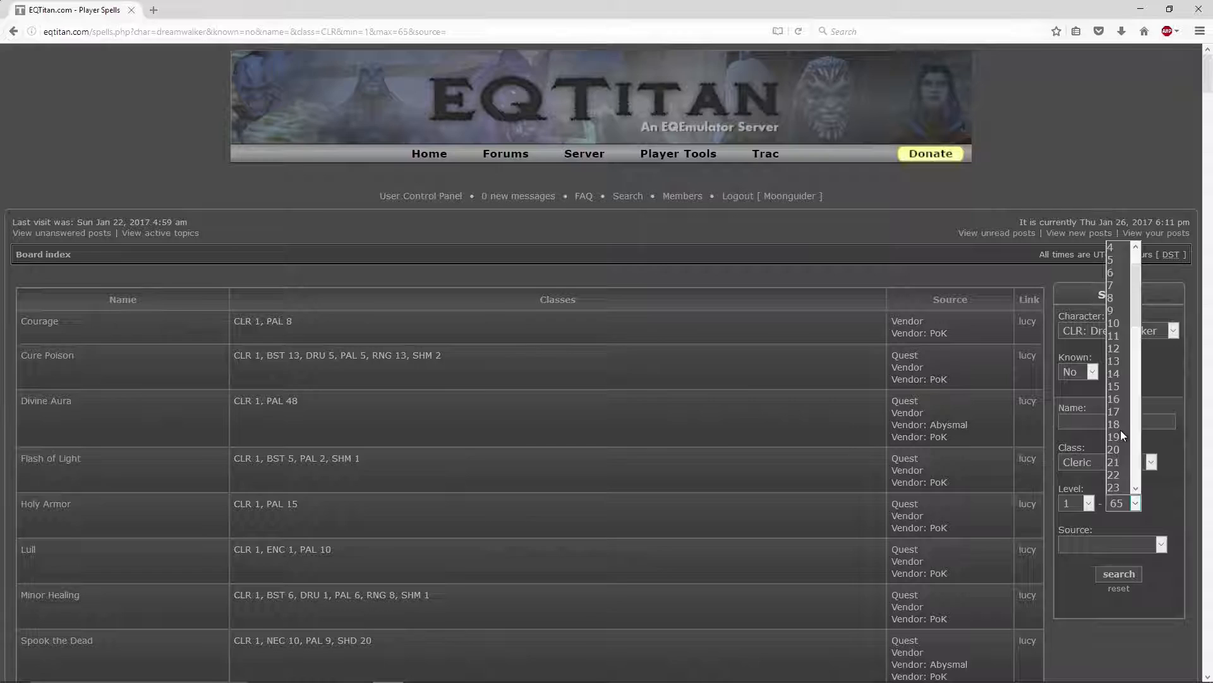
pyautogui.click(1111, 448)
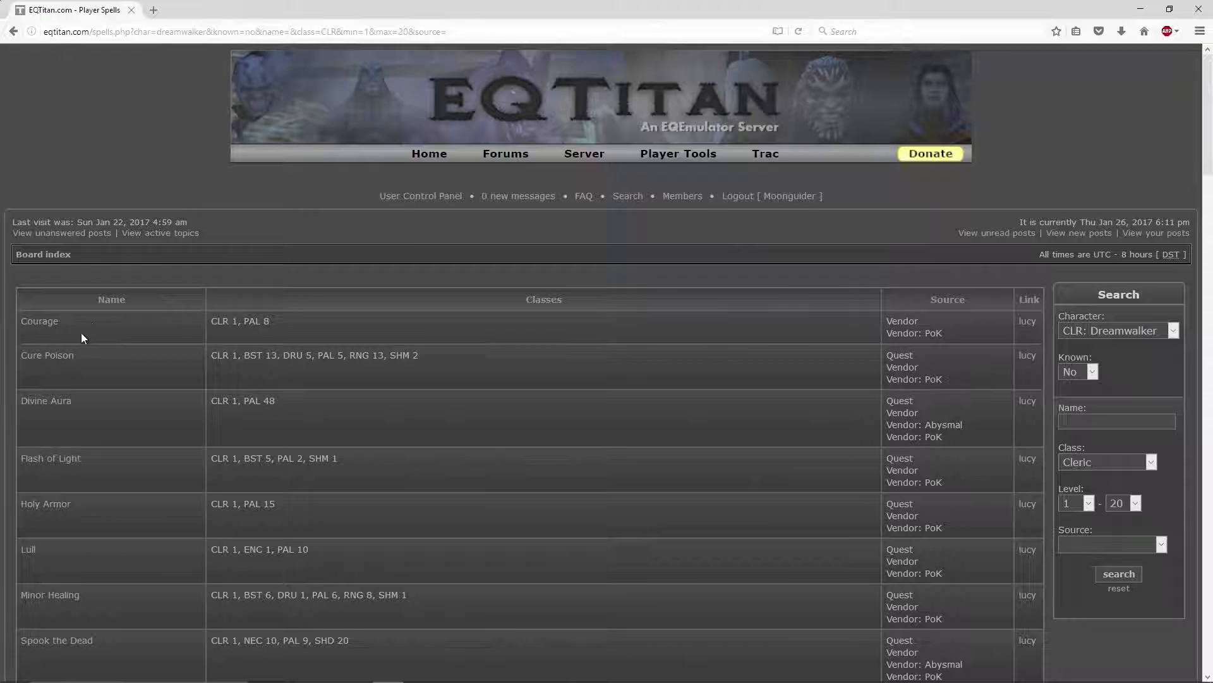
pyautogui.scroll(-3)
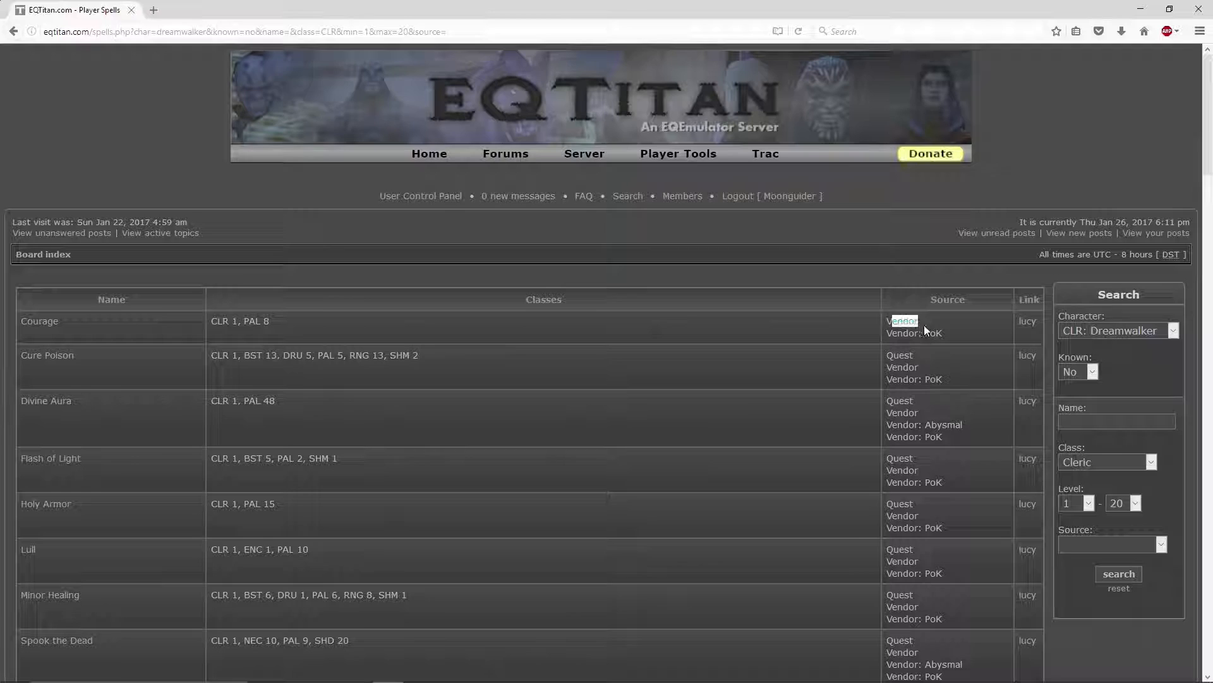
pyautogui.moveTo(965, 347)
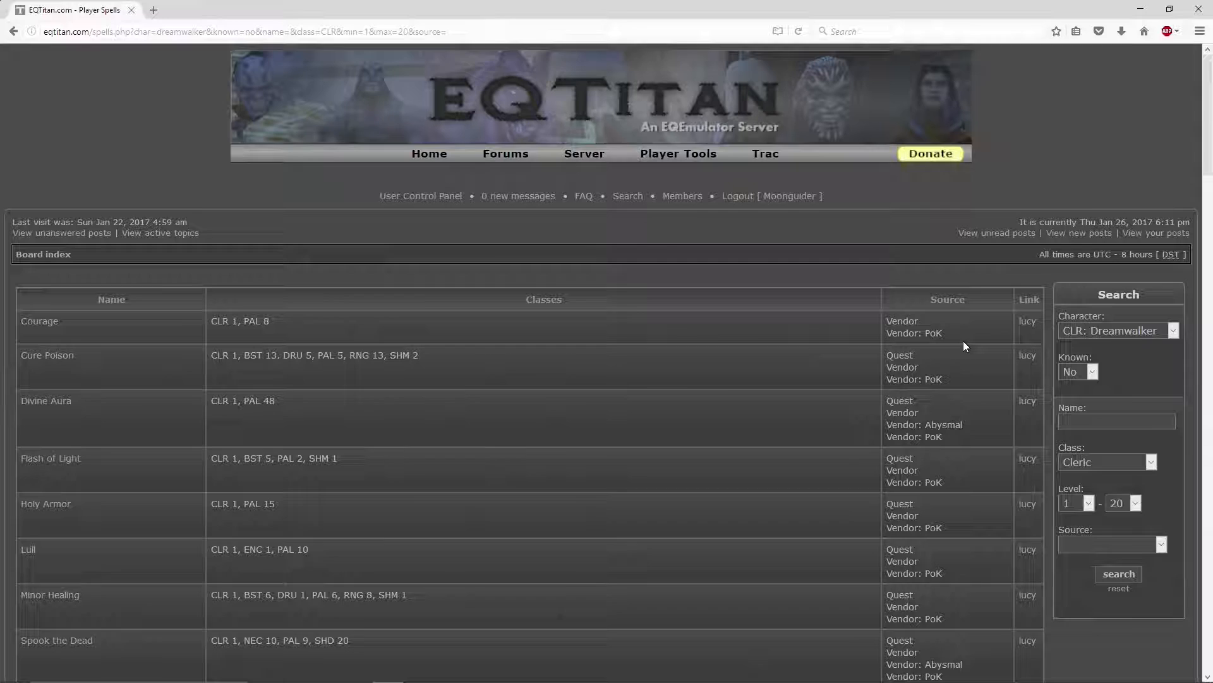
# - Open the Courage spell, then scroll down and open the Cure Blindness details page
pyautogui.click(39, 322)
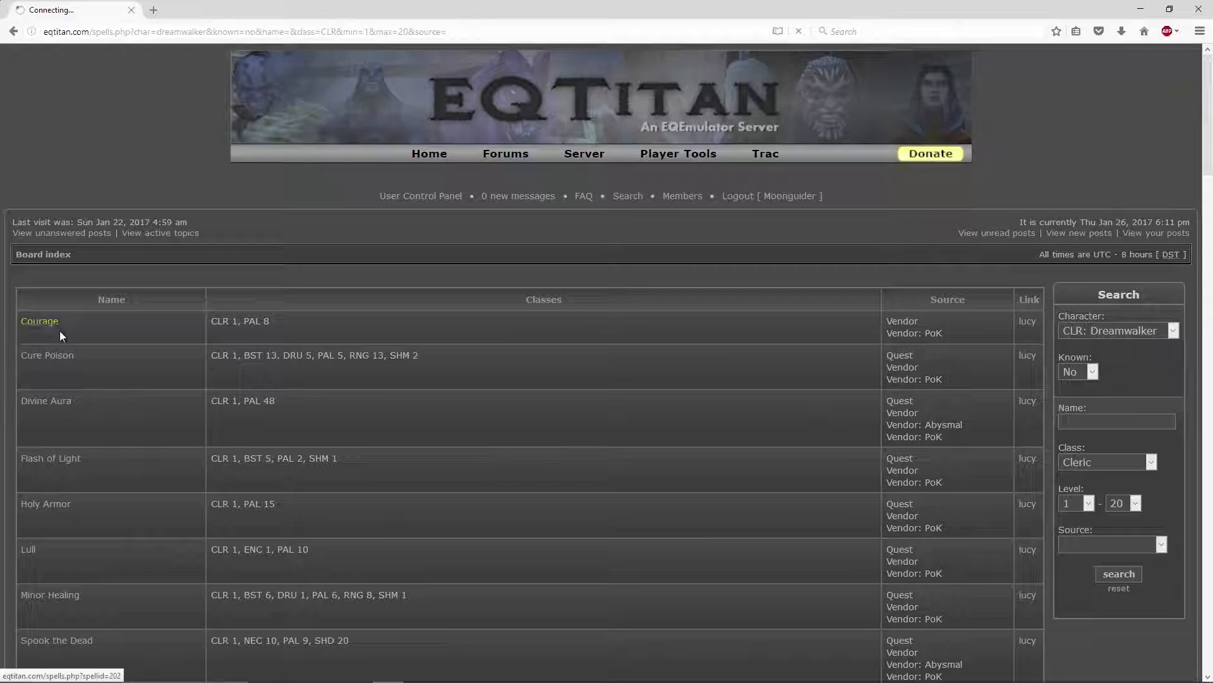
pyautogui.click(39, 321)
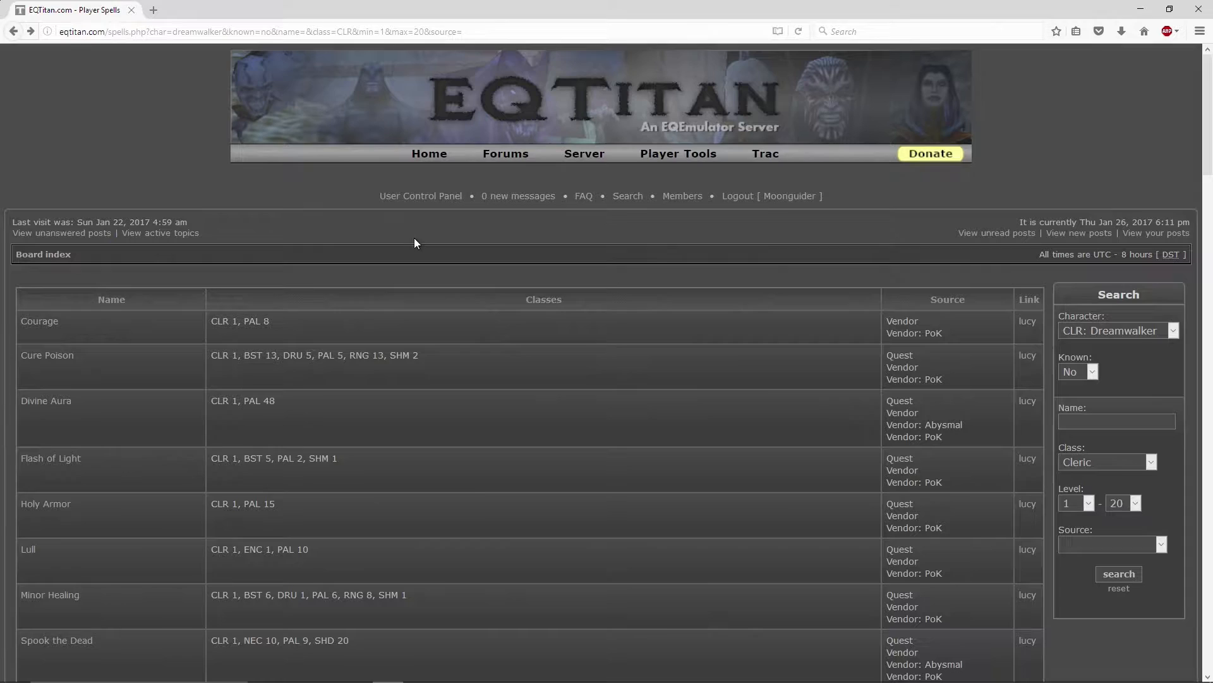
pyautogui.scroll(-3)
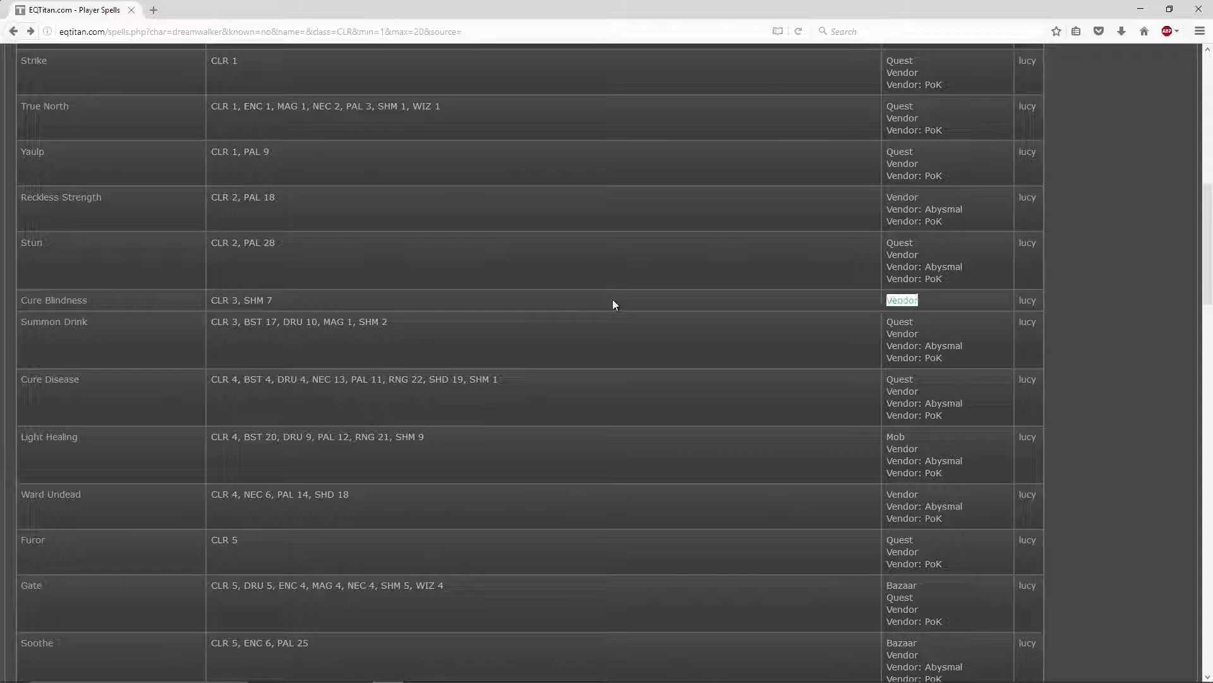
pyautogui.moveTo(52, 301)
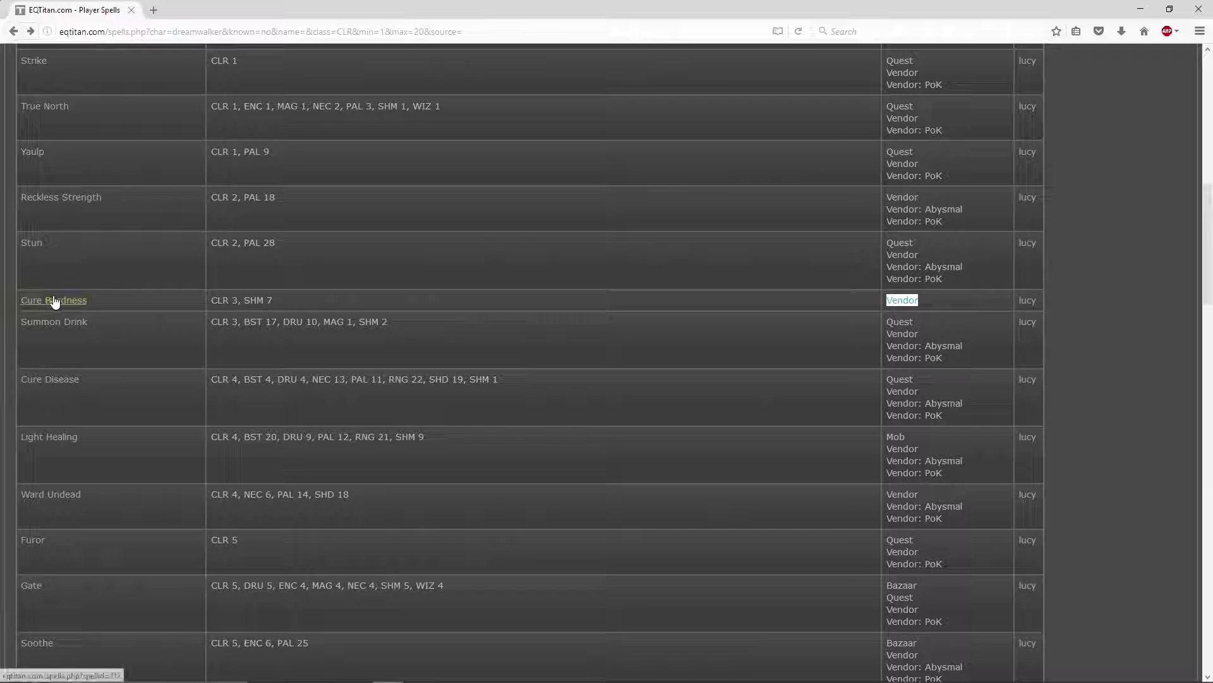
pyautogui.click(53, 299)
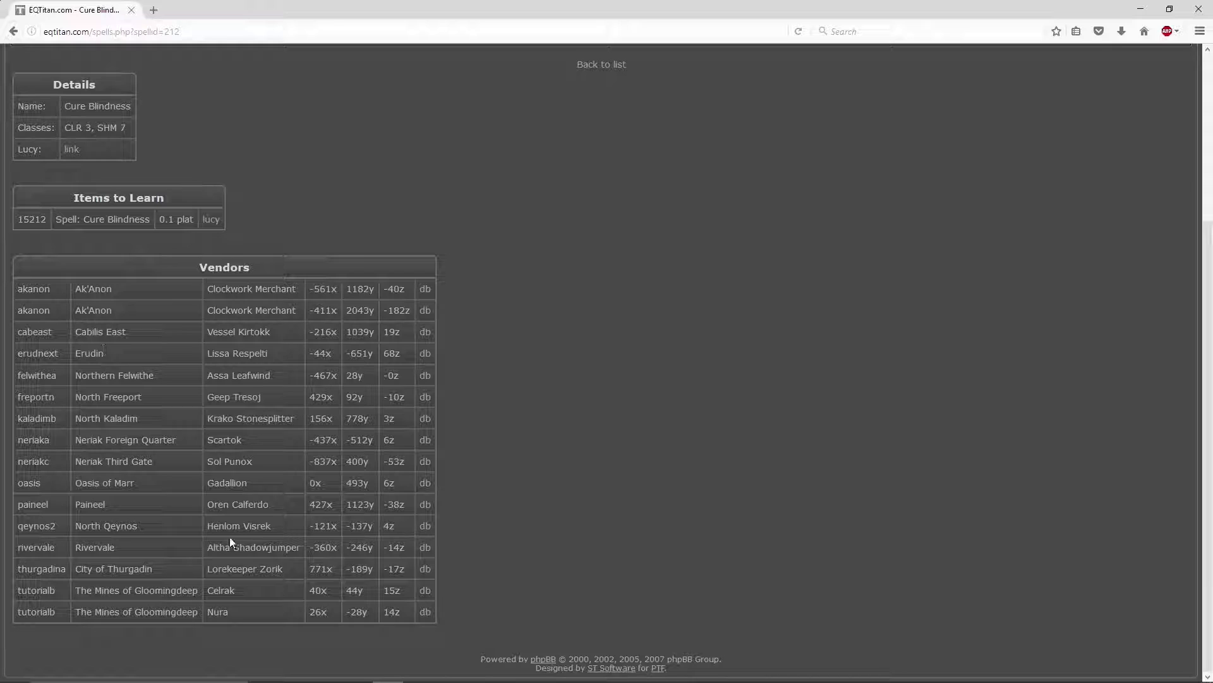
pyautogui.moveTo(196, 632)
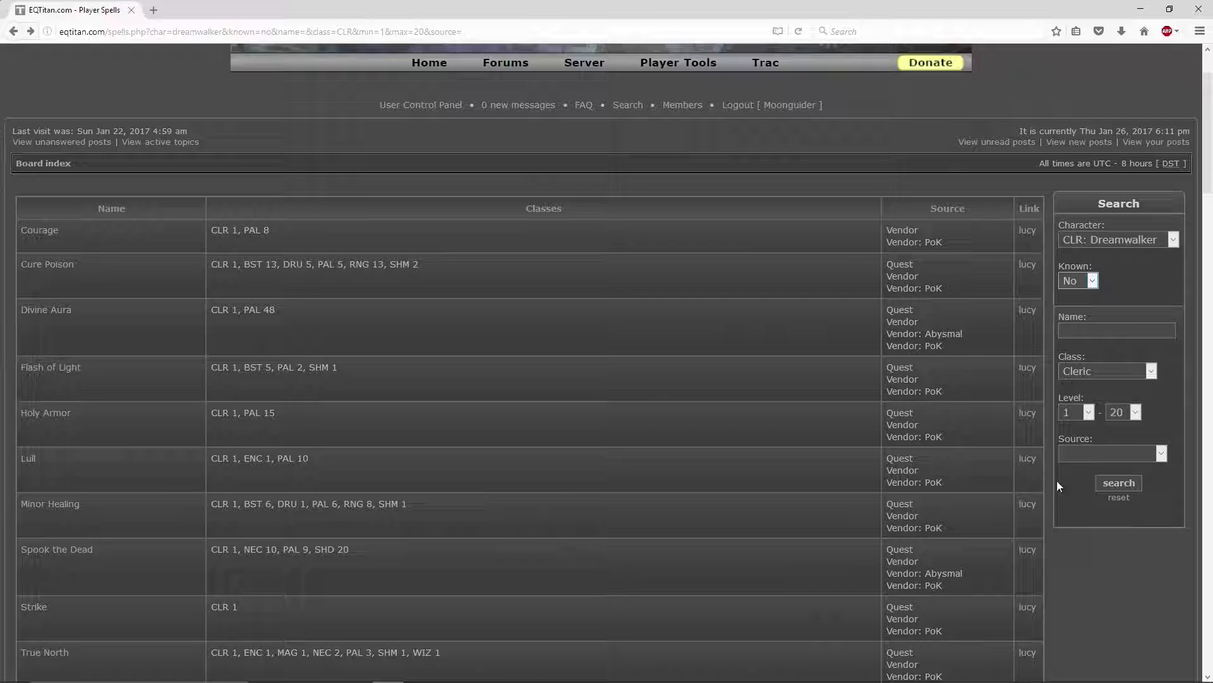
# - View the Courage spell's vendor details, then open Player Tools > Skill Caps
pyautogui.scroll(-3)
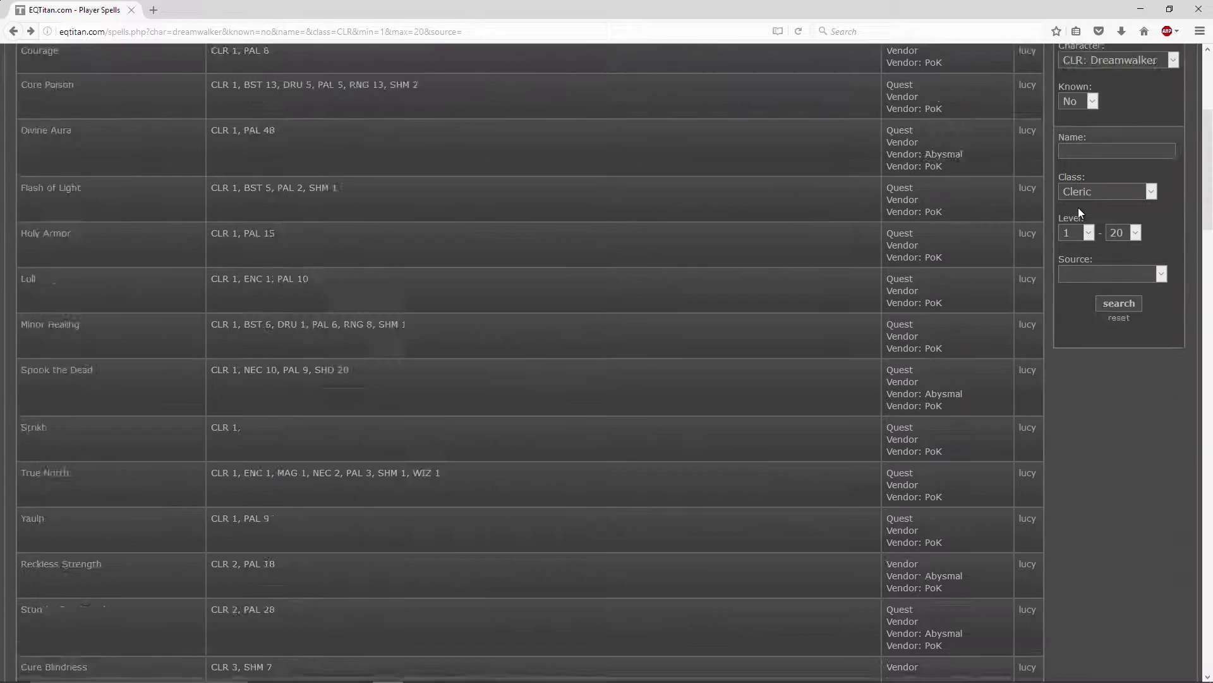
pyautogui.scroll(-3)
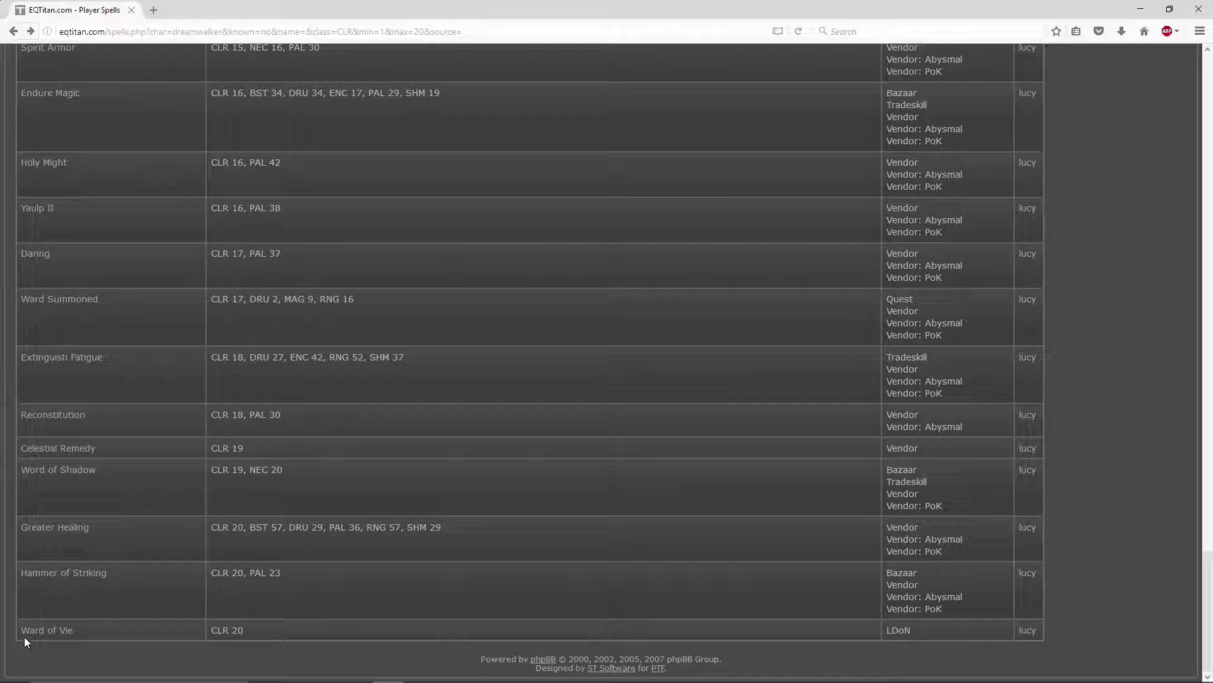
pyautogui.click(683, 153)
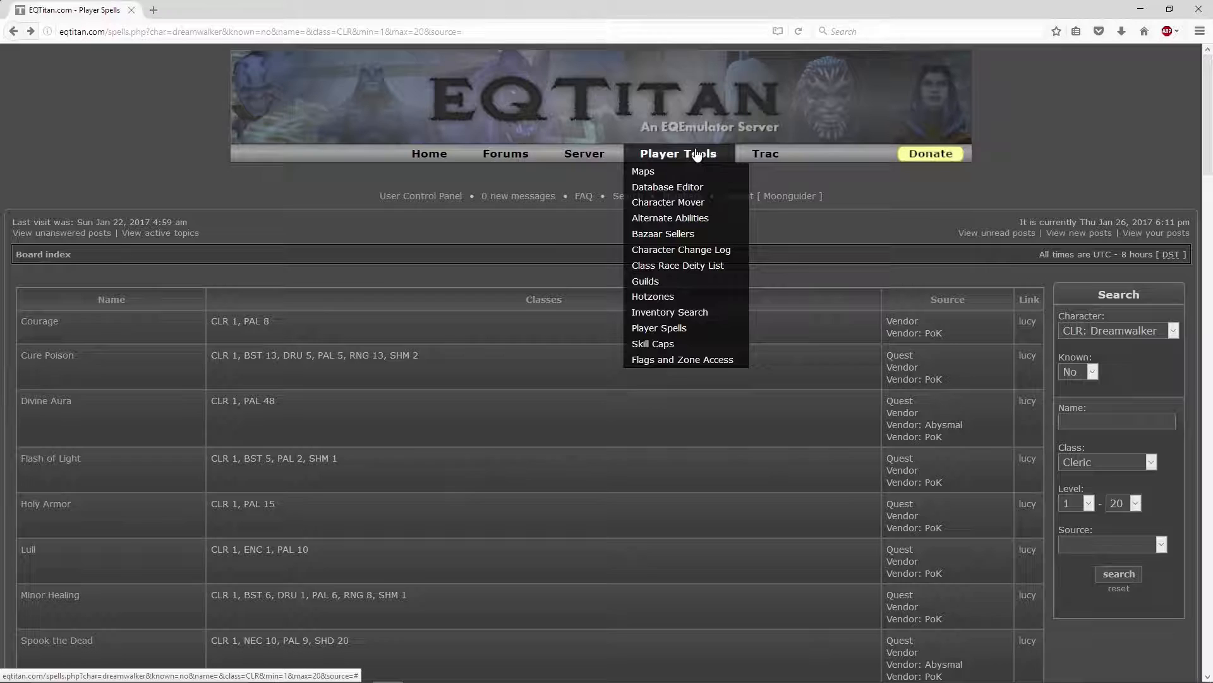
pyautogui.click(39, 321)
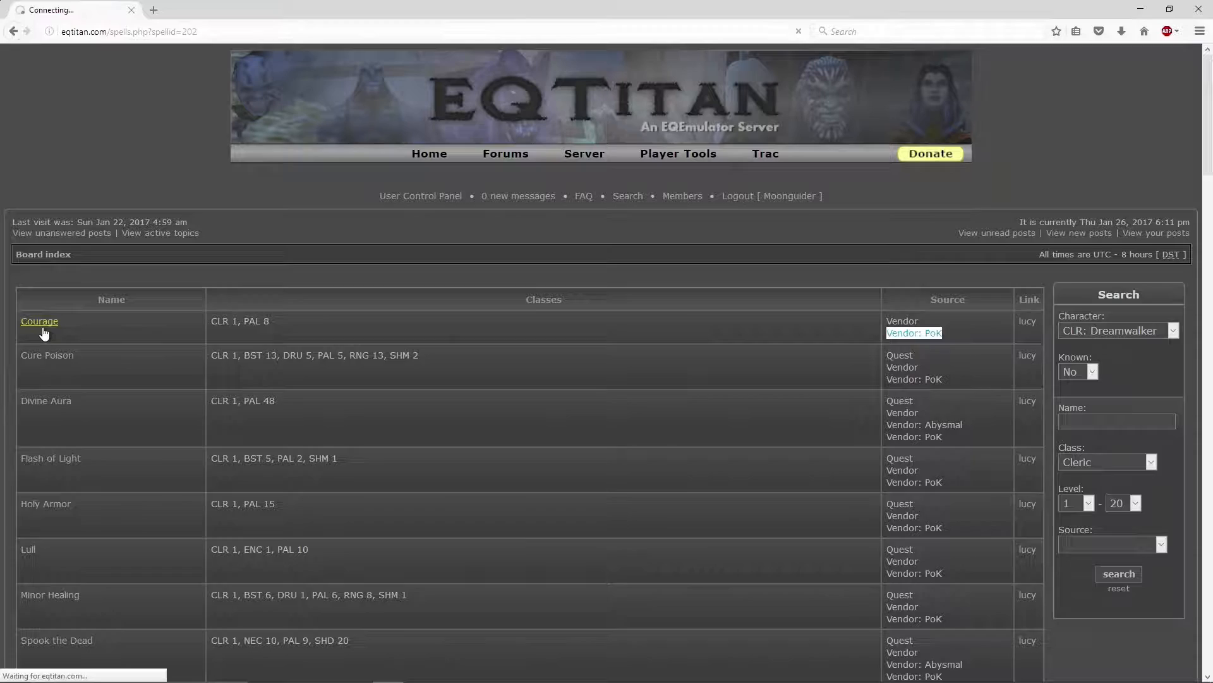
pyautogui.click(39, 321)
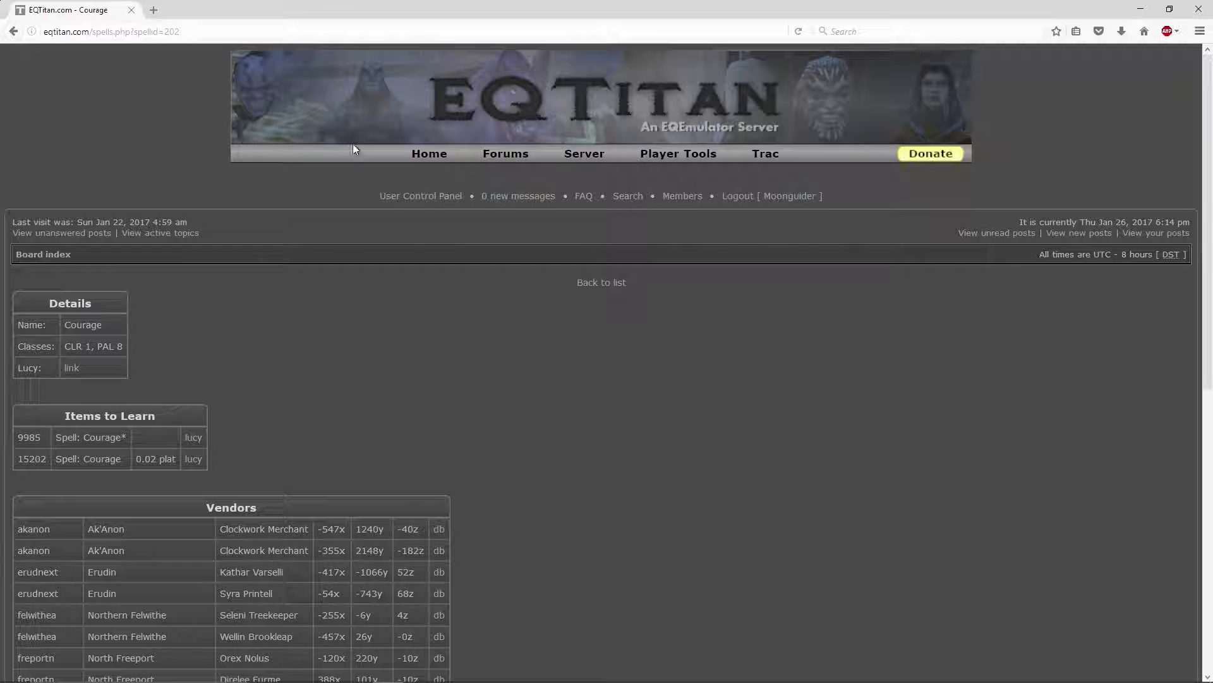
pyautogui.click(678, 153)
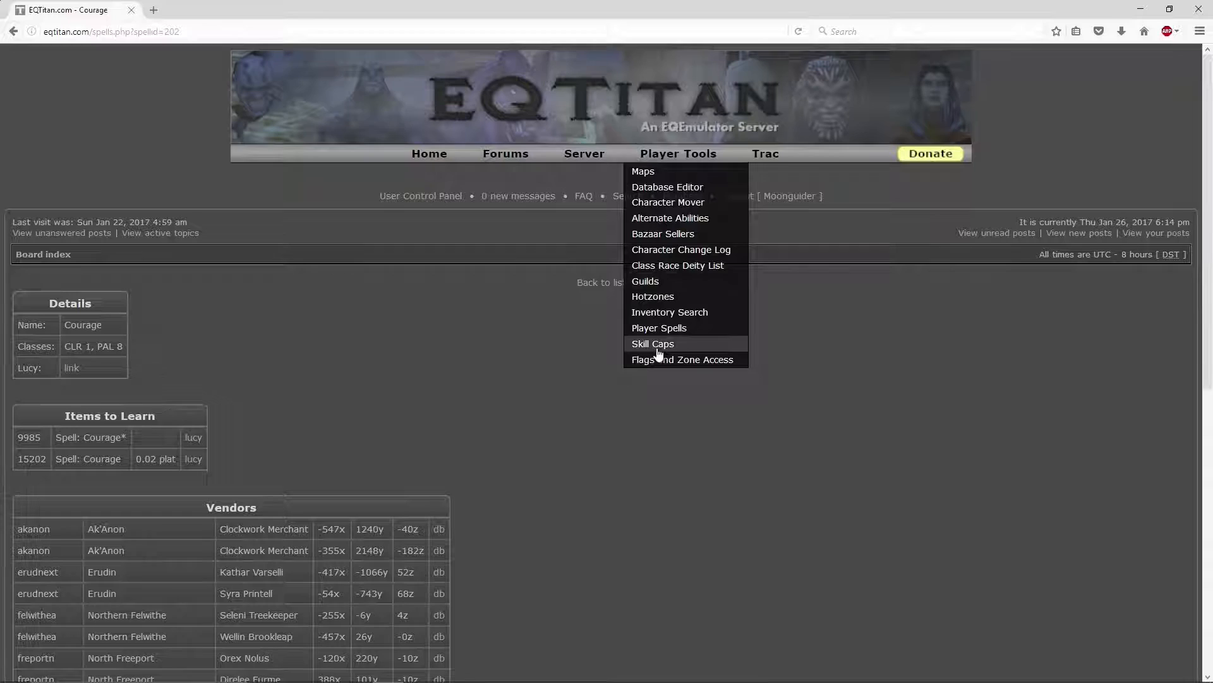
pyautogui.click(652, 343)
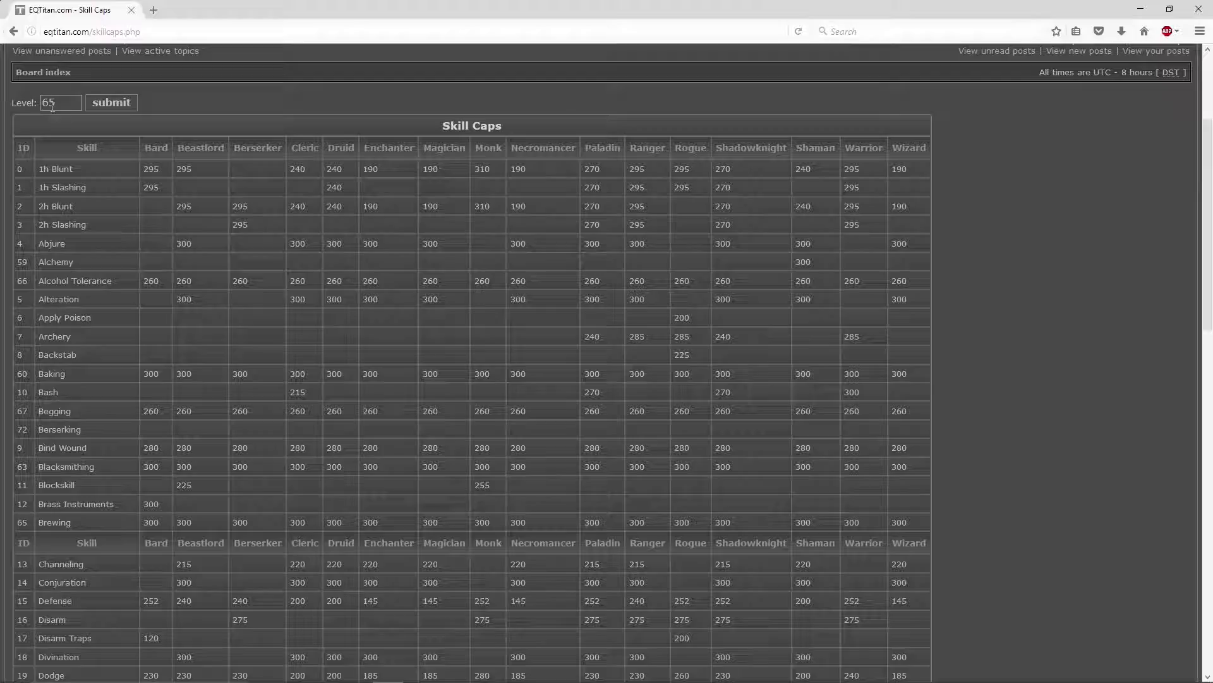
# - Scroll through the level 65 skill caps table for every class
pyautogui.scroll(-3)
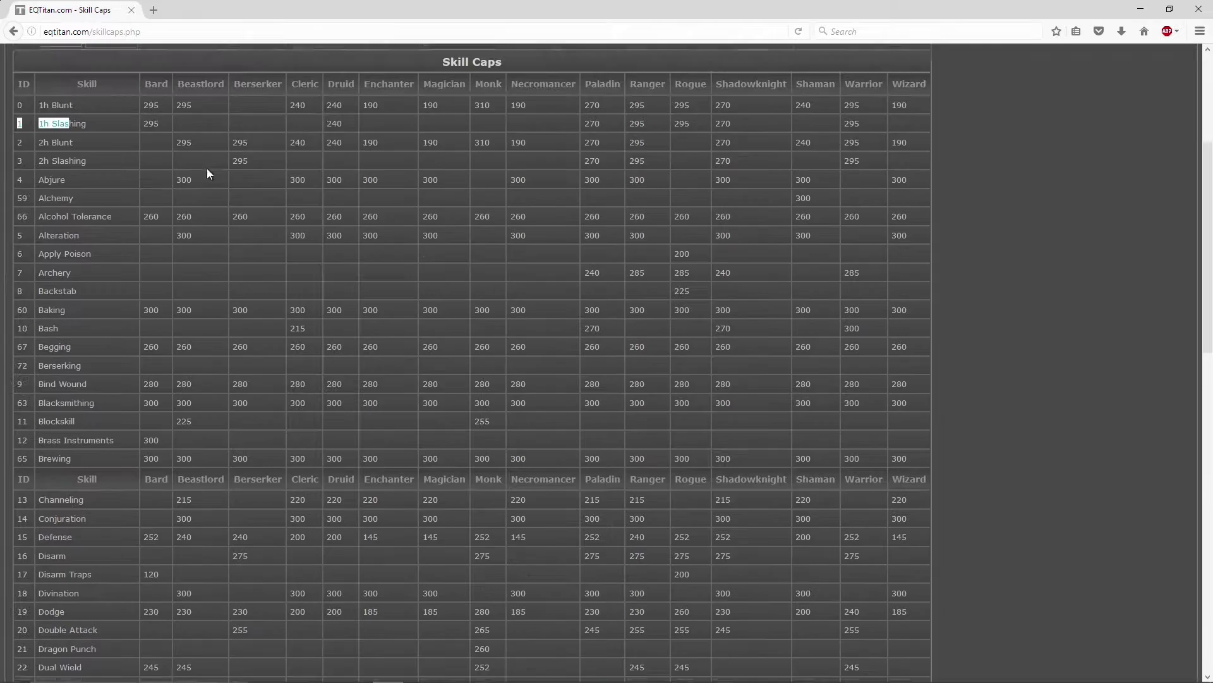
pyautogui.scroll(-3)
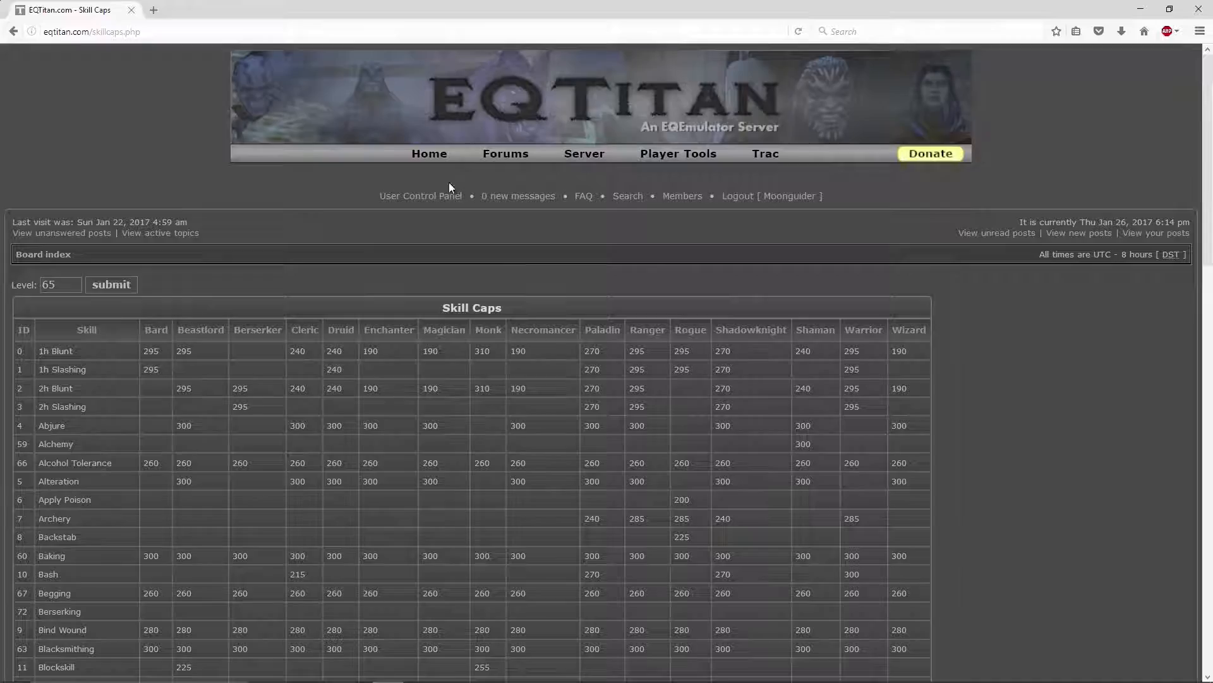
pyautogui.scroll(-3)
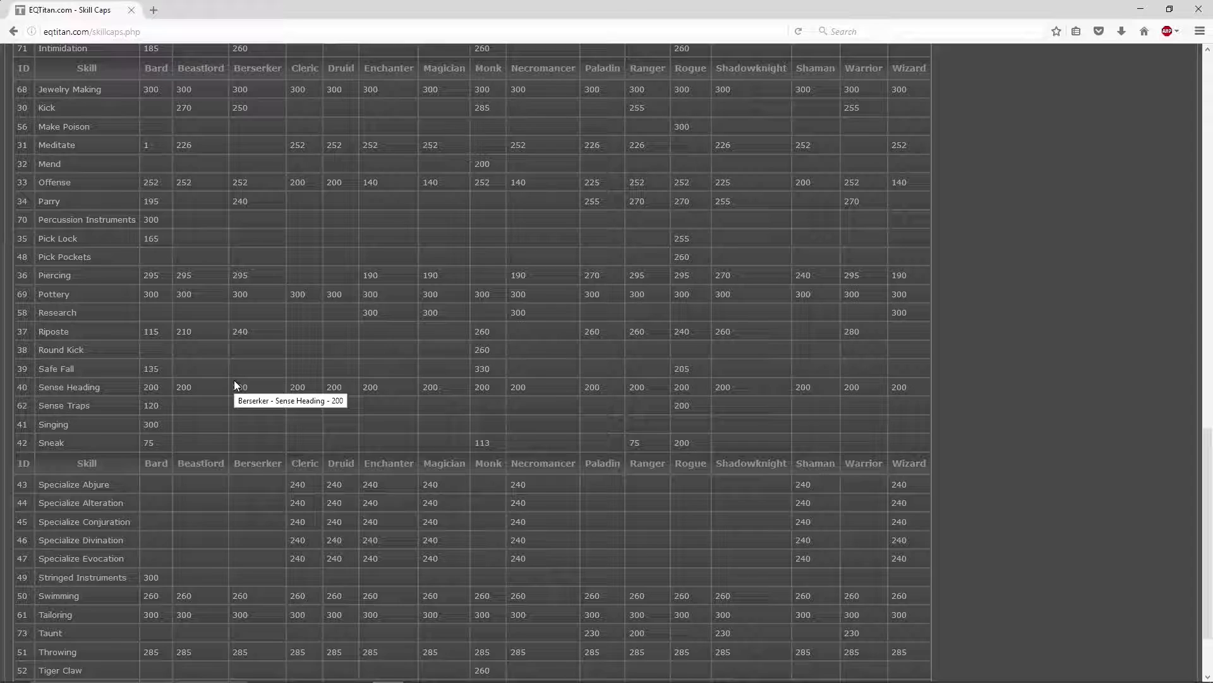
pyautogui.scroll(-3)
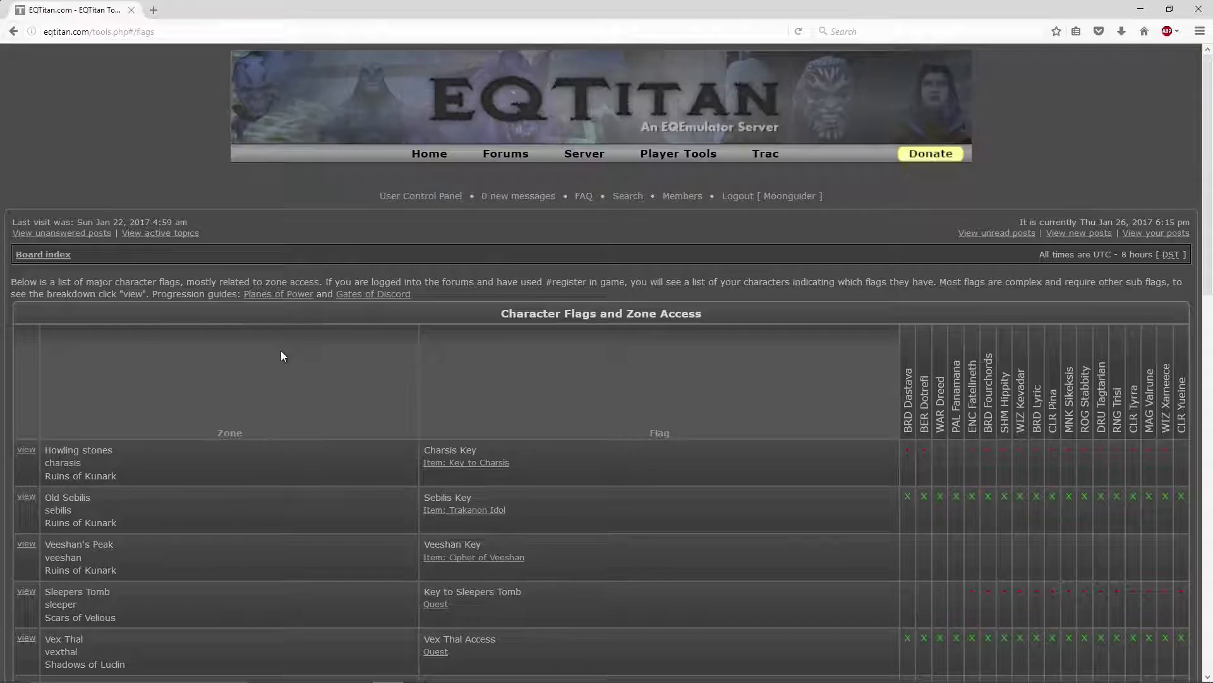
pyautogui.scroll(-3)
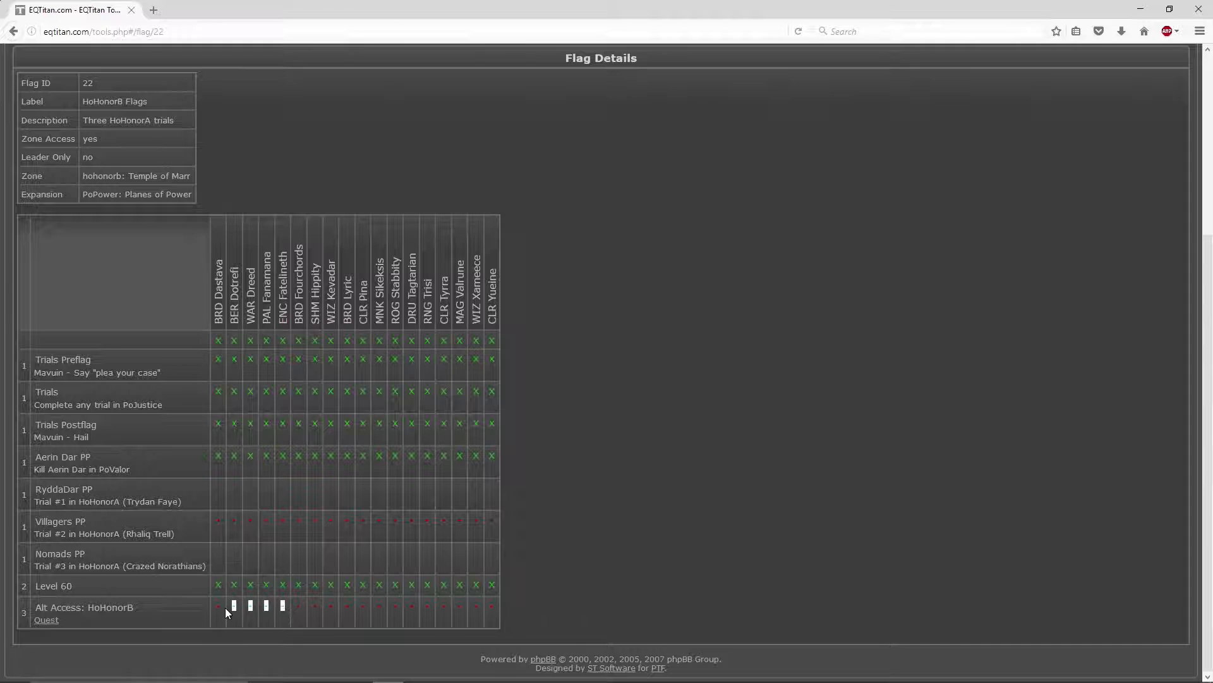
pyautogui.click(26, 31)
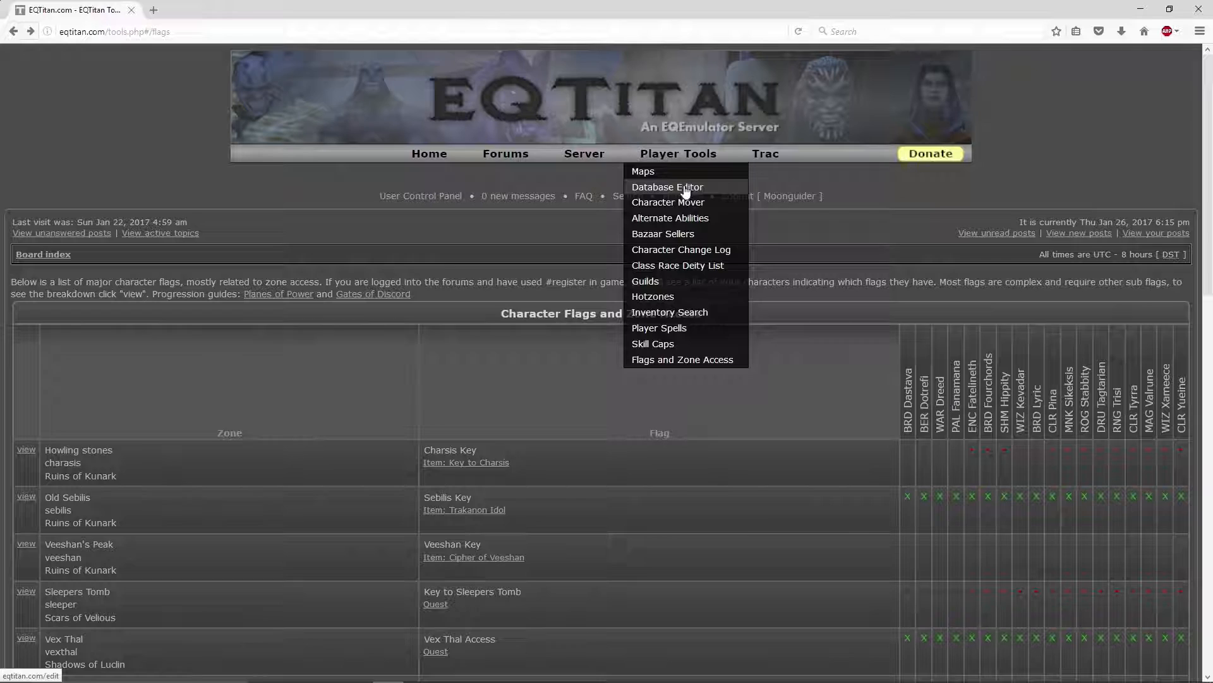
# - Open the Database Editor from the Player Tools menu
pyautogui.click(667, 187)
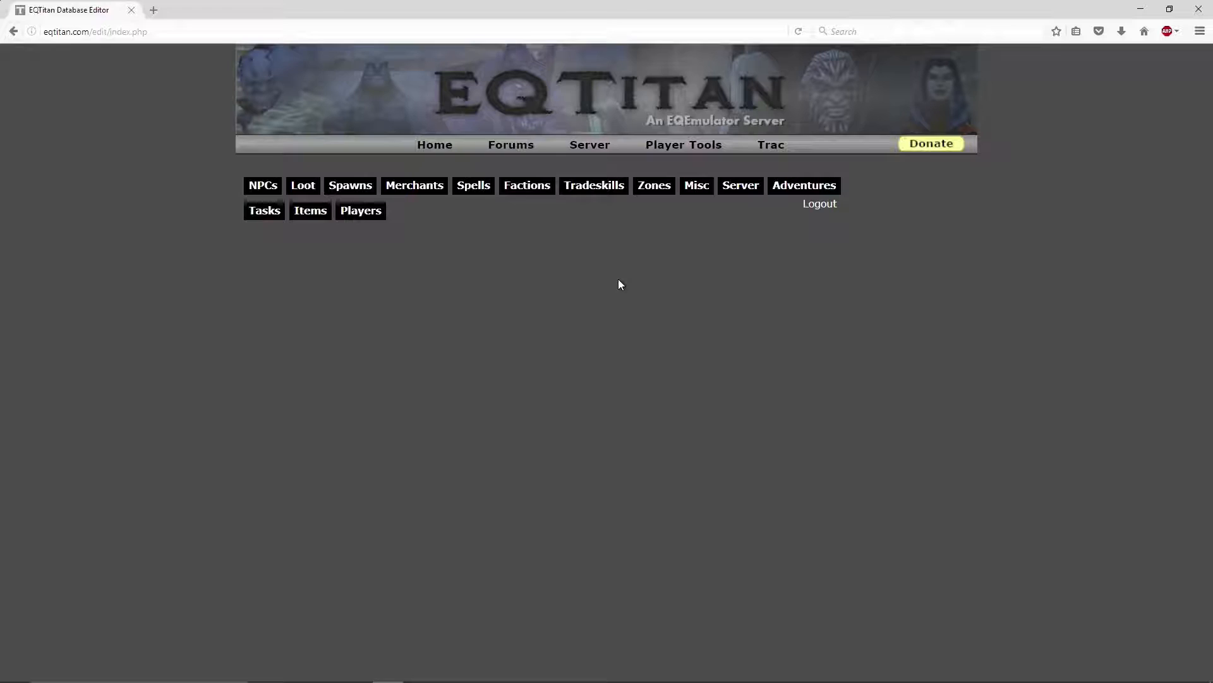
pyautogui.moveTo(262, 185)
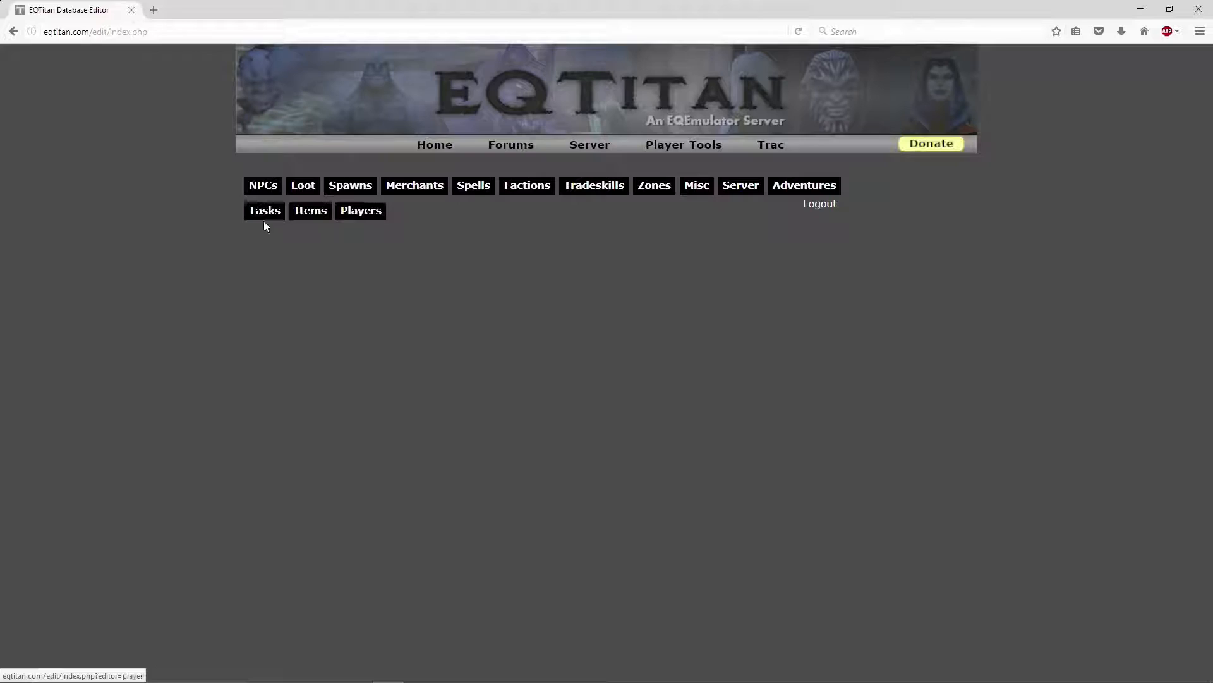
pyautogui.moveTo(547, 258)
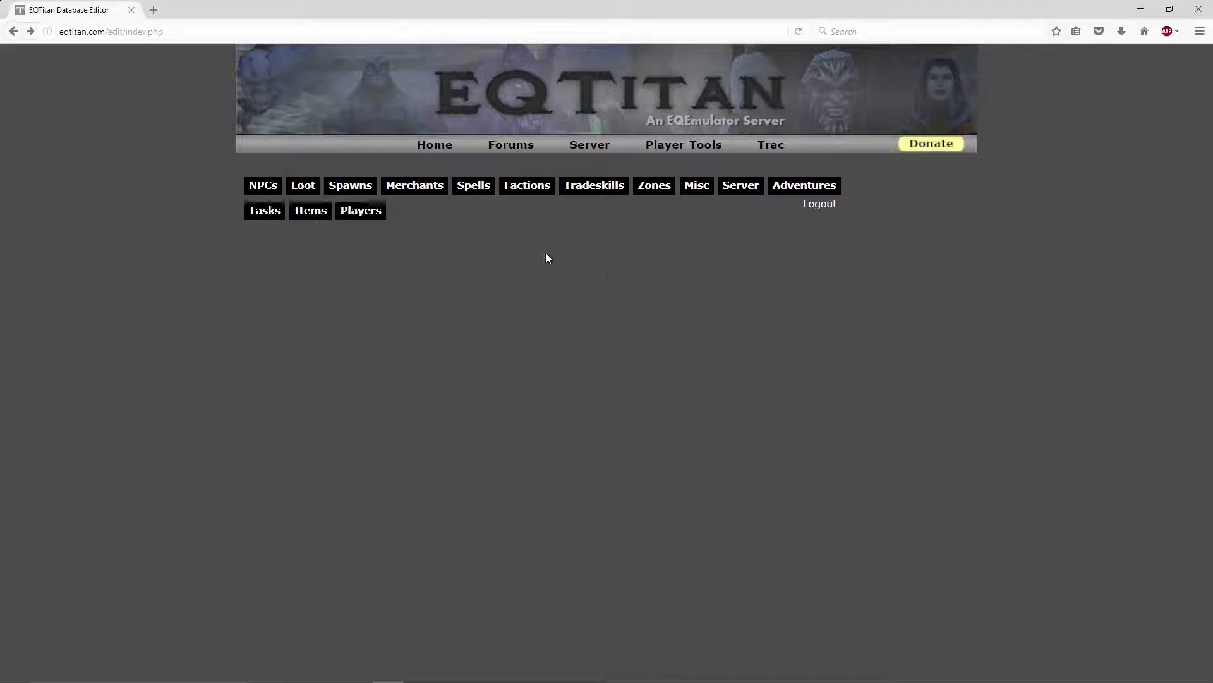
# - Open the NPC editor and select #Aaryonar from the templeveeshan NPC list
pyautogui.click(261, 185)
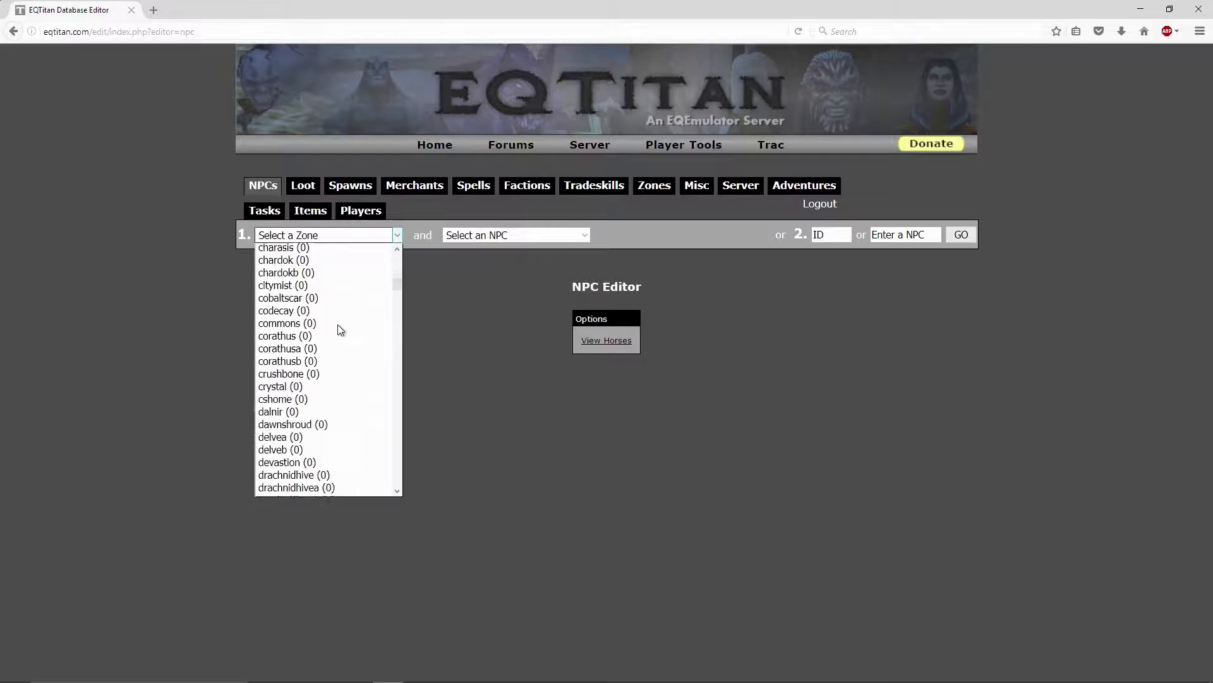
pyautogui.scroll(-3)
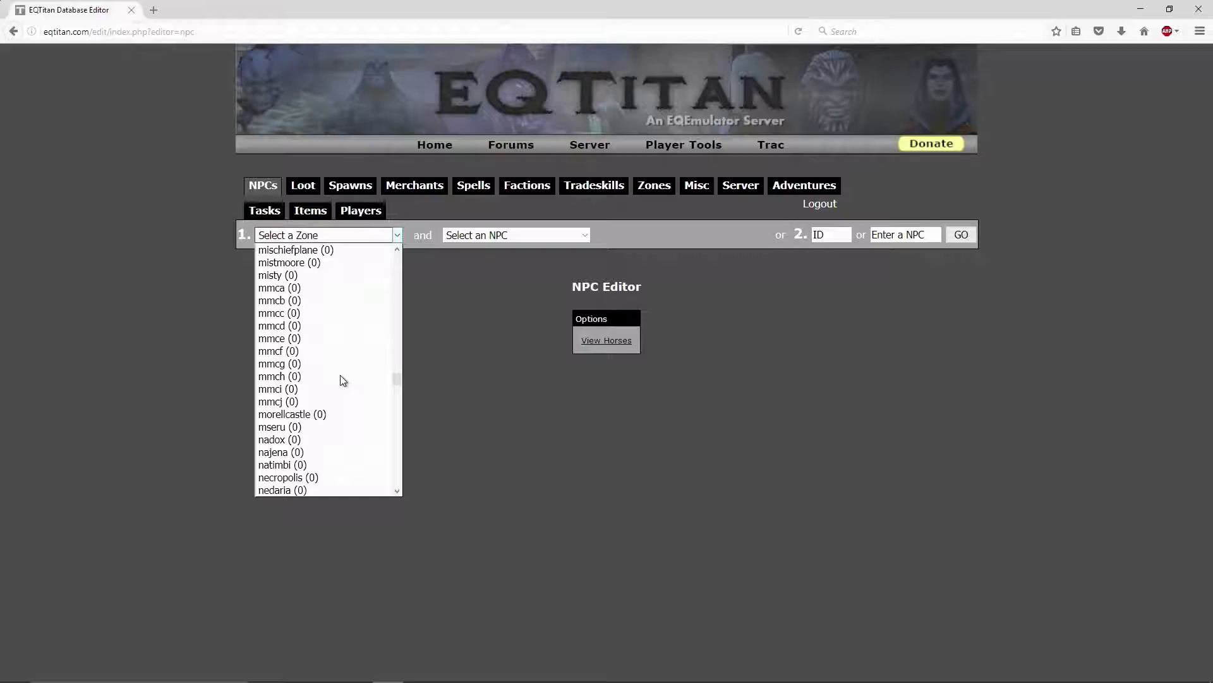
pyautogui.scroll(-3)
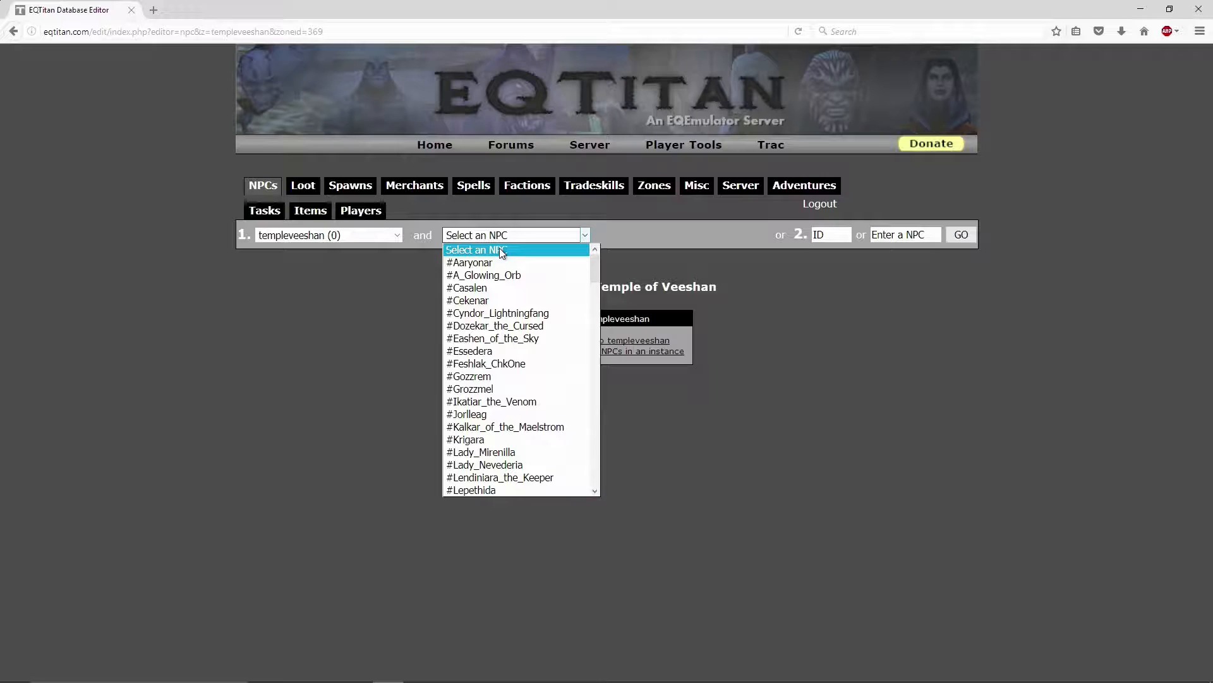
pyautogui.click(470, 263)
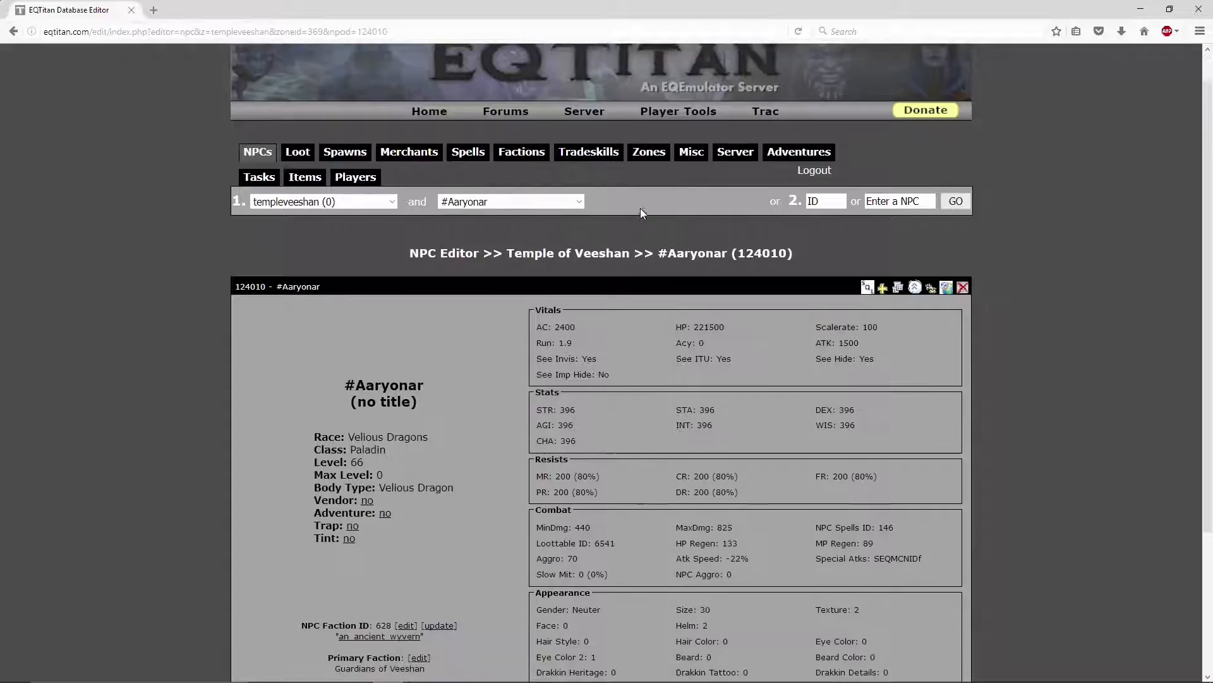
pyautogui.scroll(-3)
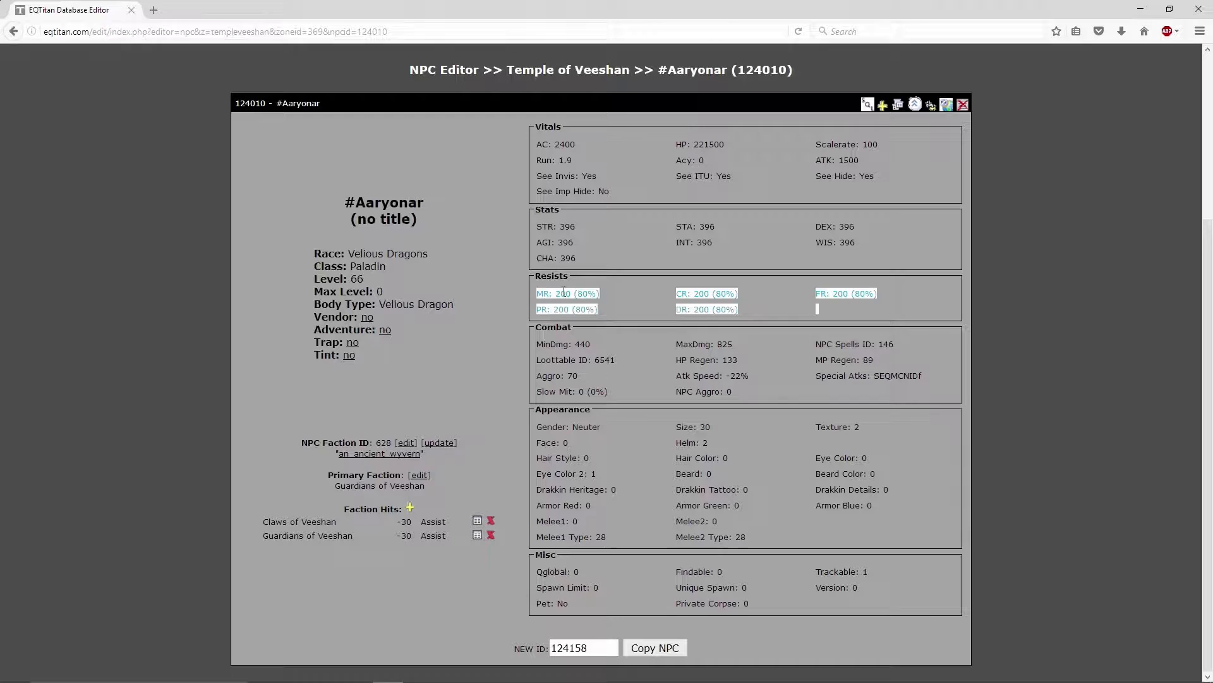
pyautogui.click(637, 347)
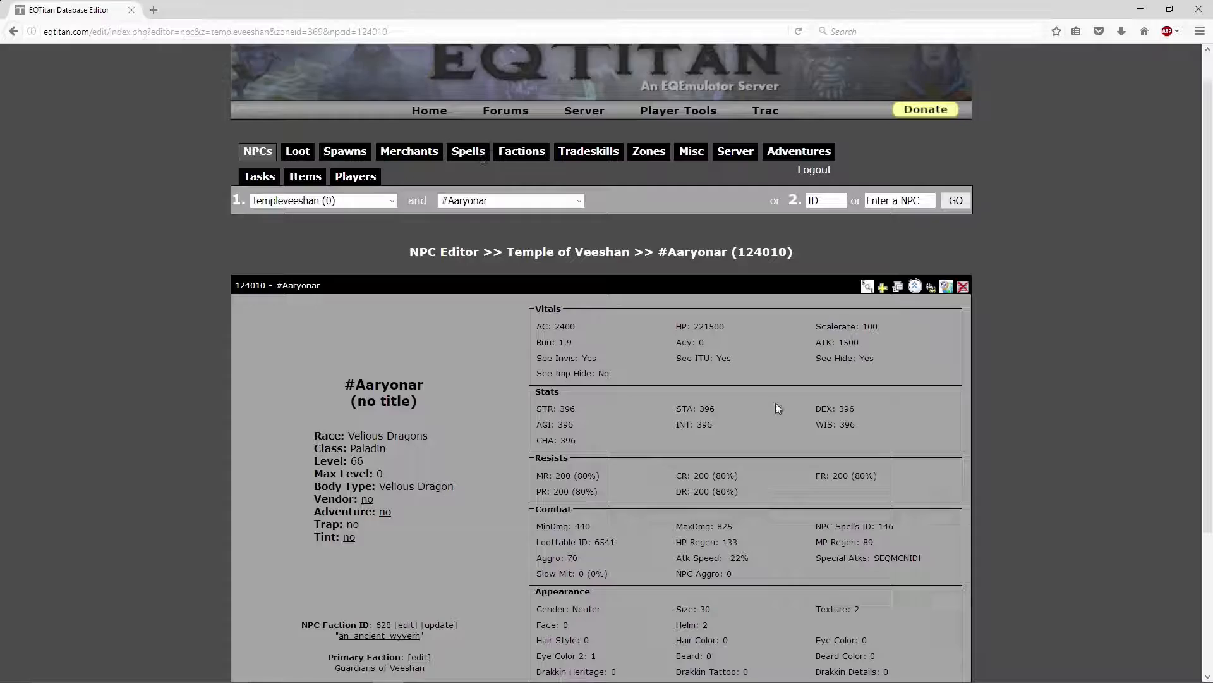
pyautogui.scroll(-3)
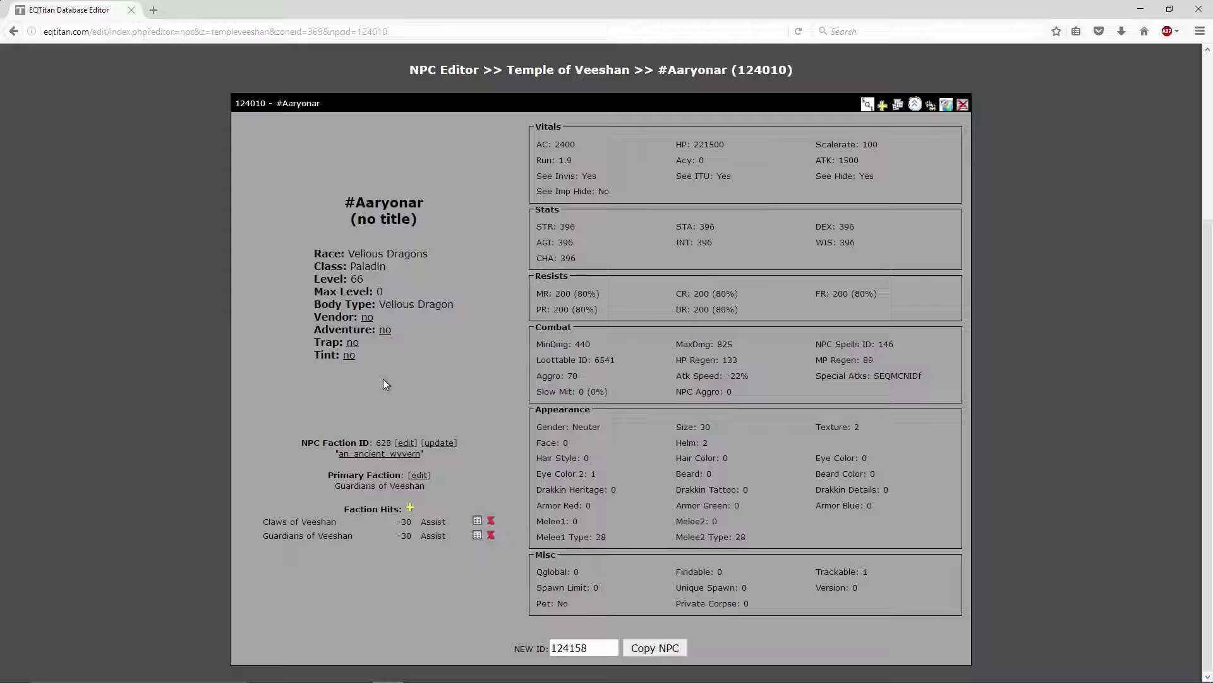
pyautogui.moveTo(315, 288)
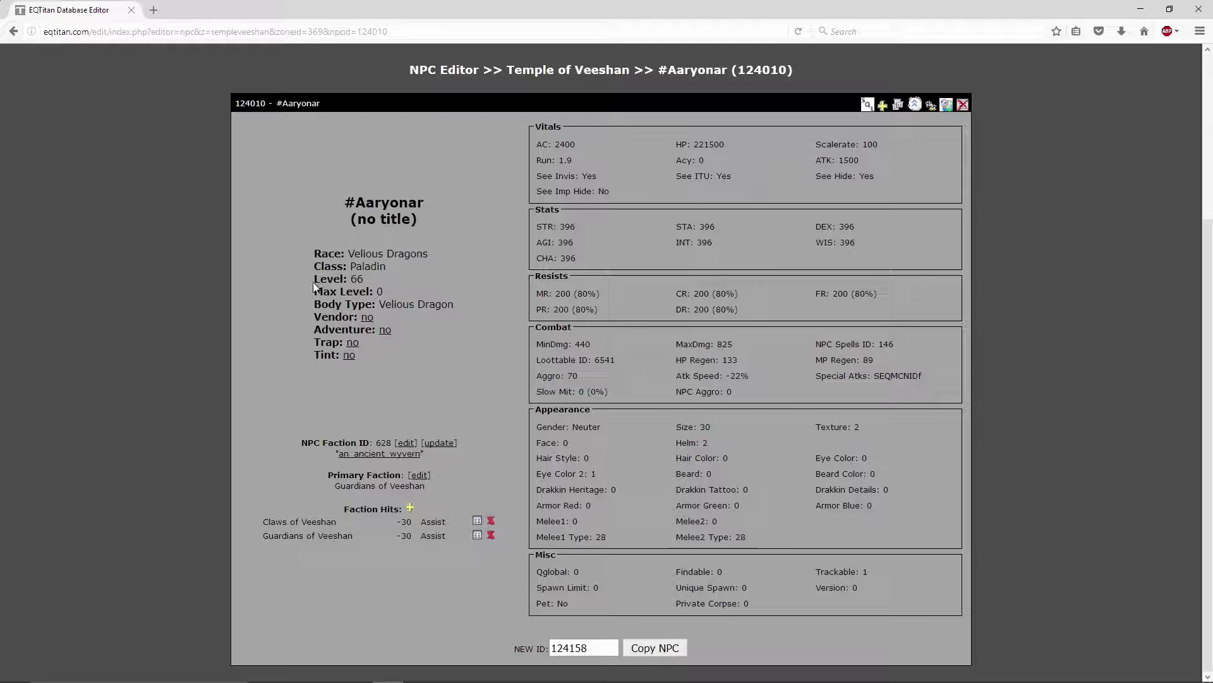
pyautogui.moveTo(308, 368)
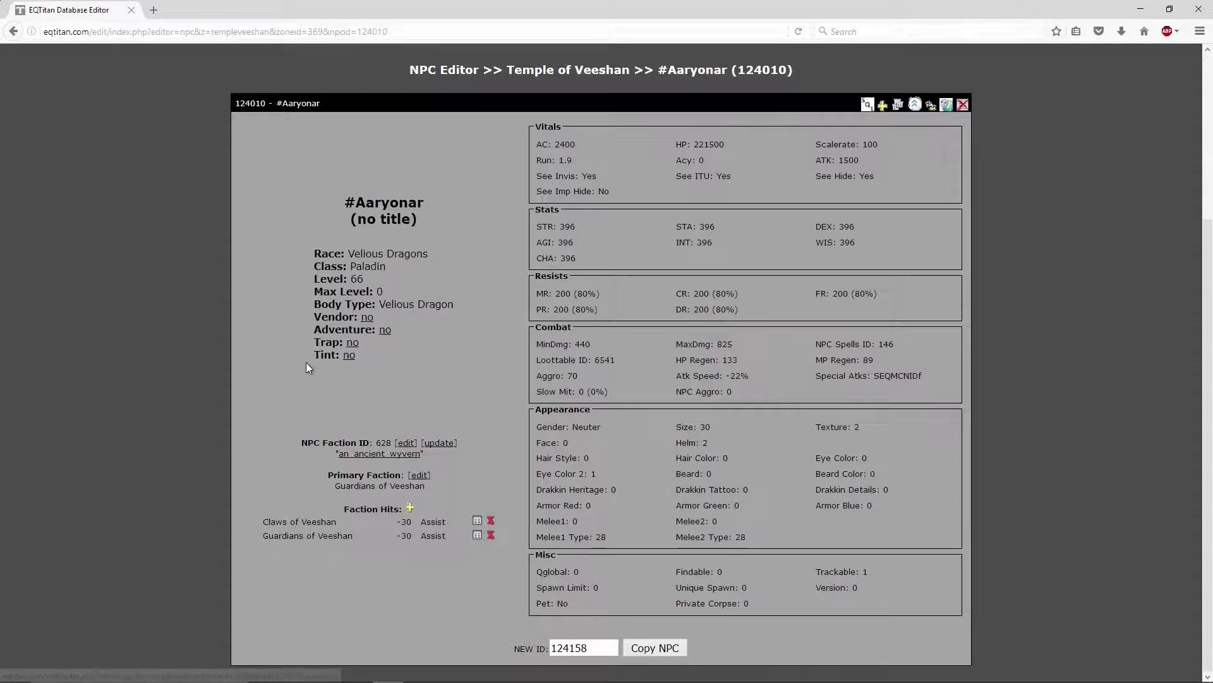
pyautogui.scroll(3)
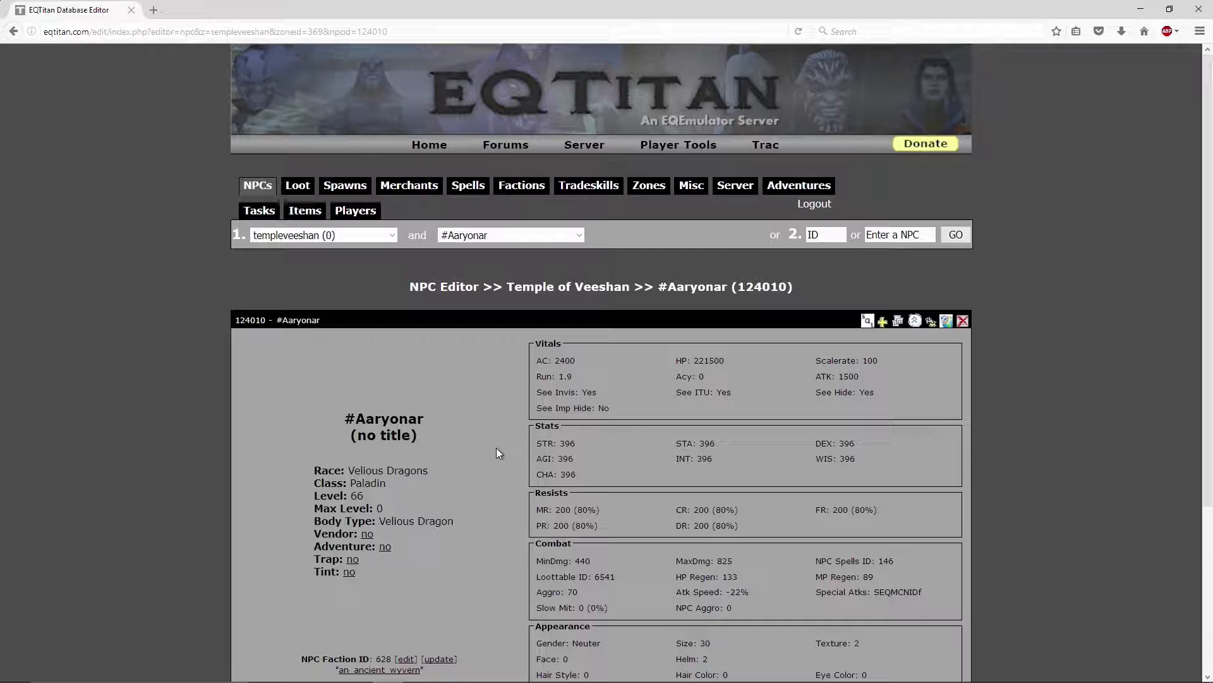
# - Show #Aaryonar's loot table 6541 in the Loot Editor
pyautogui.click(297, 185)
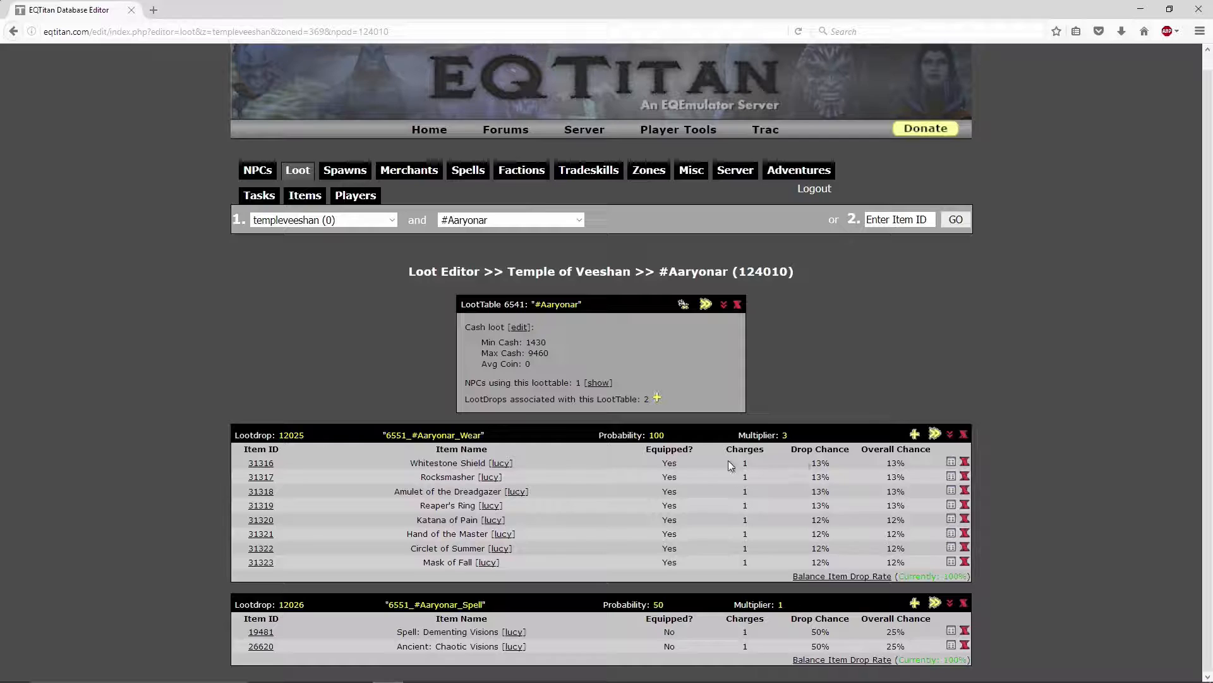
# - Open the Spawn Editor for #Aaryonar's spawngroup templeveeshan_10
pyautogui.click(350, 170)
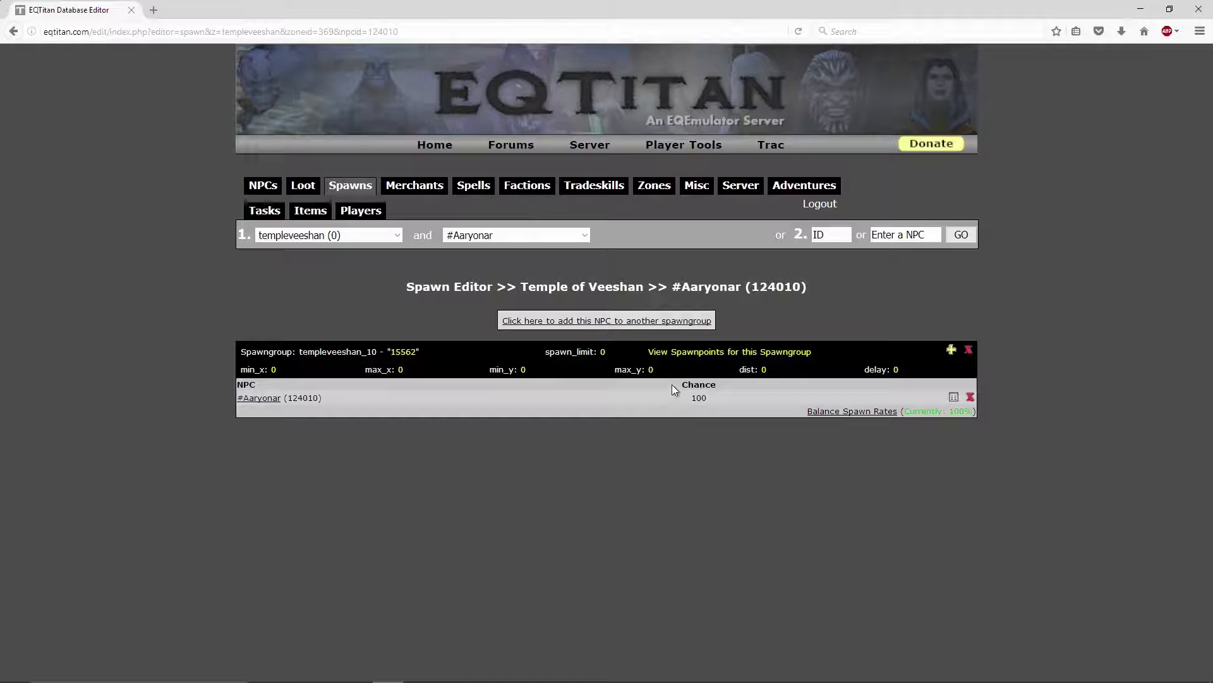
pyautogui.moveTo(638, 592)
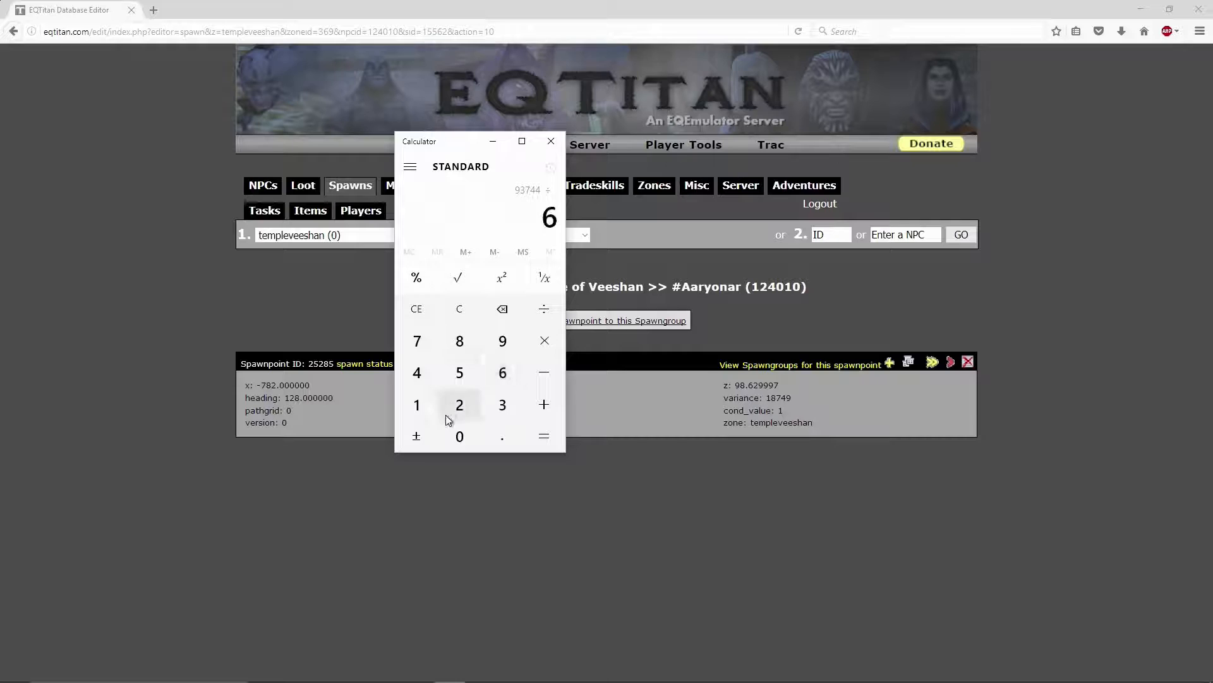
# - Finish dividing 93744 by 3600 to get 26.04, then close Calculator
pyautogui.click(544, 436)
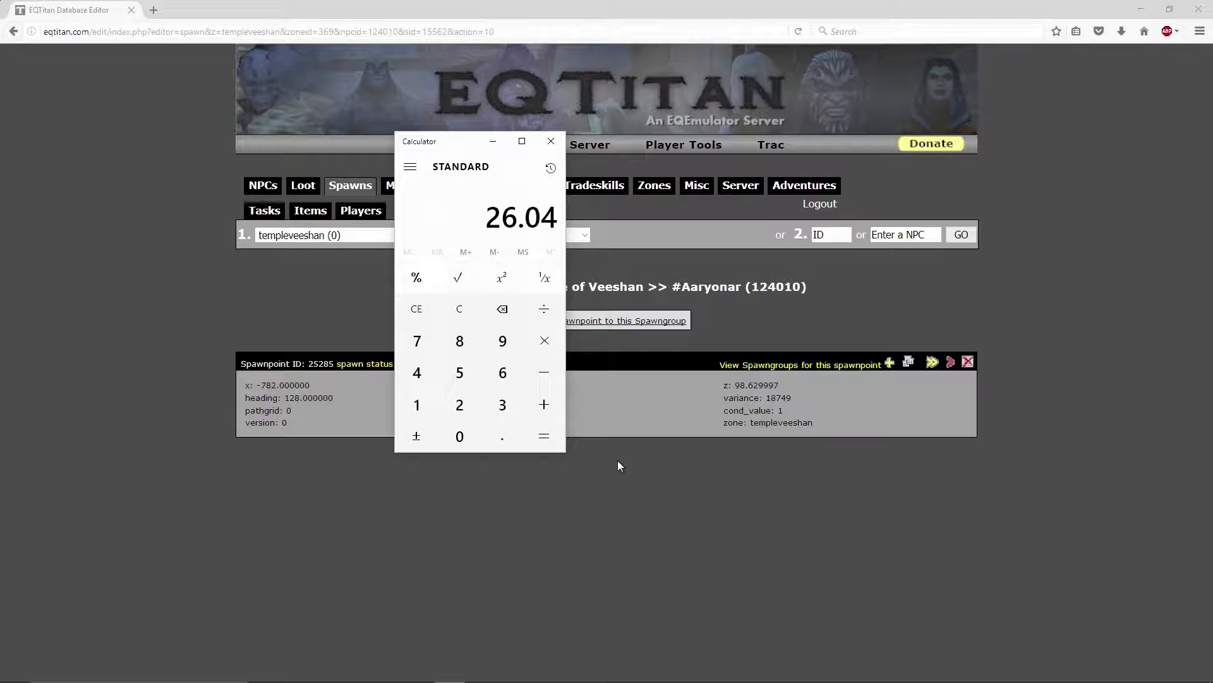
pyautogui.moveTo(551, 141)
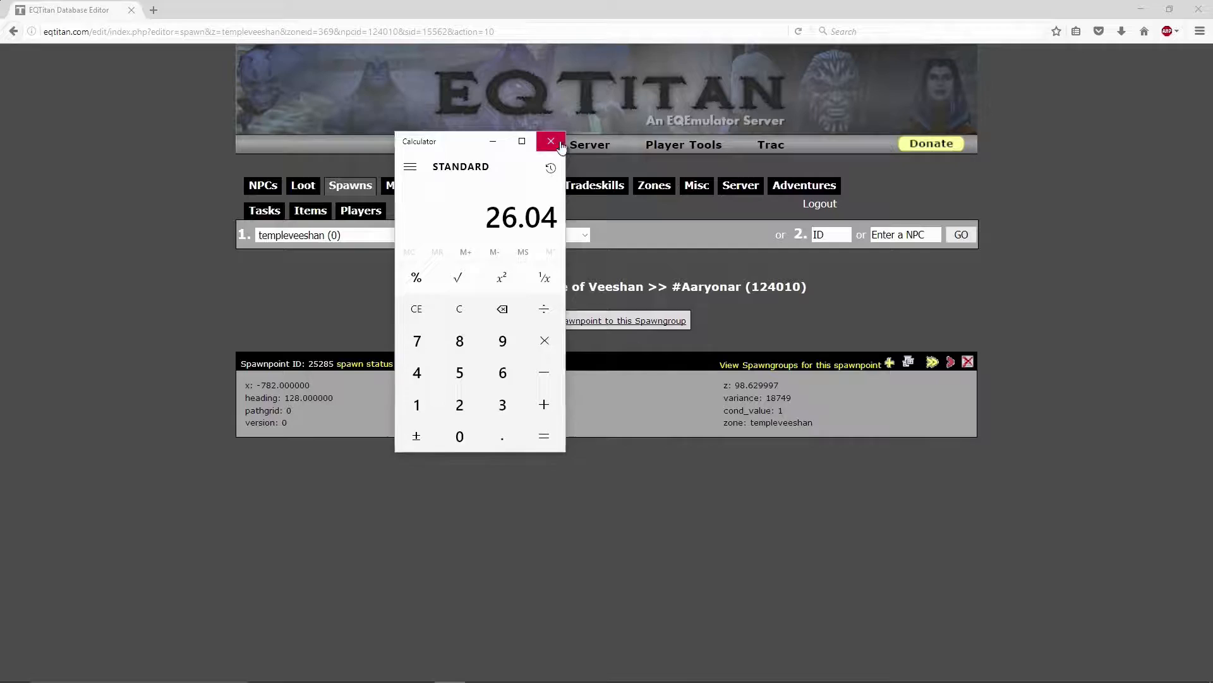
pyautogui.click(550, 141)
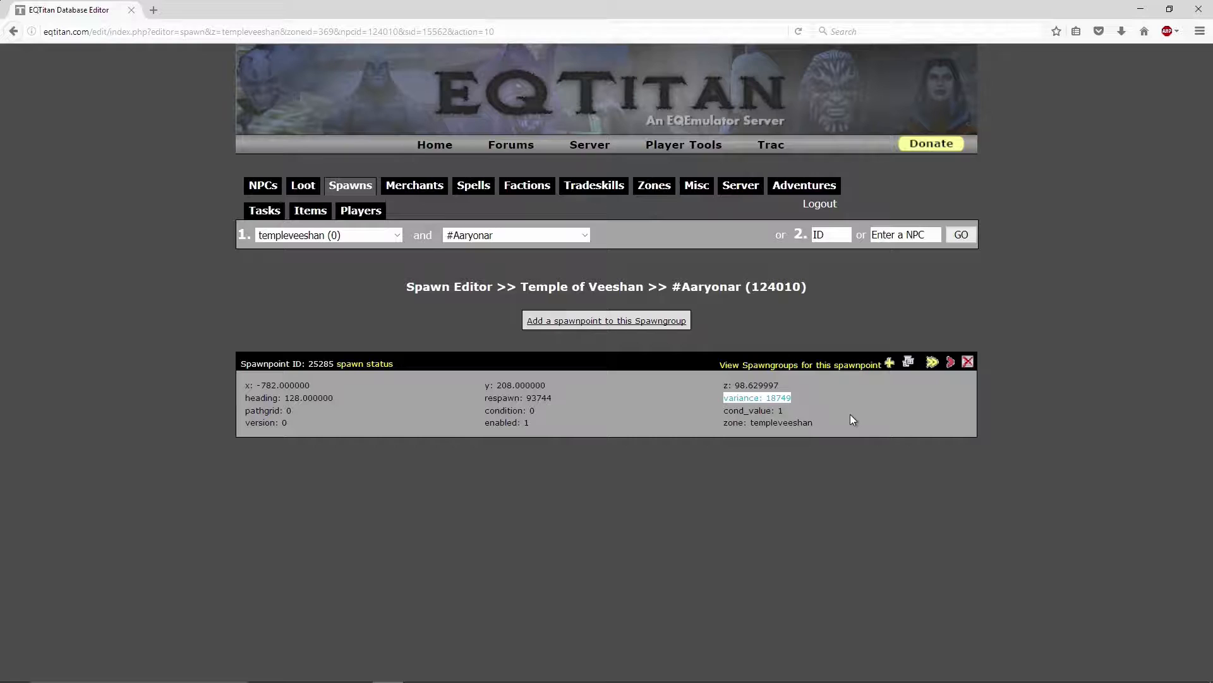
# - Switch to the Merchant Editor
pyautogui.click(473, 185)
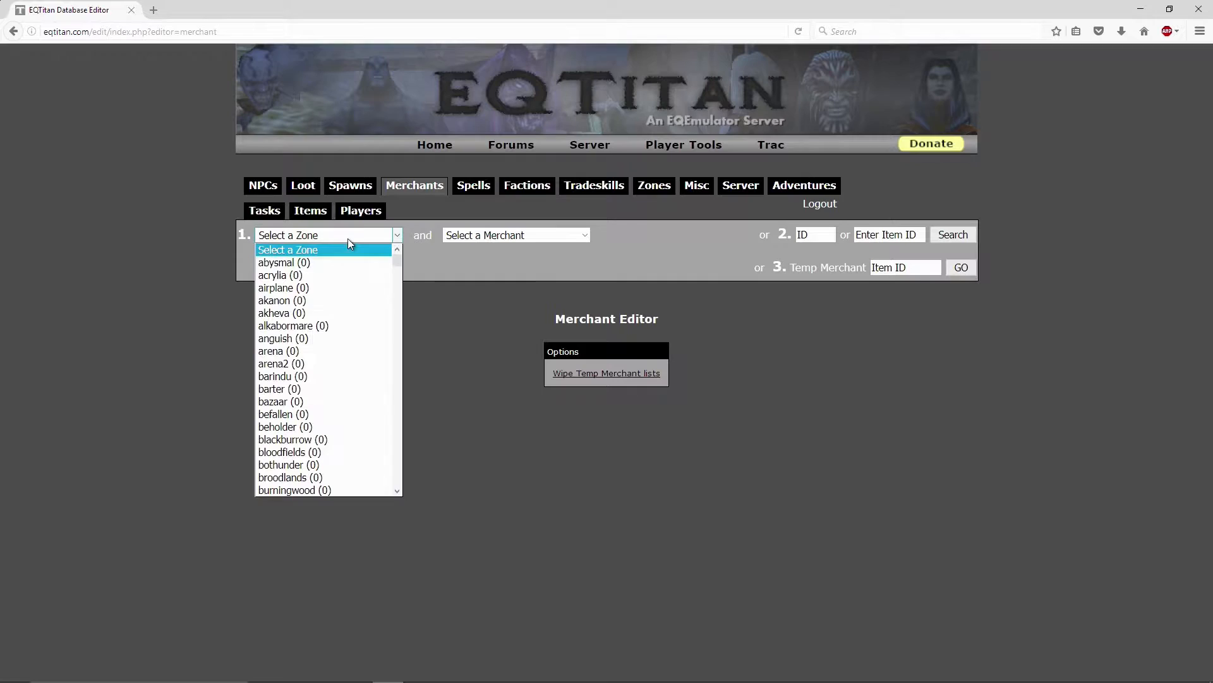
# - Open the Faction Editor and expand its list of factions
pyautogui.click(526, 186)
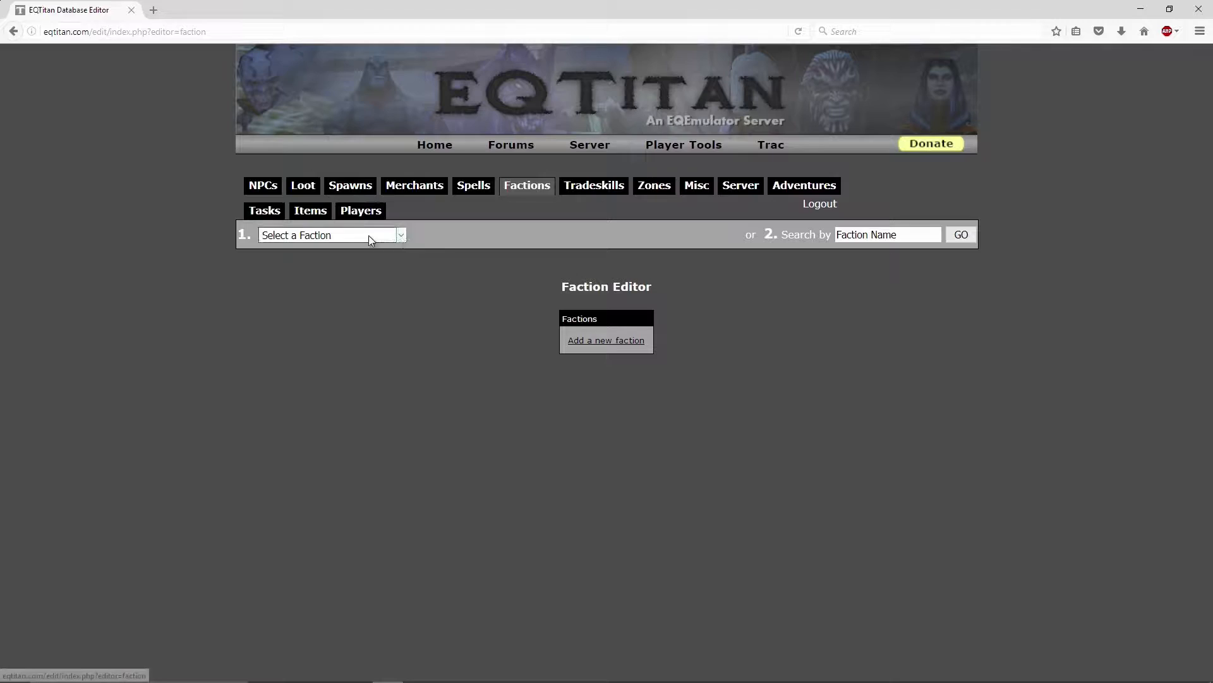
pyautogui.click(328, 235)
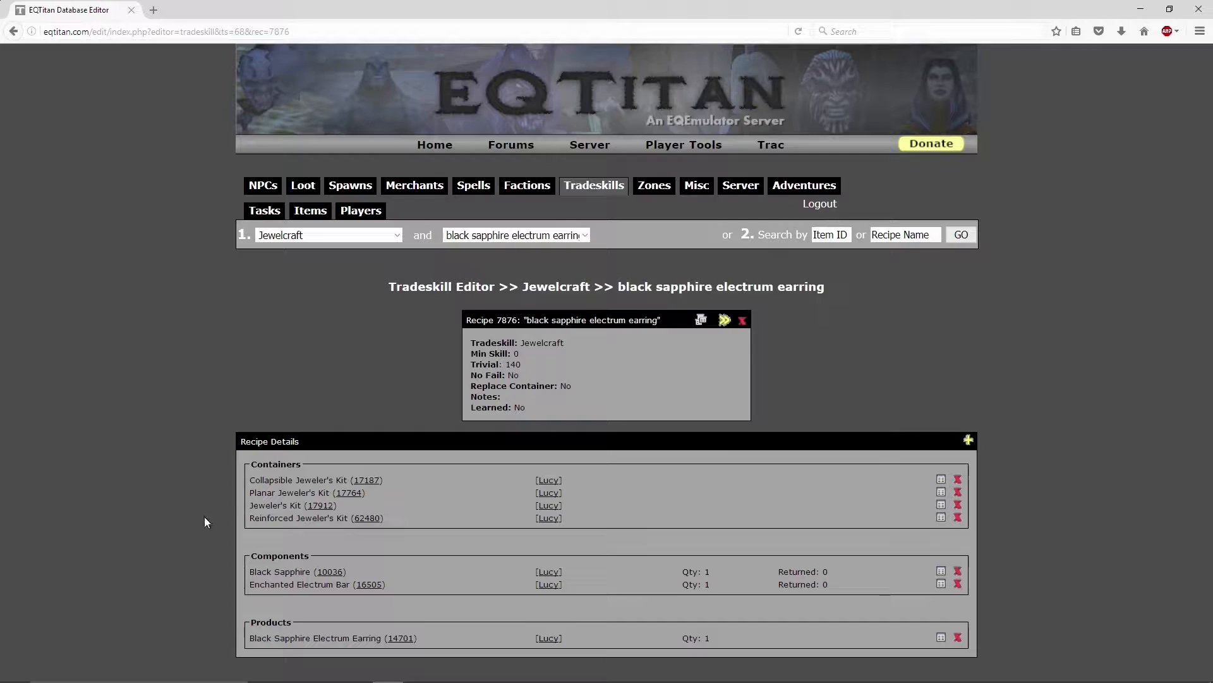
# - Switch the tradeskill to Blacksmithing, then move to the Zone Editor
pyautogui.click(328, 235)
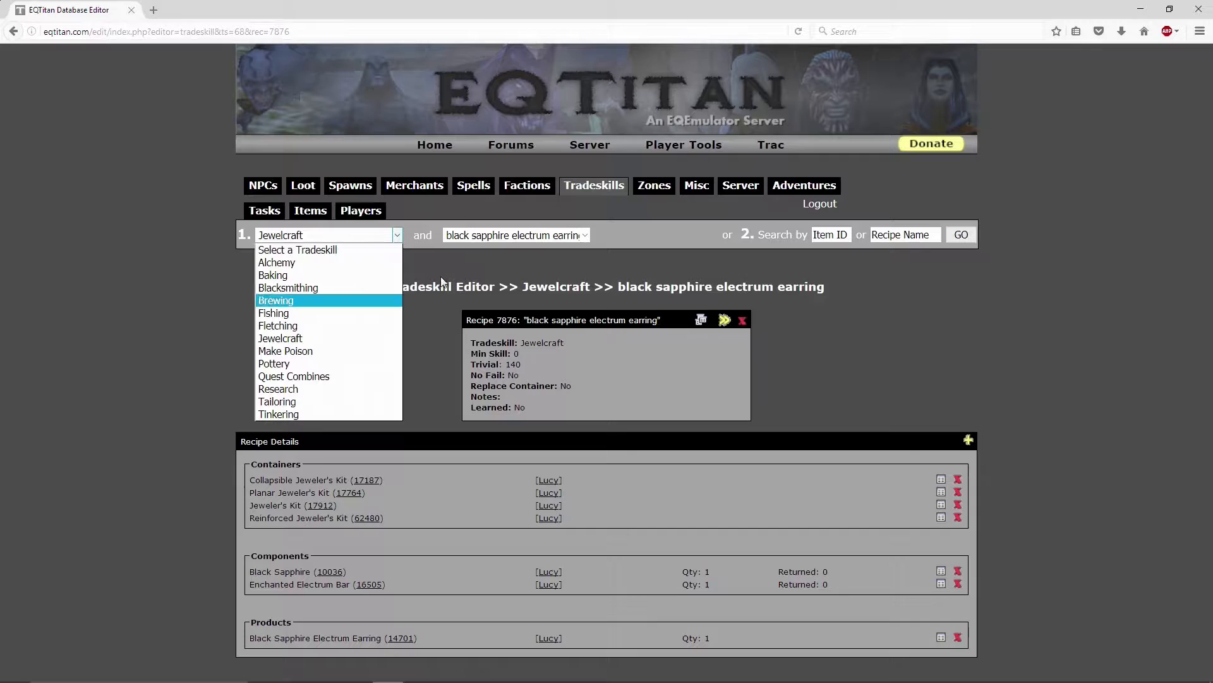
pyautogui.click(288, 288)
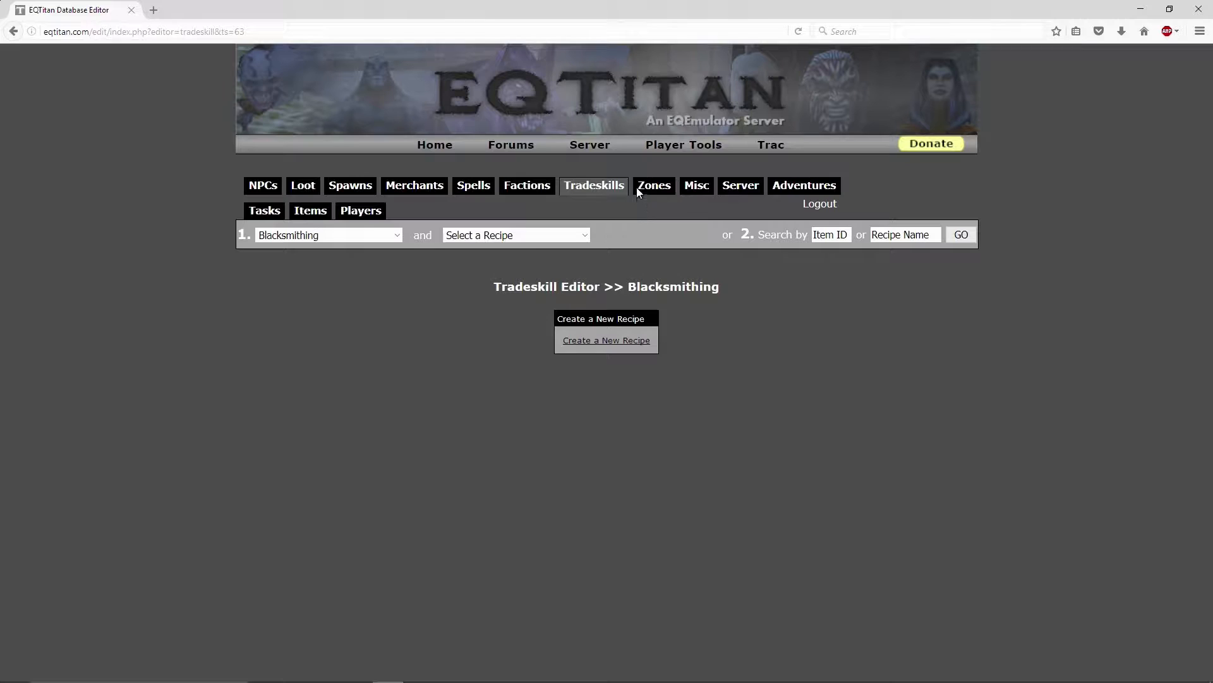
pyautogui.click(655, 185)
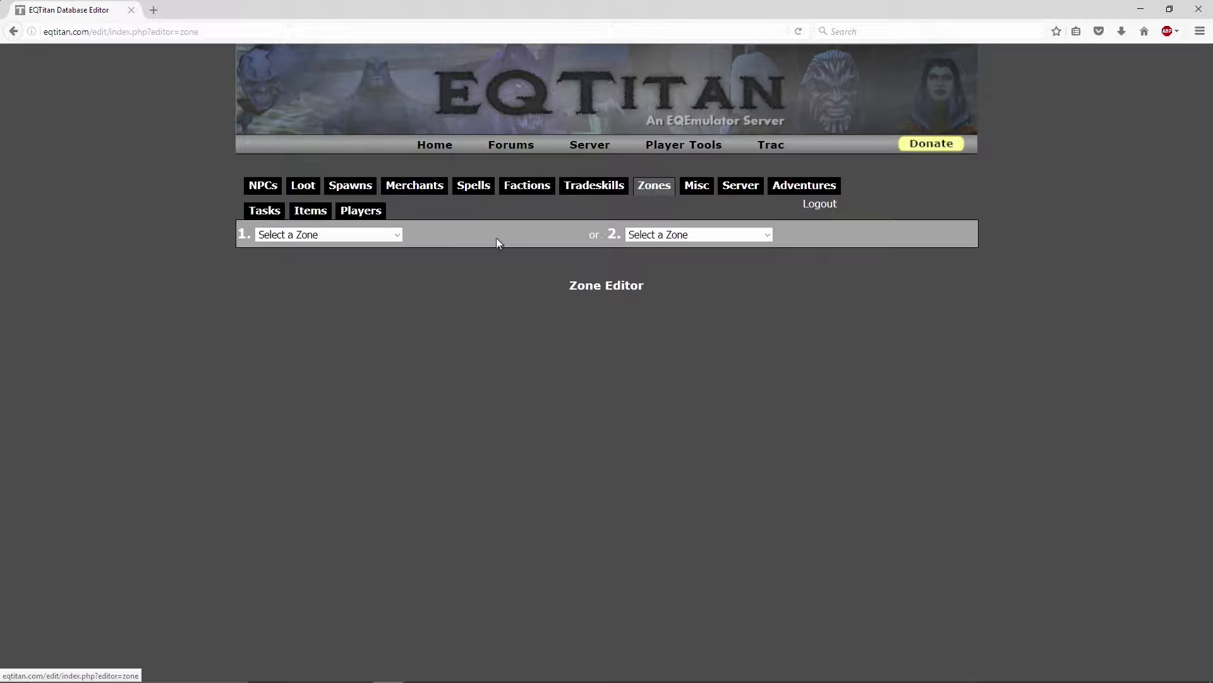
# - View forage data in the Misc editor, select zone gfaydark, then go to Tasks
pyautogui.click(696, 185)
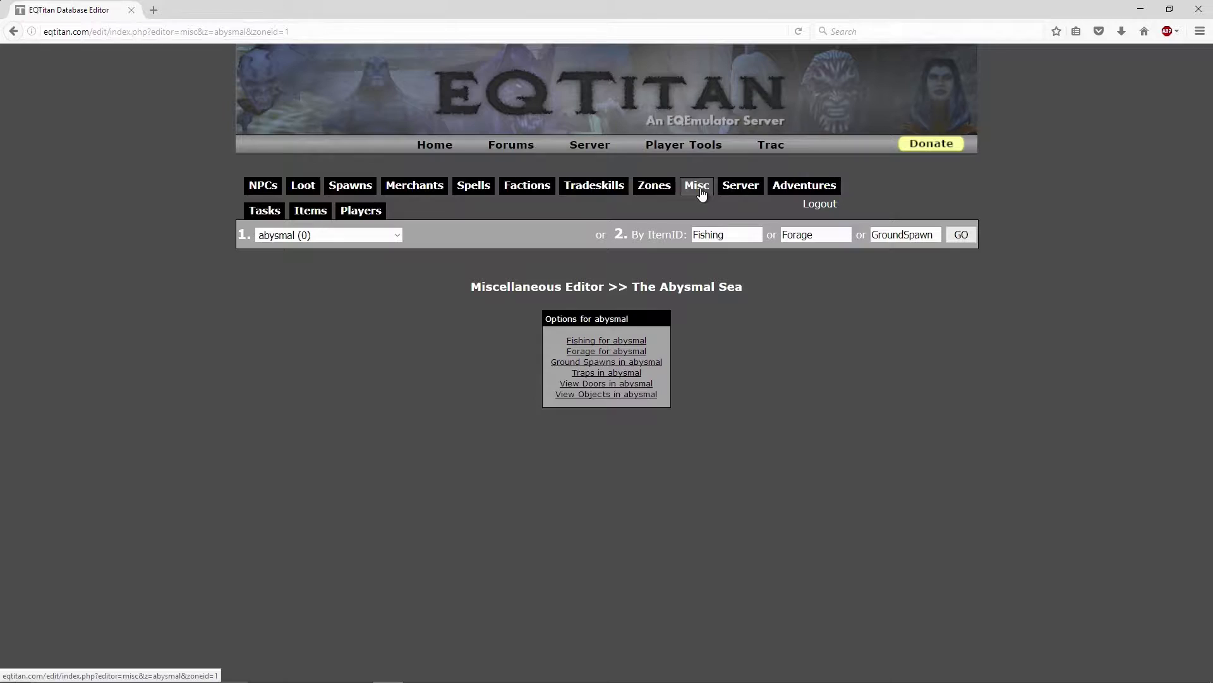
pyautogui.click(606, 351)
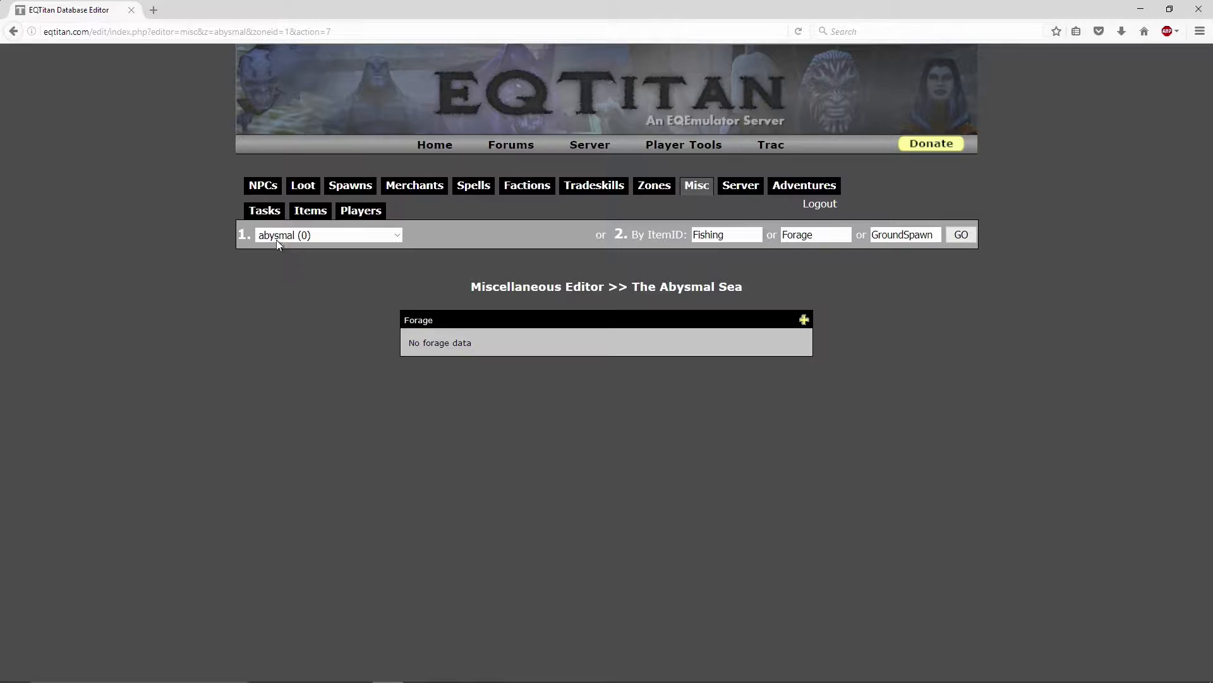
pyautogui.click(327, 235)
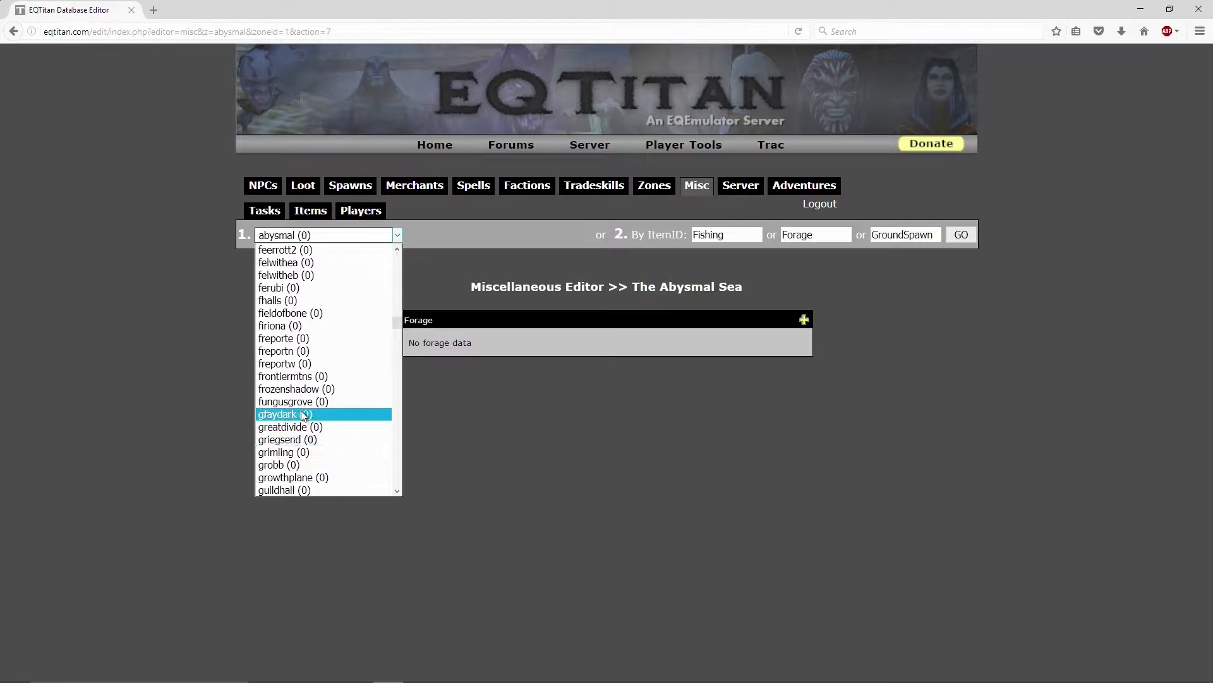
pyautogui.click(286, 414)
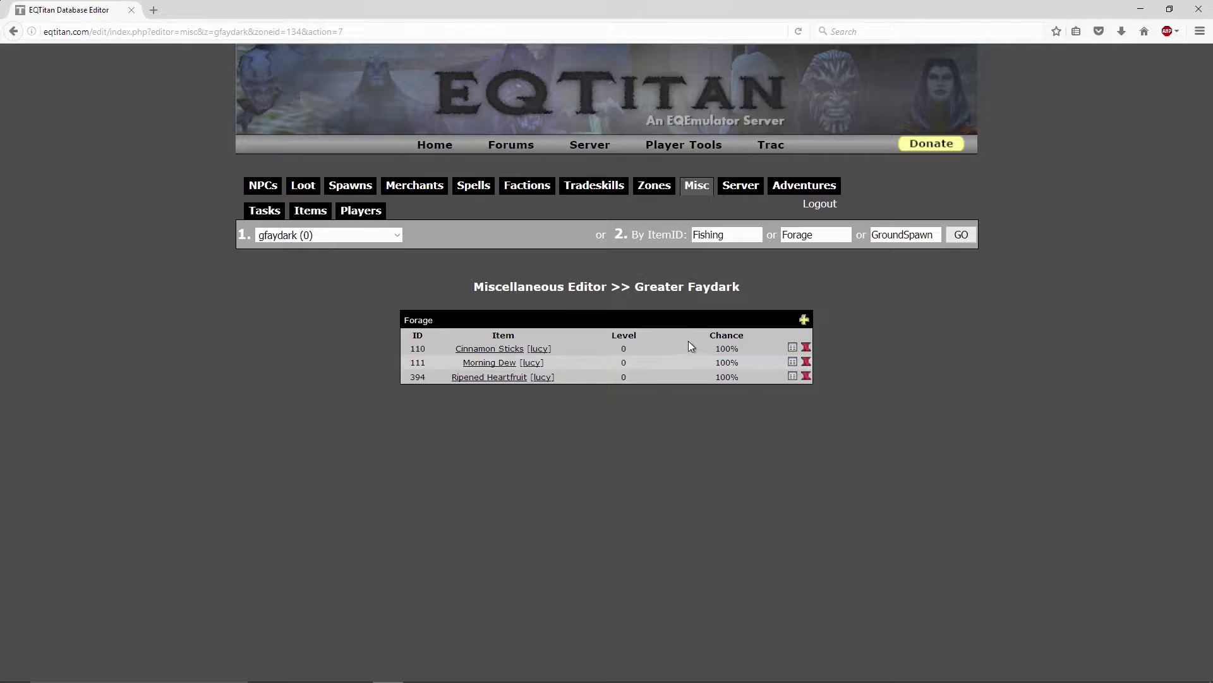
pyautogui.moveTo(728, 430)
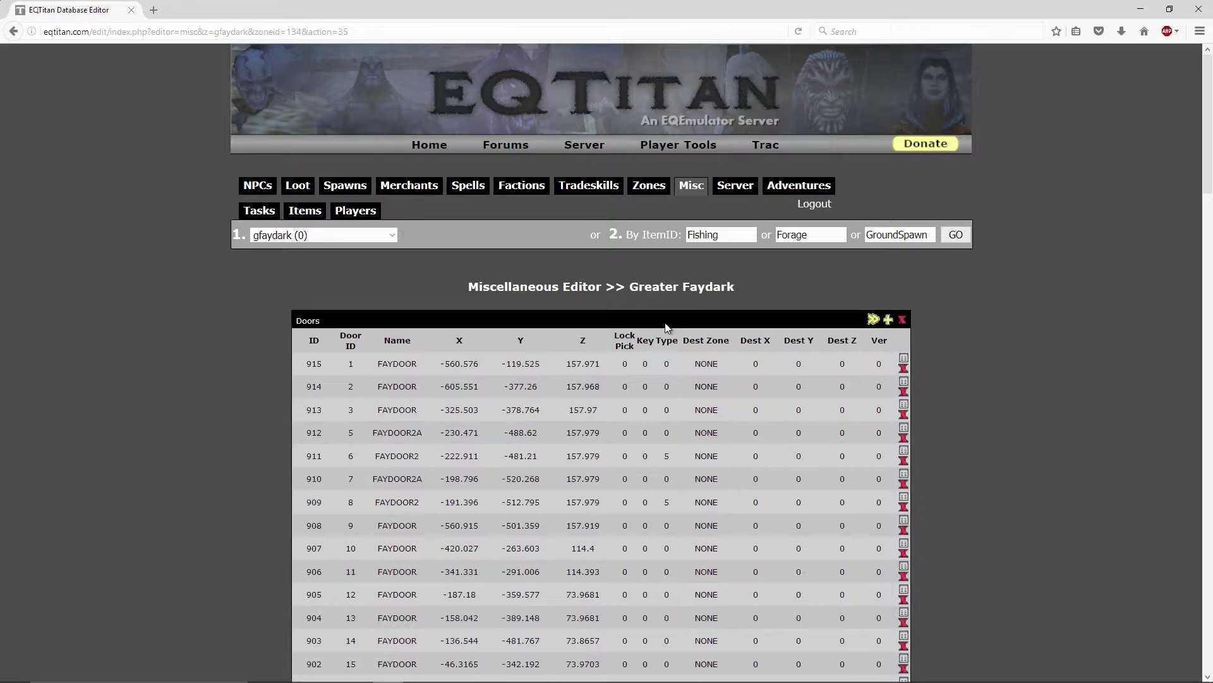
pyautogui.moveTo(742, 196)
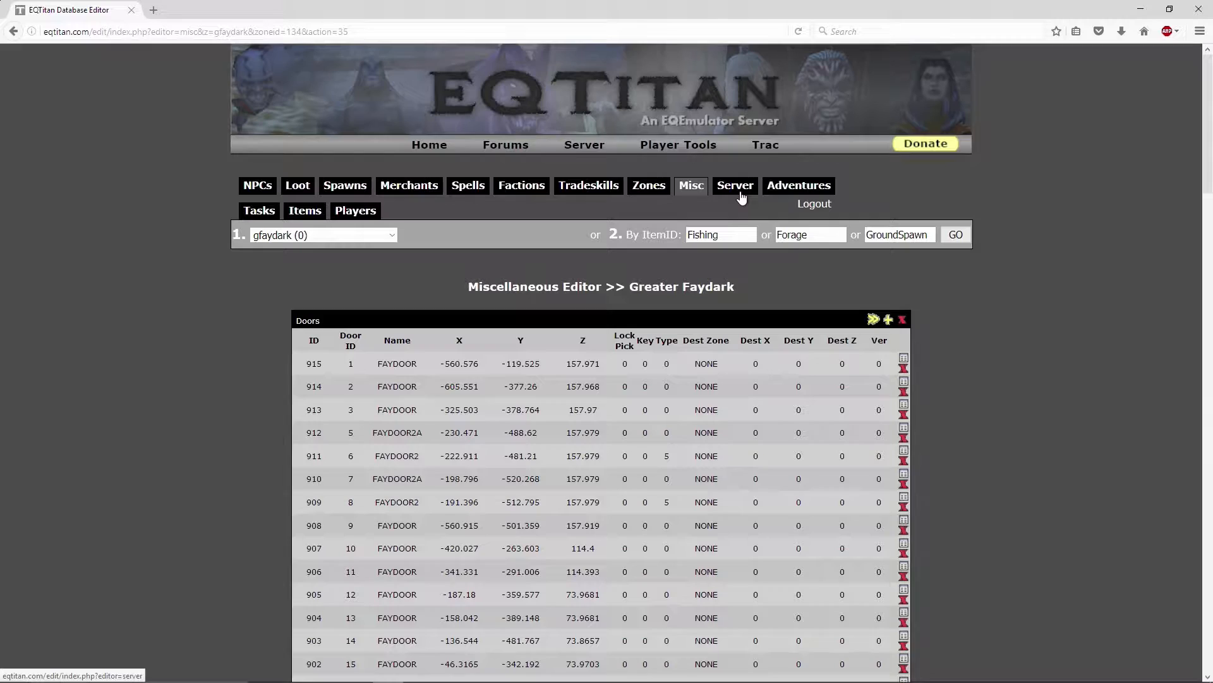
pyautogui.click(799, 185)
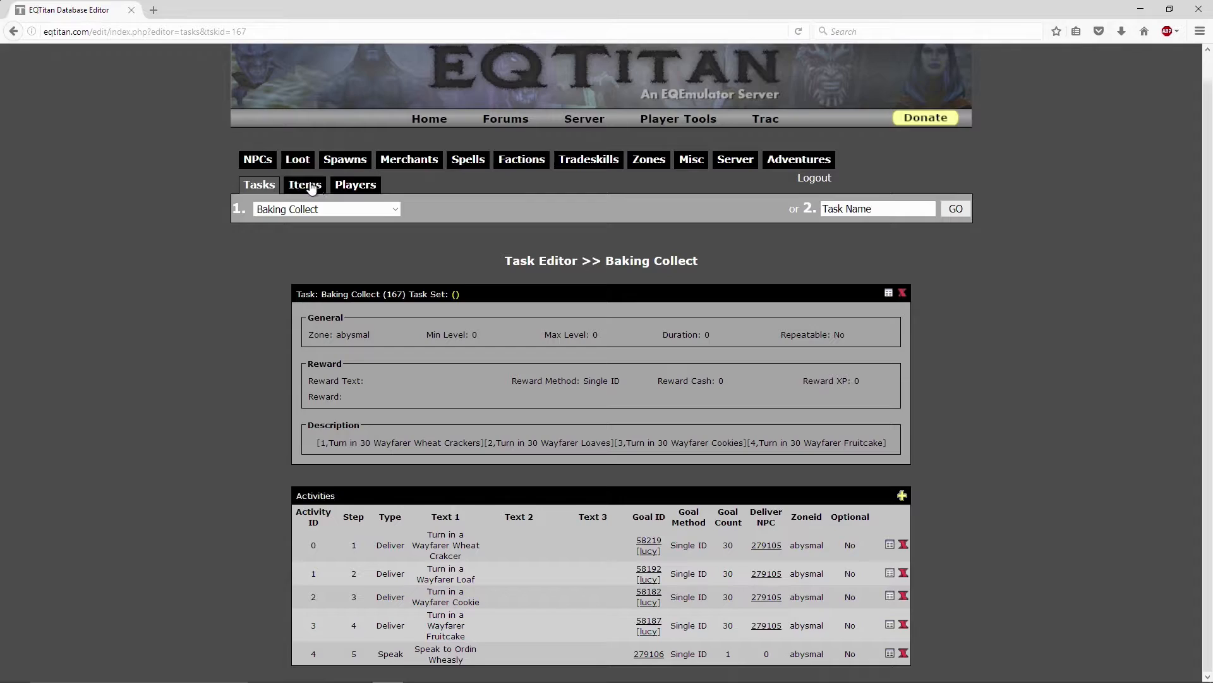
# - Open the Players section of the database editor
pyautogui.click(355, 185)
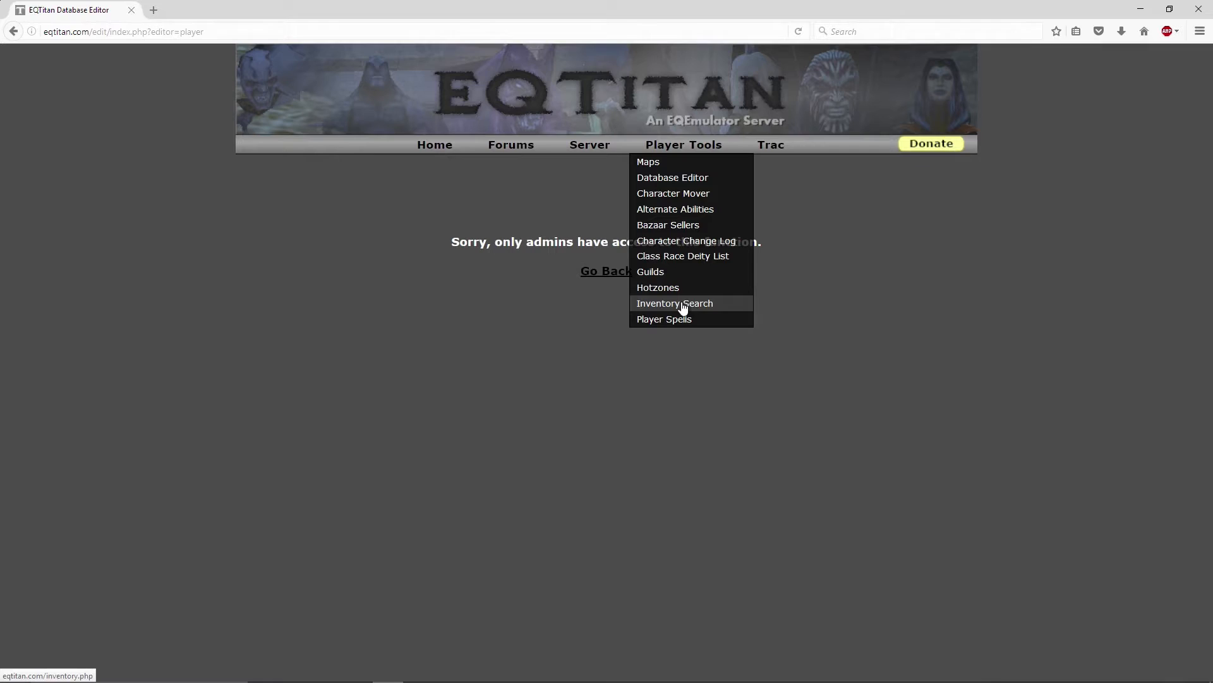
pyautogui.moveTo(664, 193)
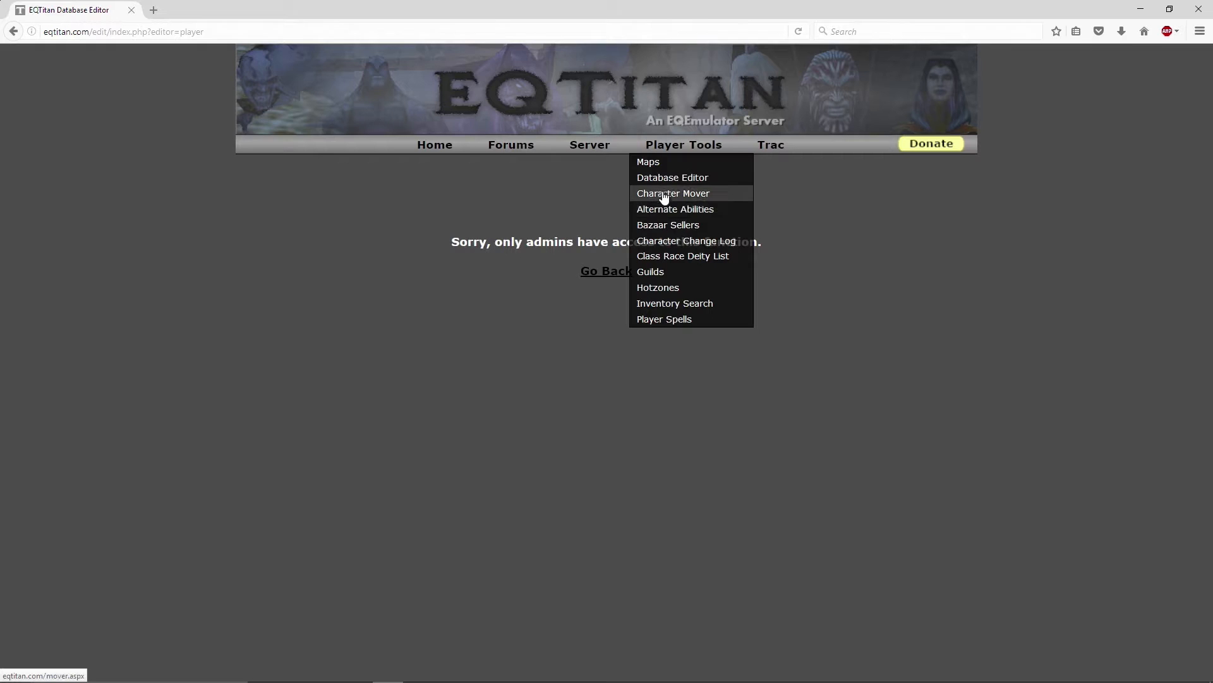